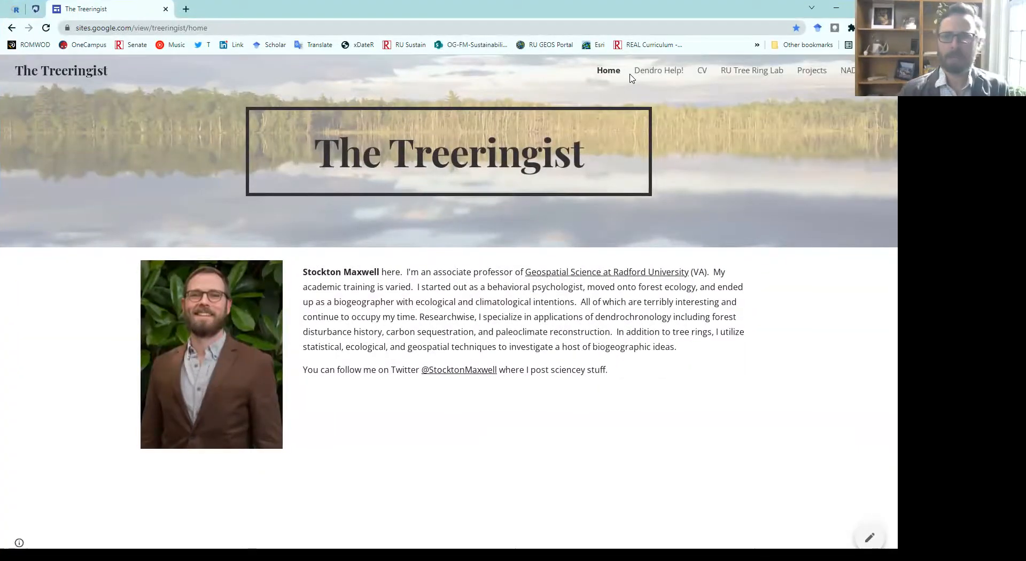
mouse_move(816, 77)
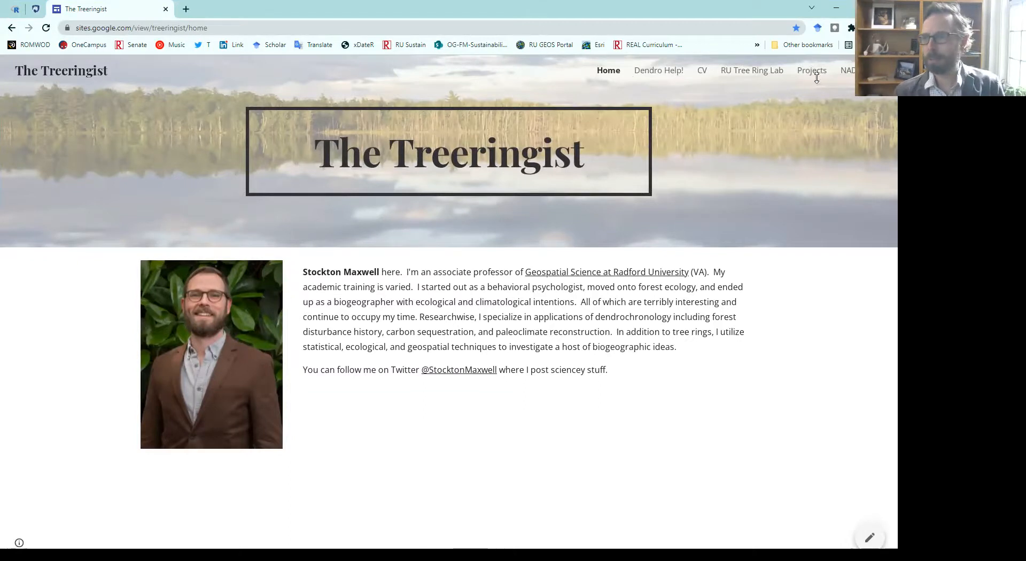
mouse_move(676, 70)
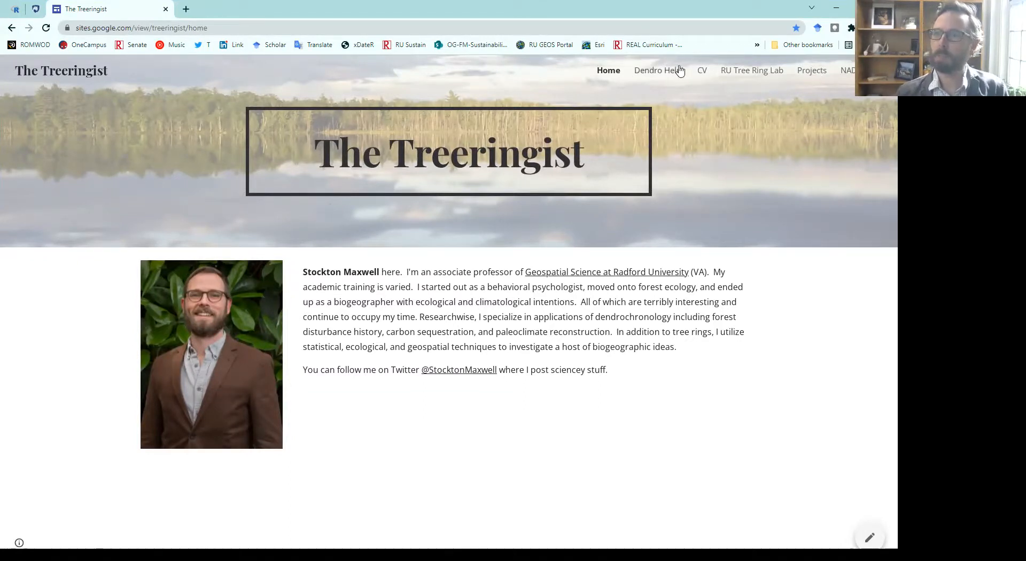
Step: Go to the Dendro Help! page and open the Useful Dendrochronology Links document
left_click(658, 70)
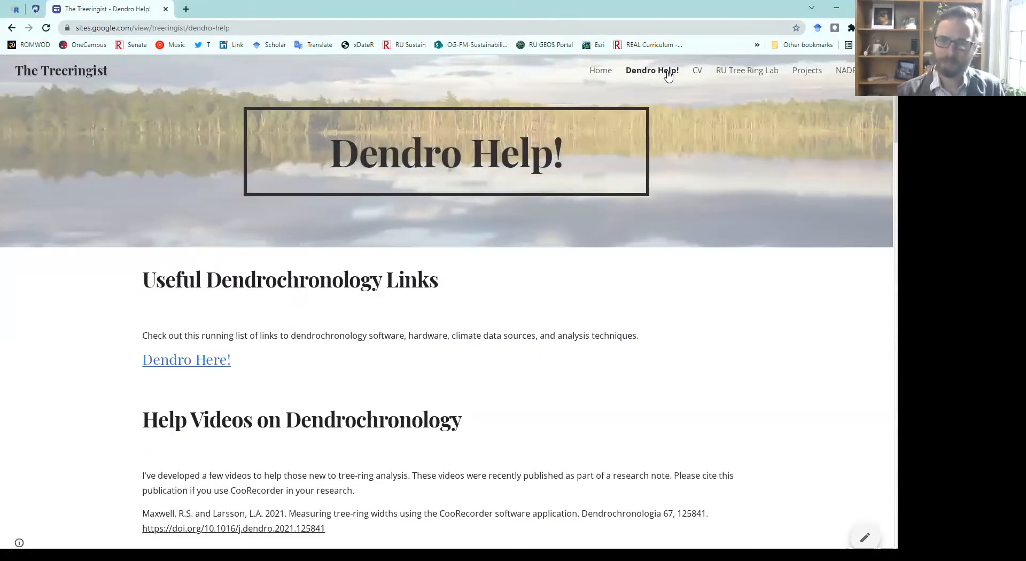
mouse_move(186, 360)
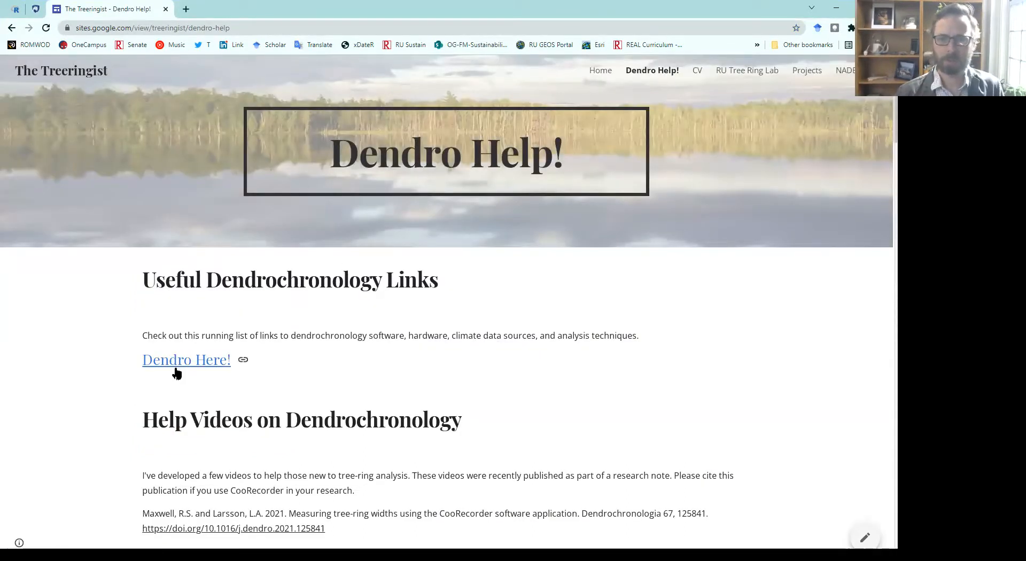
mouse_move(186, 359)
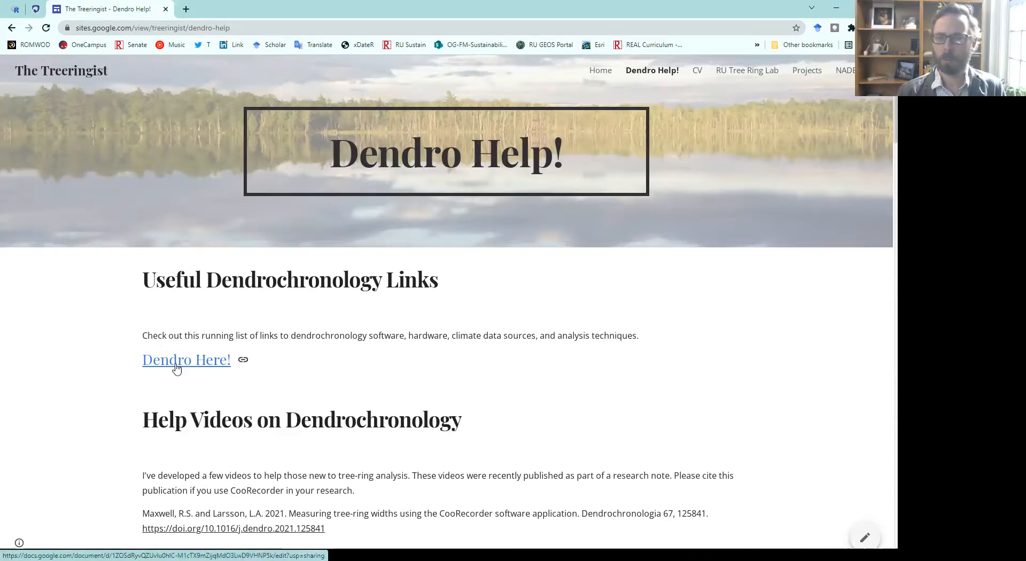
left_click(186, 359)
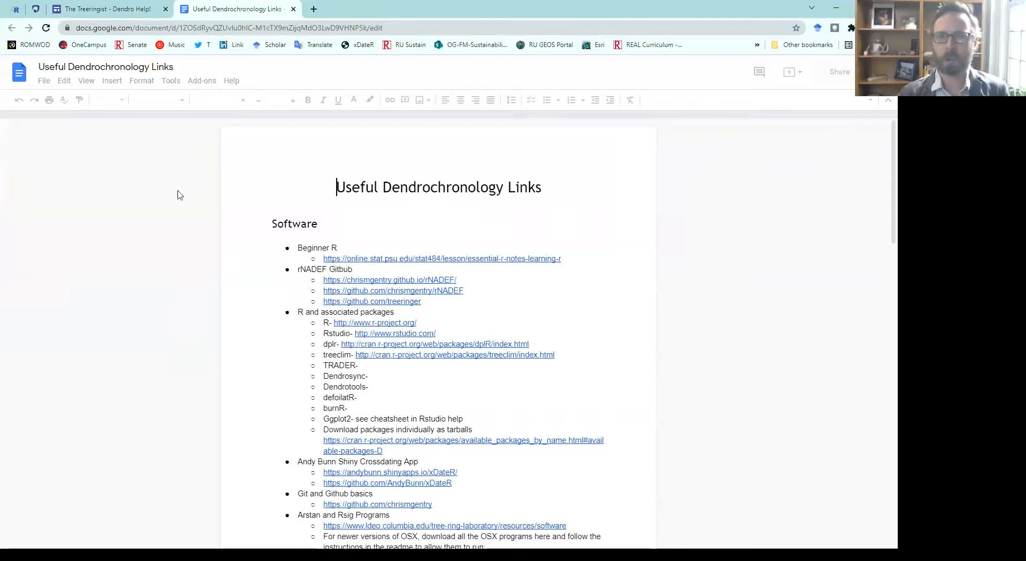
left_click(104, 100)
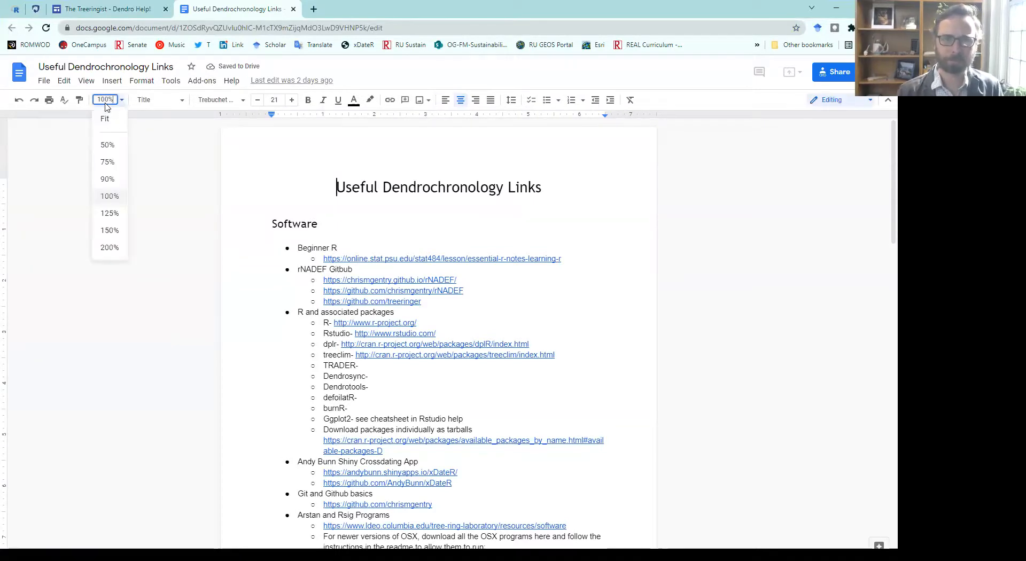
Step: Return to the Dendro Help! page and scroll down to the Help Videos section
left_click(105, 8)
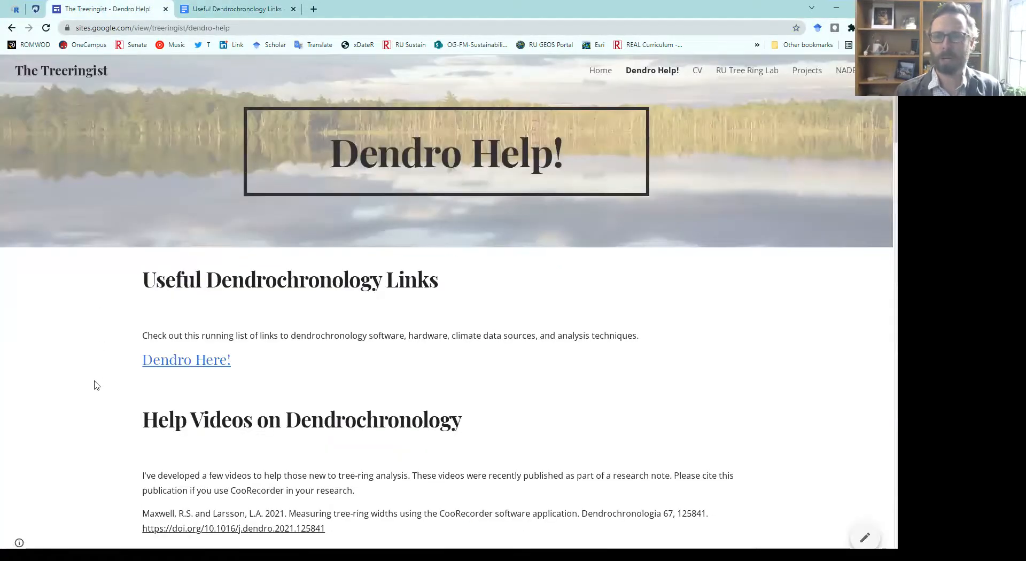
scroll("down", 3)
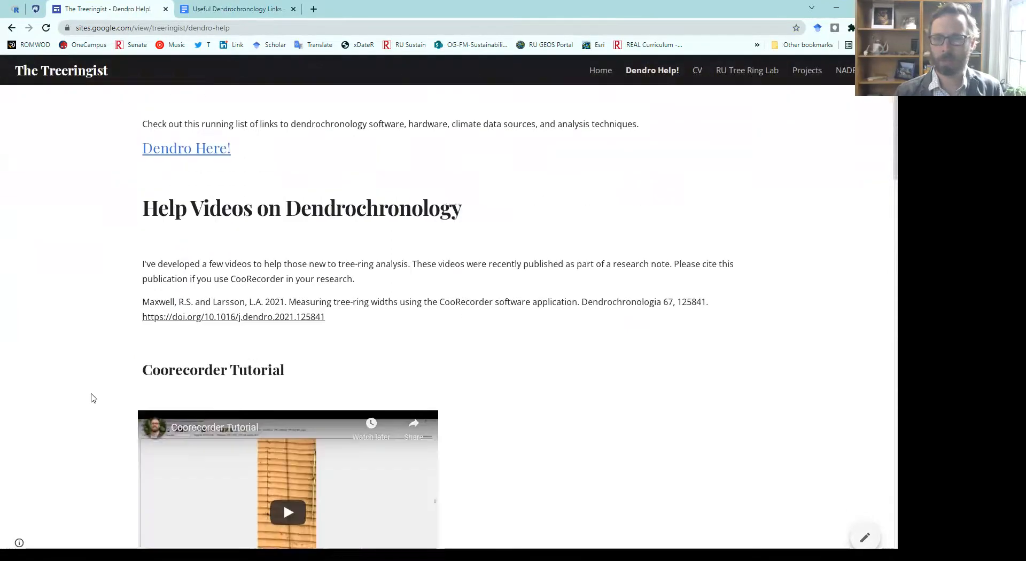
scroll("down", 3)
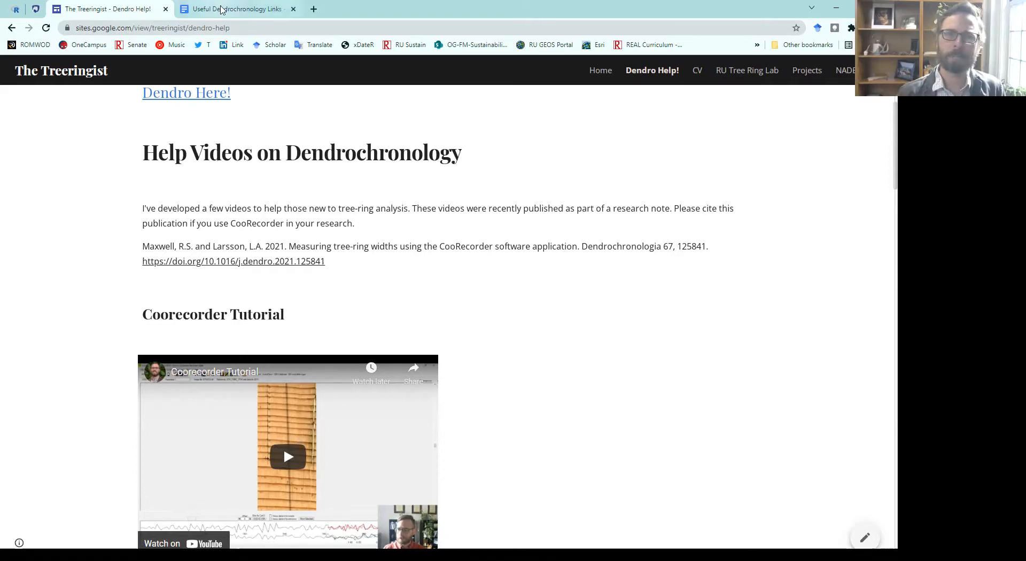
Step: Zoom the links document to 125% and open the NOAA cdo-web Climate Data link
left_click(237, 8)
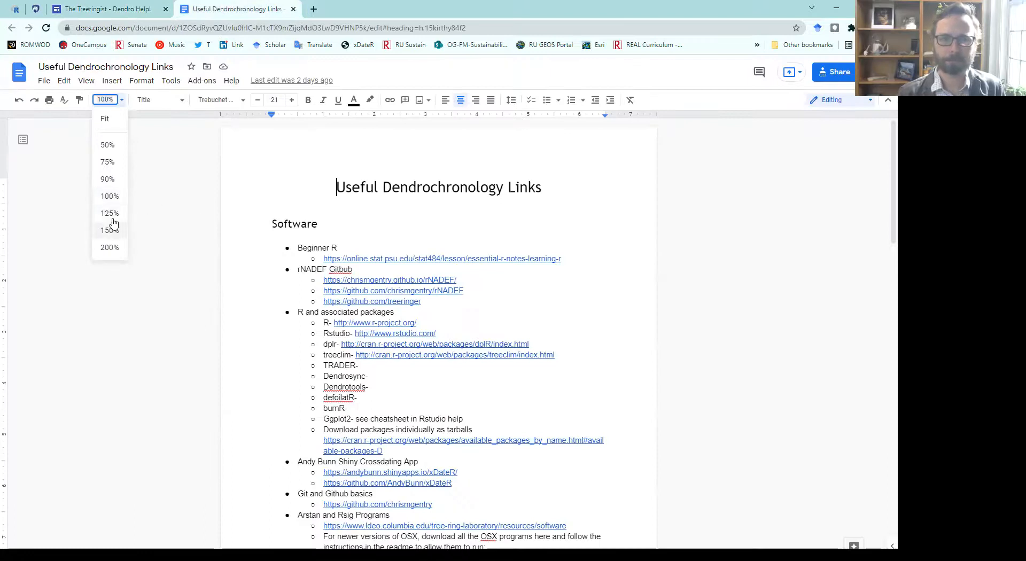
left_click(109, 213)
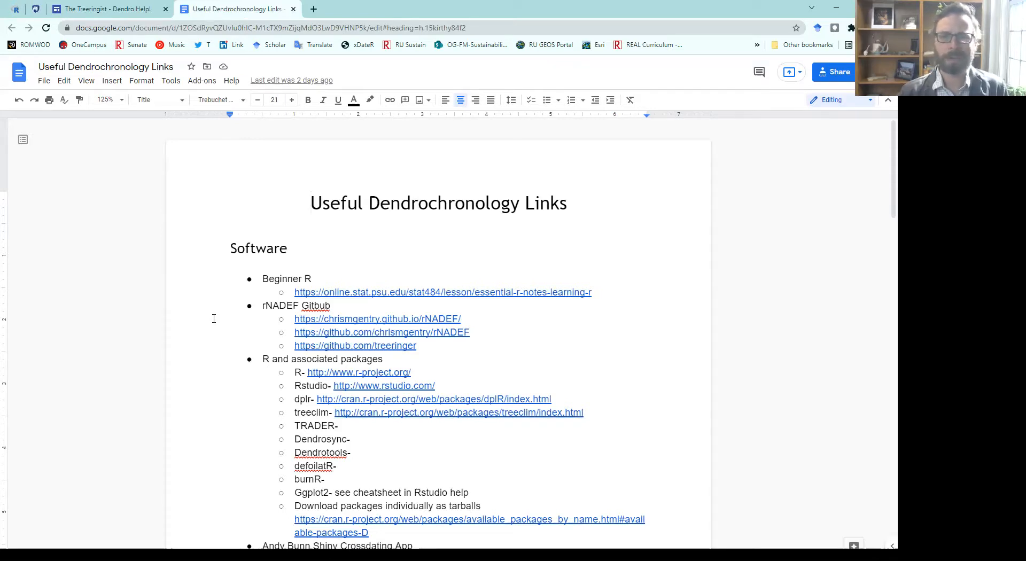
scroll("down", 3)
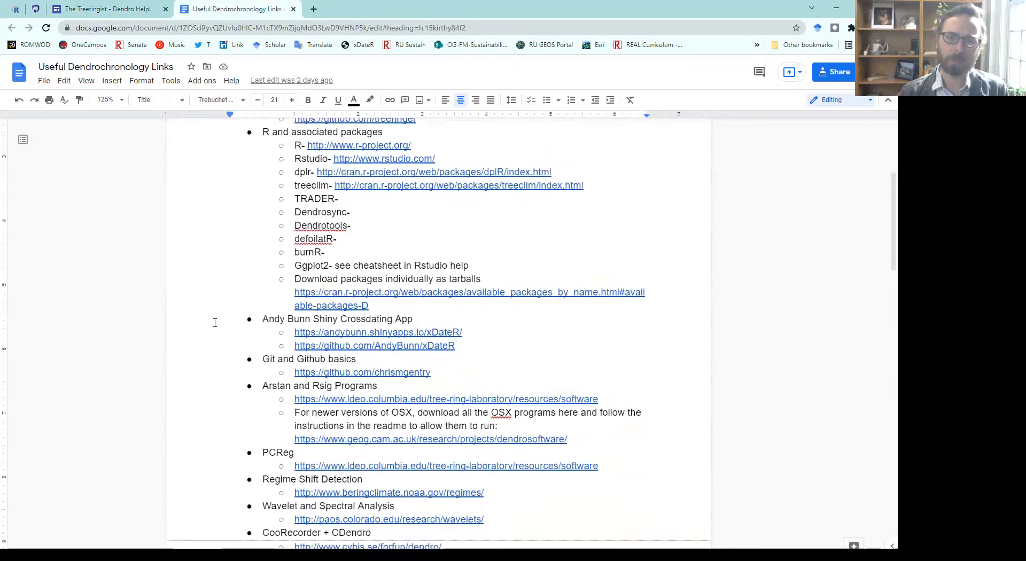
scroll("down", 3)
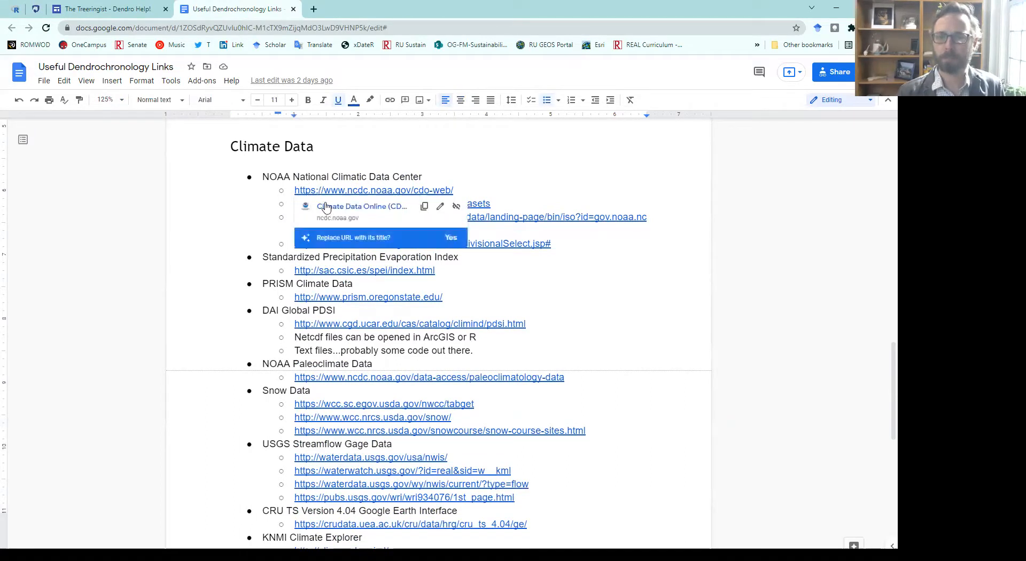
left_click(373, 190)
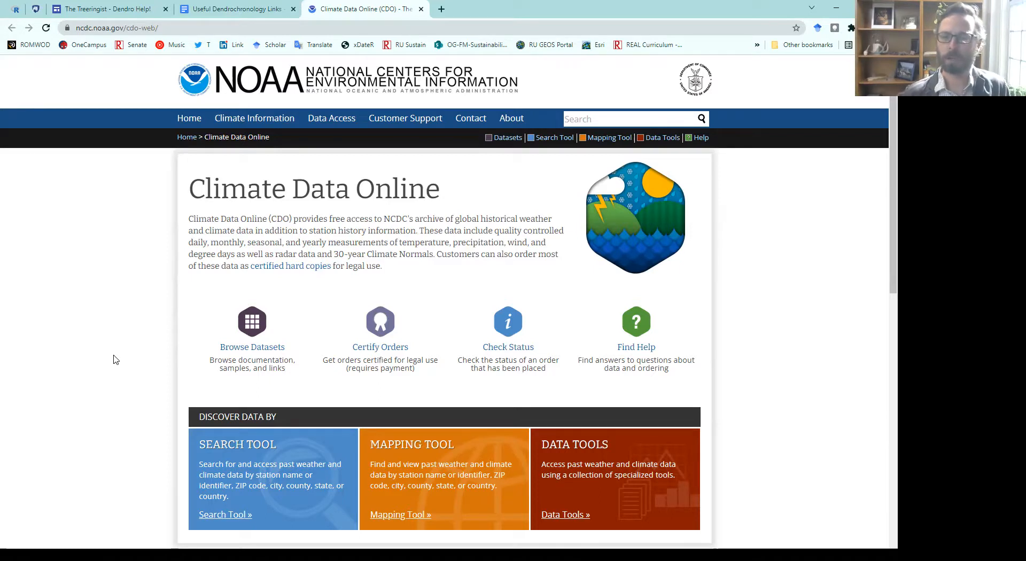
Step: Open the CDO Search Tool from the Discover Data By section of the home page
scroll("down", 3)
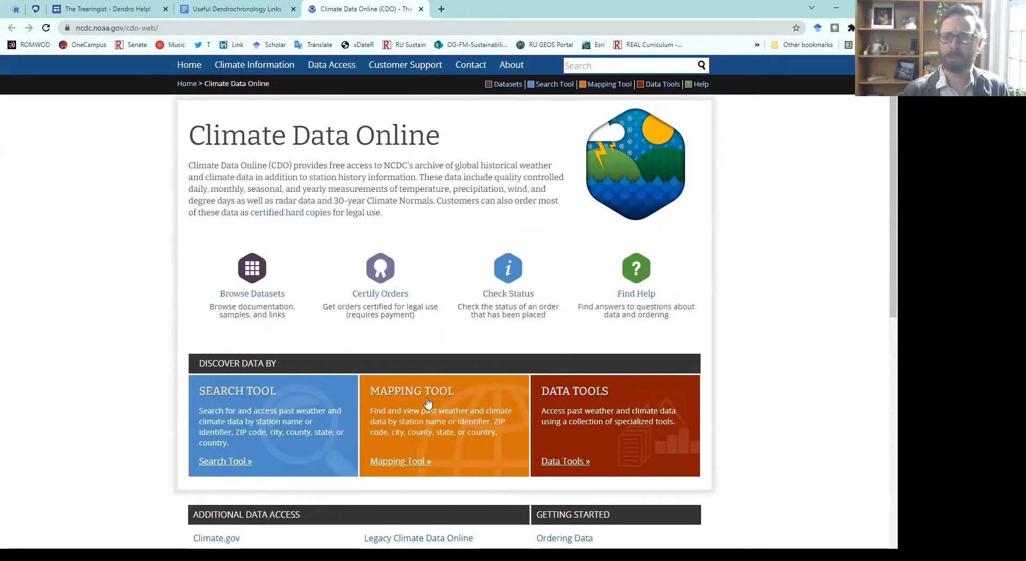
mouse_move(224, 461)
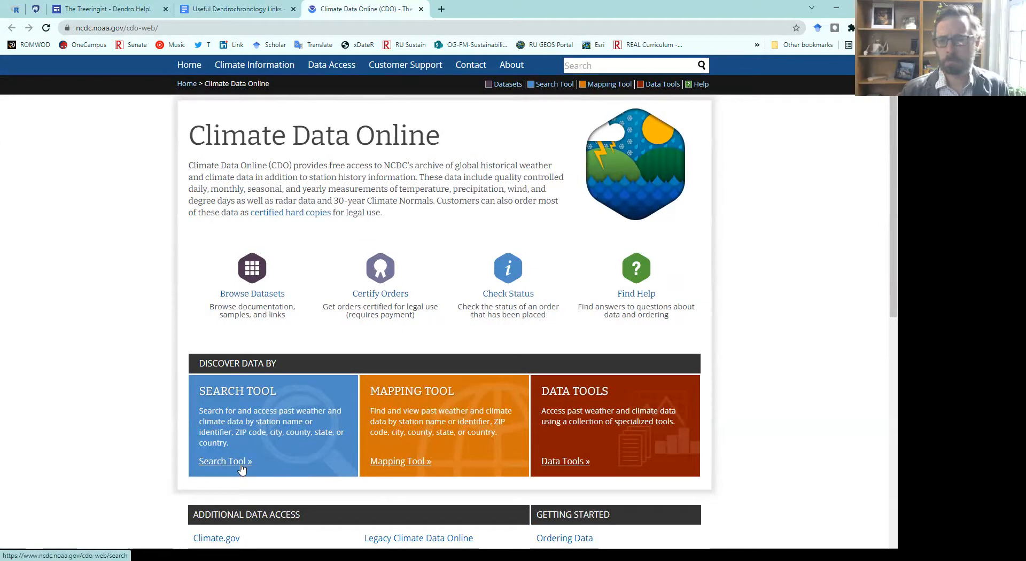
left_click(221, 461)
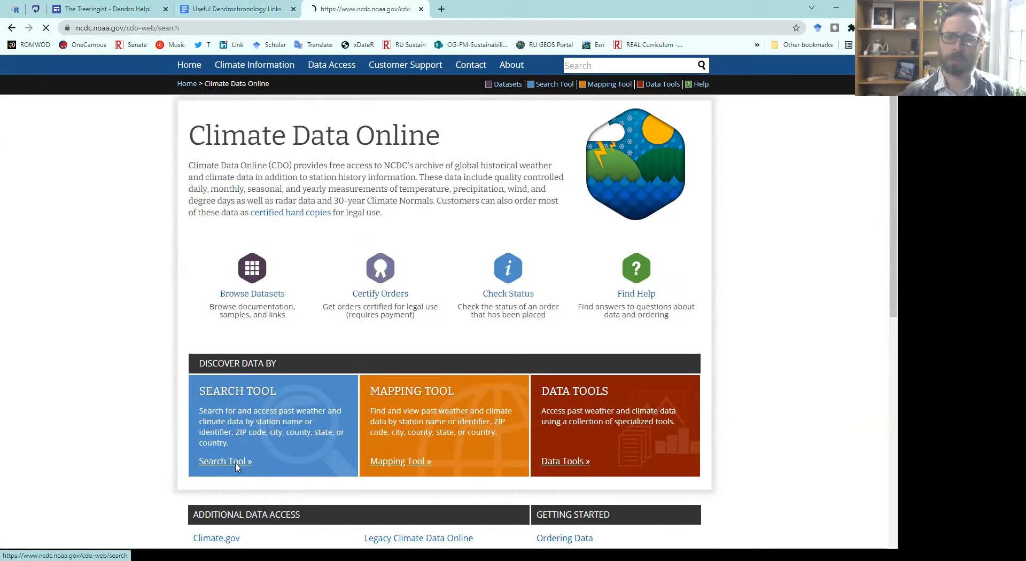
left_click(224, 461)
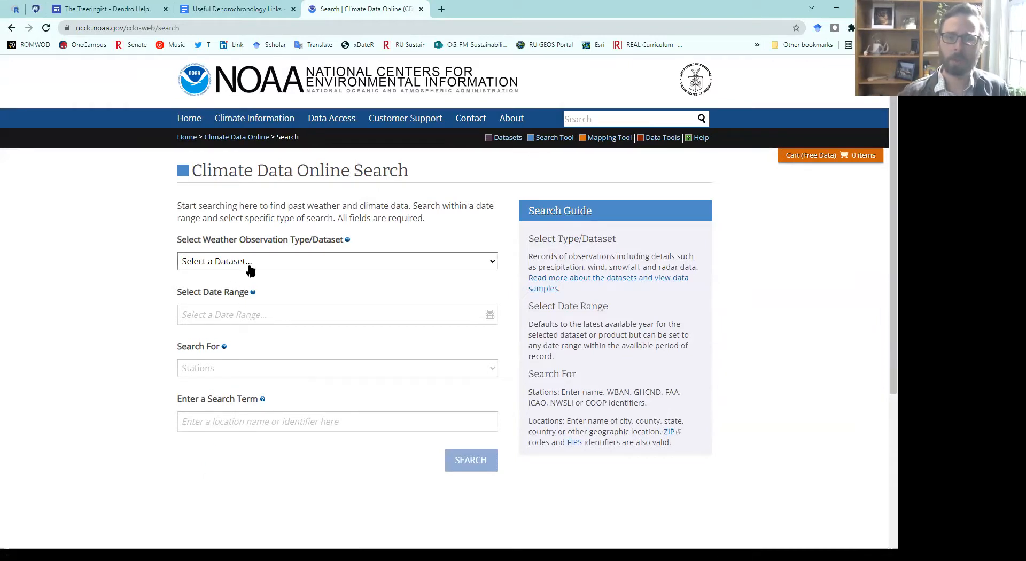
Step: Search Normals Monthly data for Climate Divisions matching 'Southwest Virginia'
left_click(337, 261)
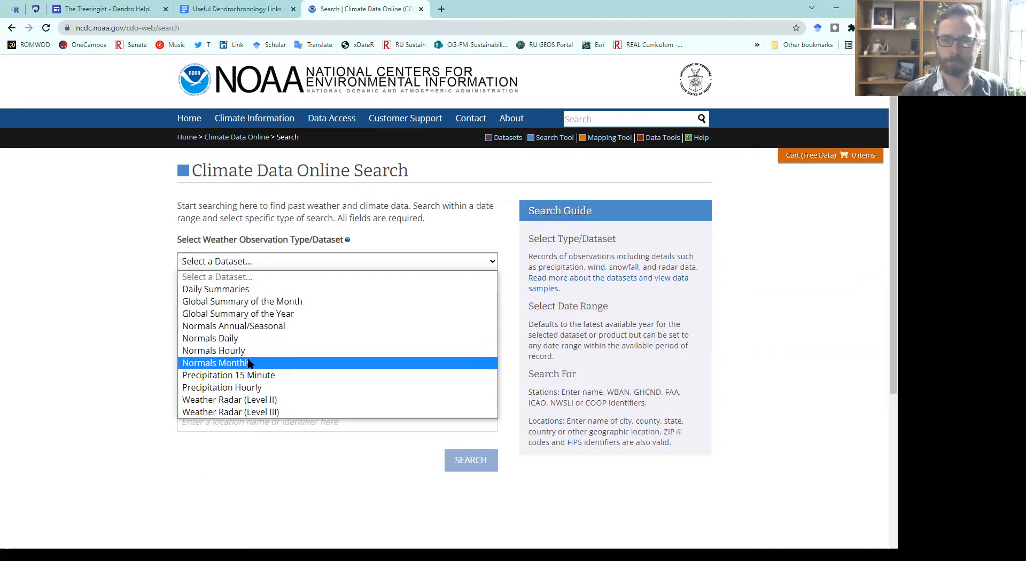
left_click(218, 363)
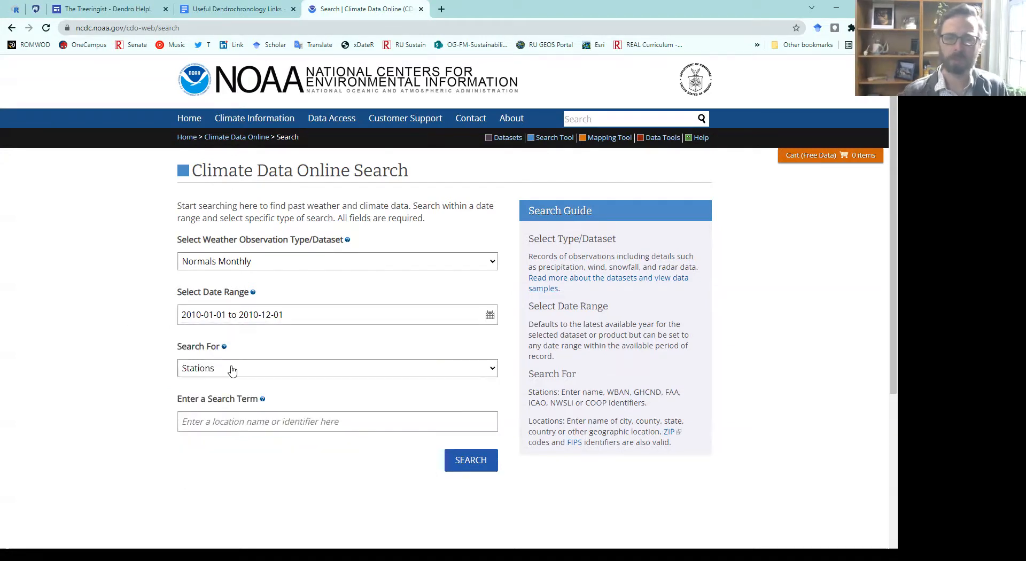
left_click(337, 368)
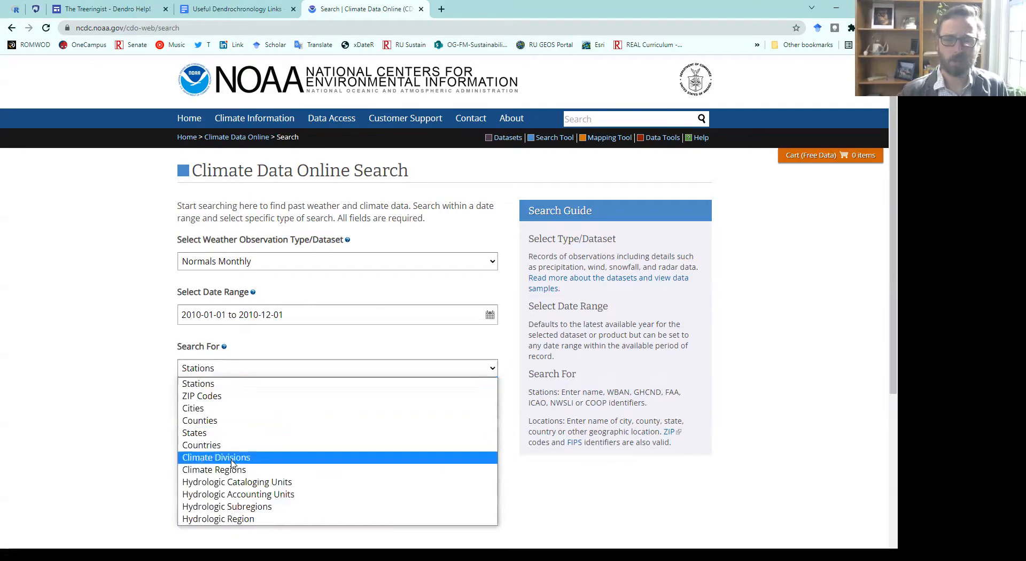
left_click(216, 457)
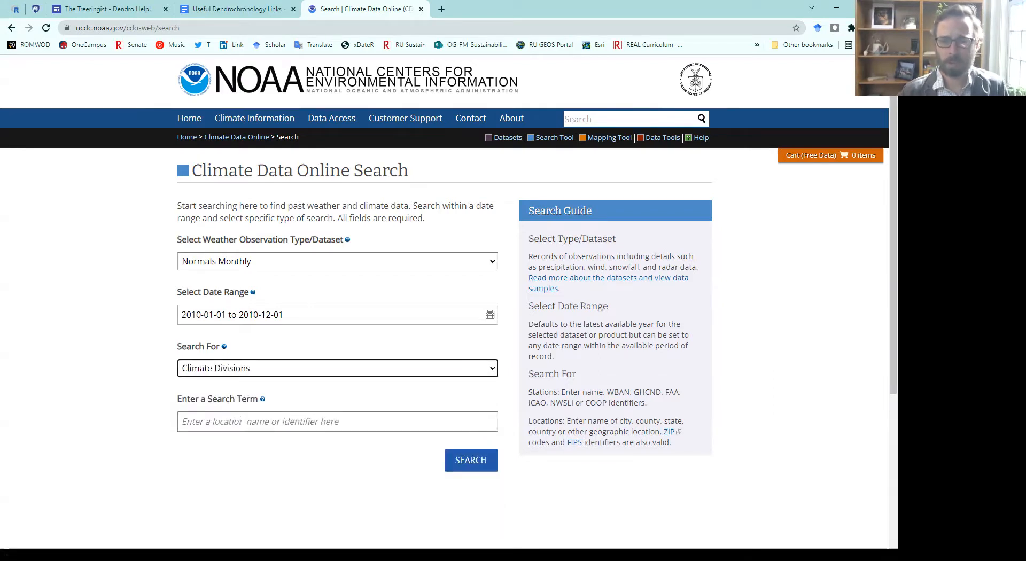
left_click(337, 421)
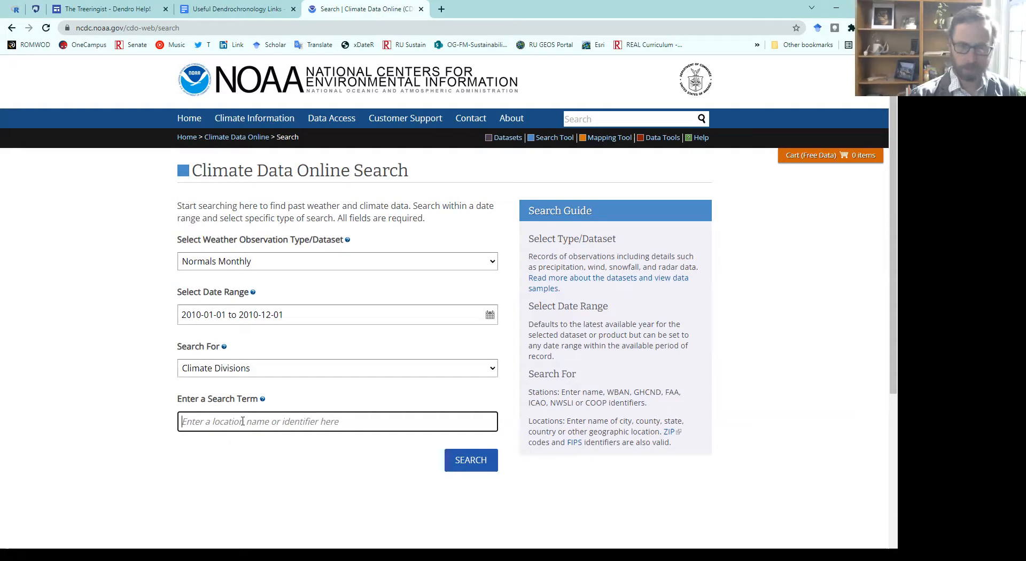
type("South")
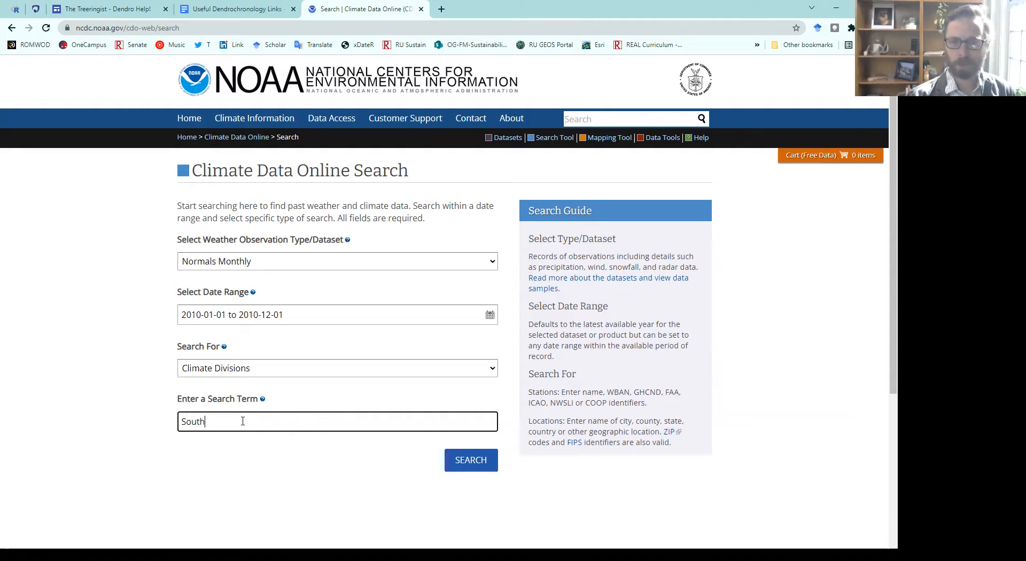
type("west Virgini")
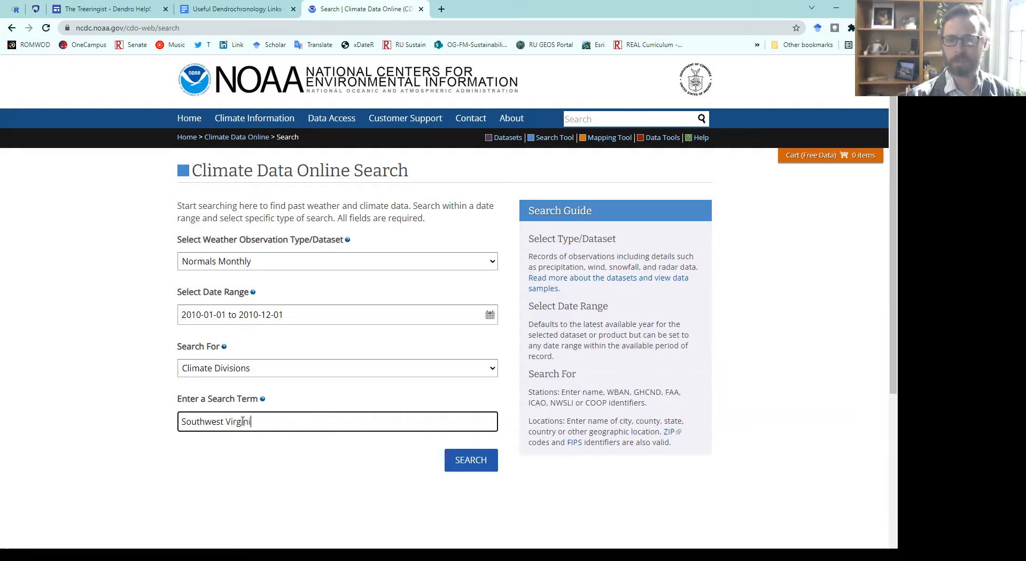
left_click(470, 460)
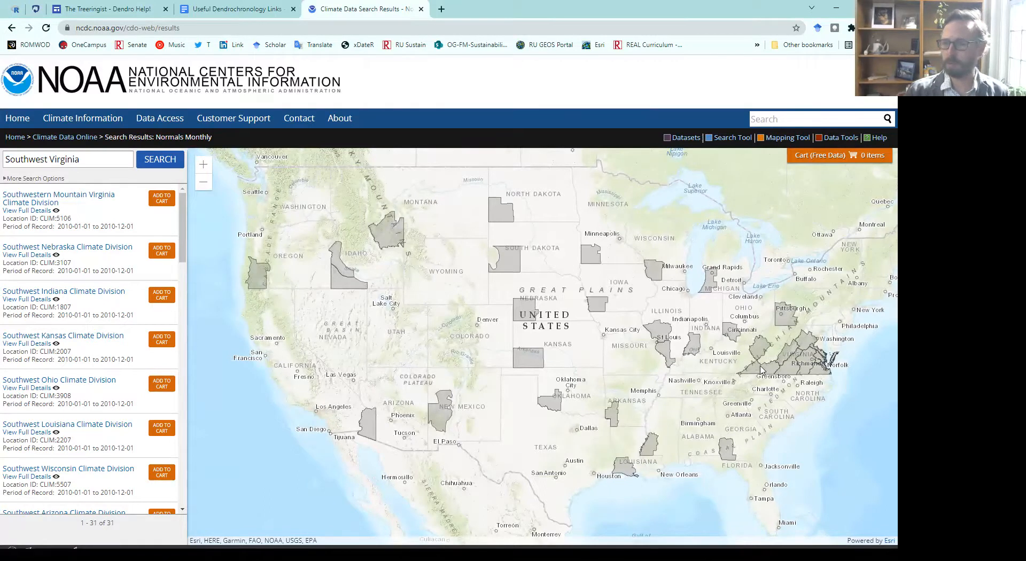
Step: Add the Southwestern Mountain Virginia division to the cart, then go back to the CDO home page
left_click(756, 363)
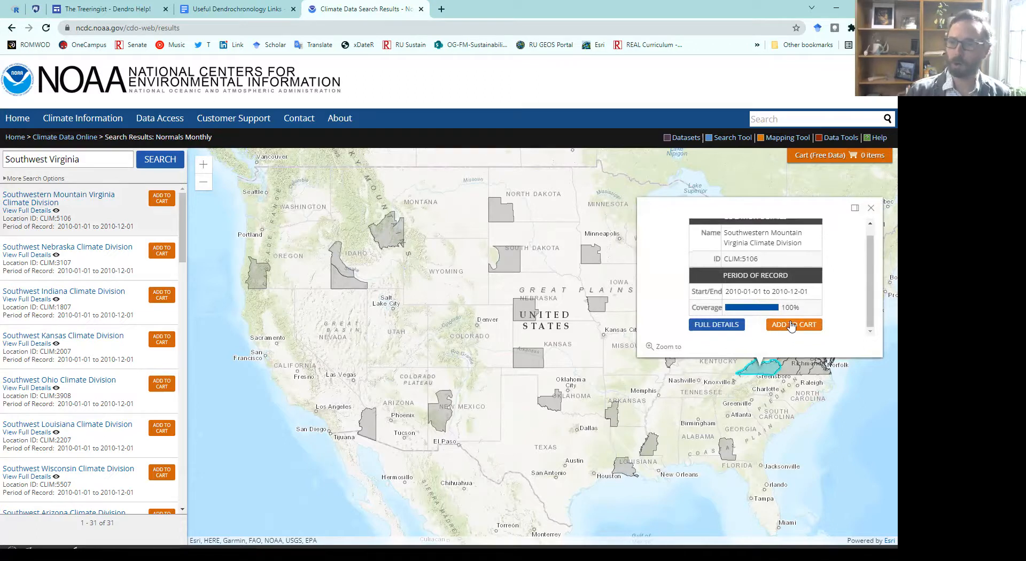
left_click(793, 325)
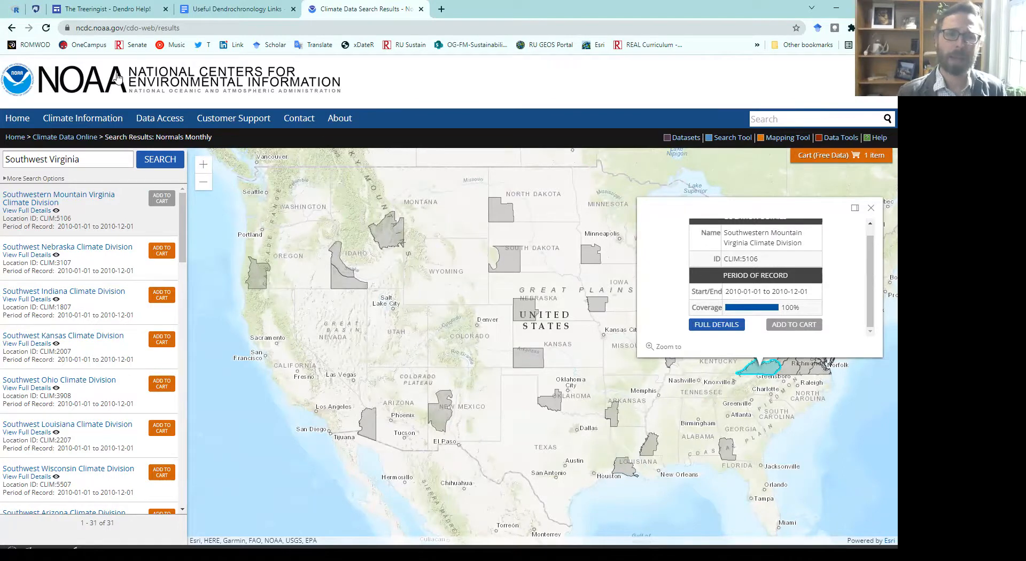
left_click(11, 27)
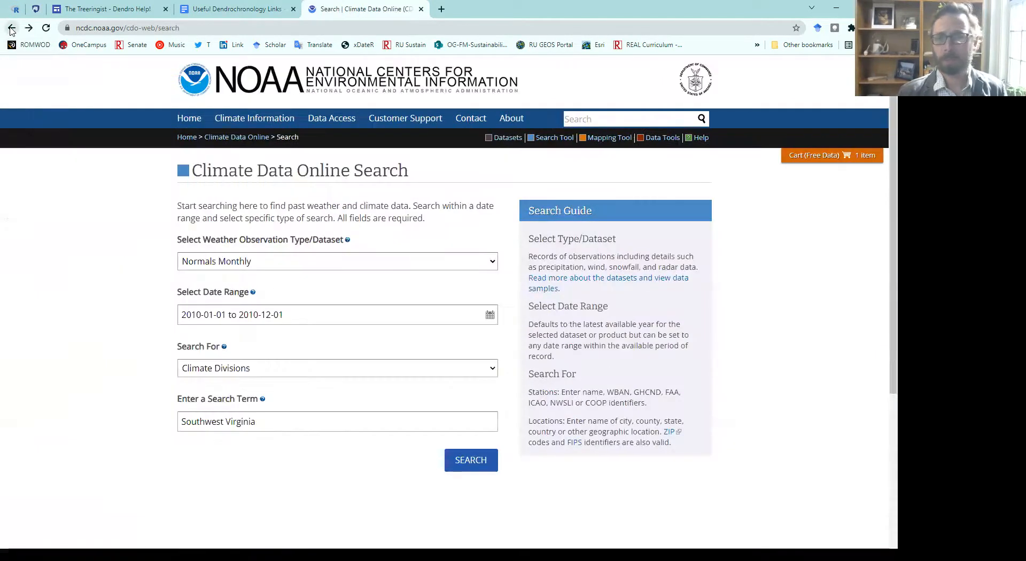
left_click(11, 27)
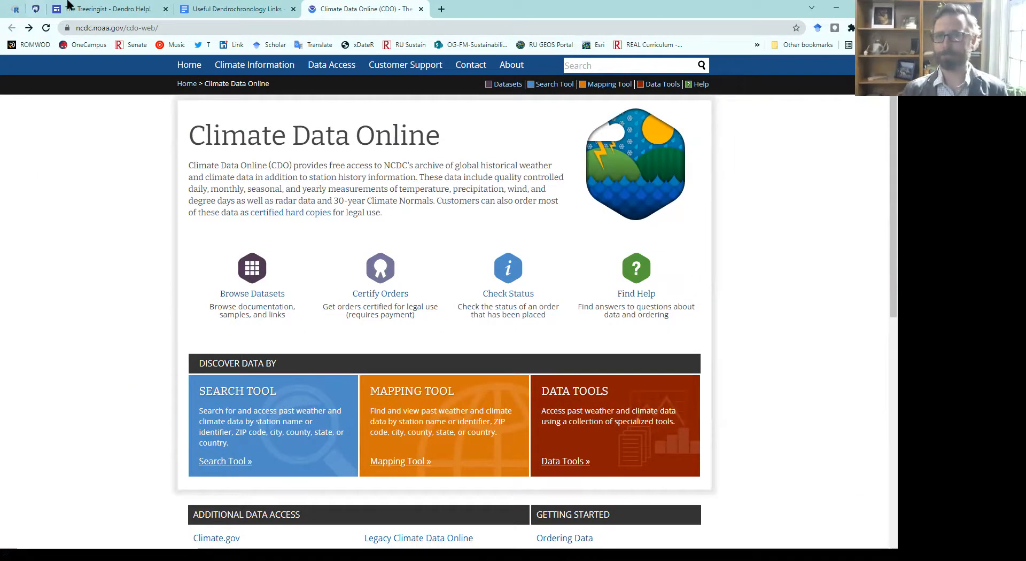
Step: Return to the links document and scroll through its Climate Data sources
left_click(237, 8)
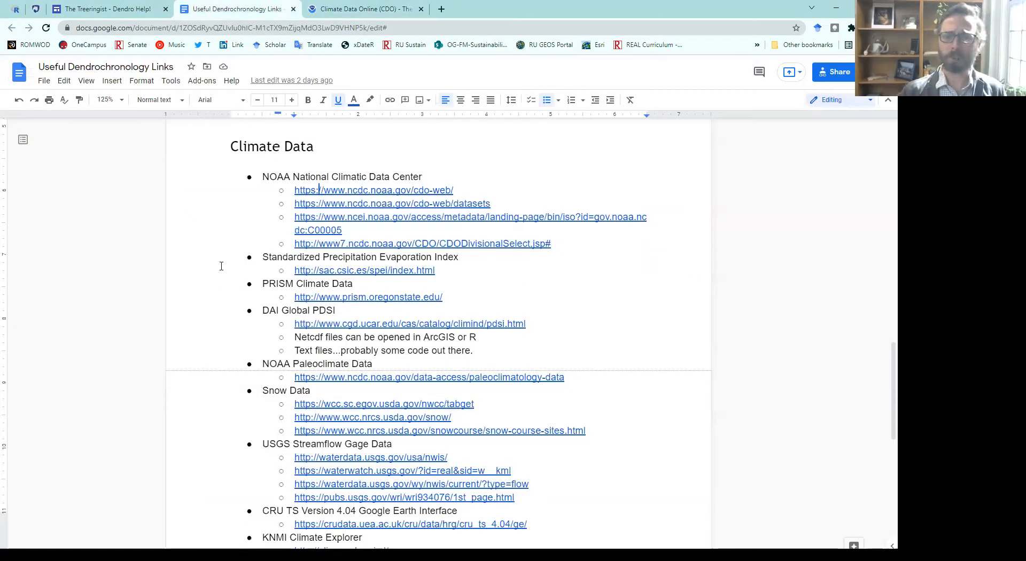
mouse_move(206, 328)
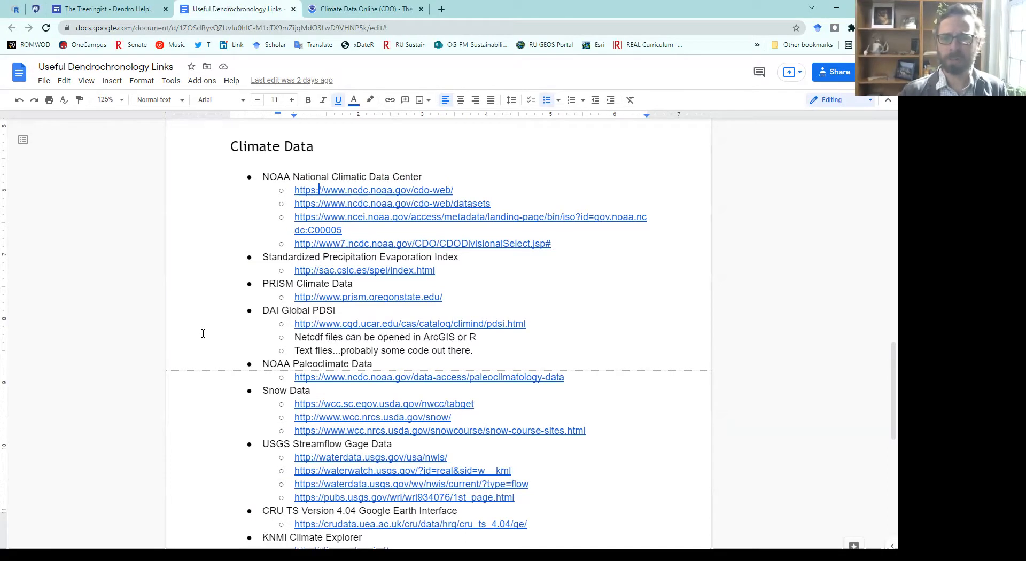
scroll("down", 3)
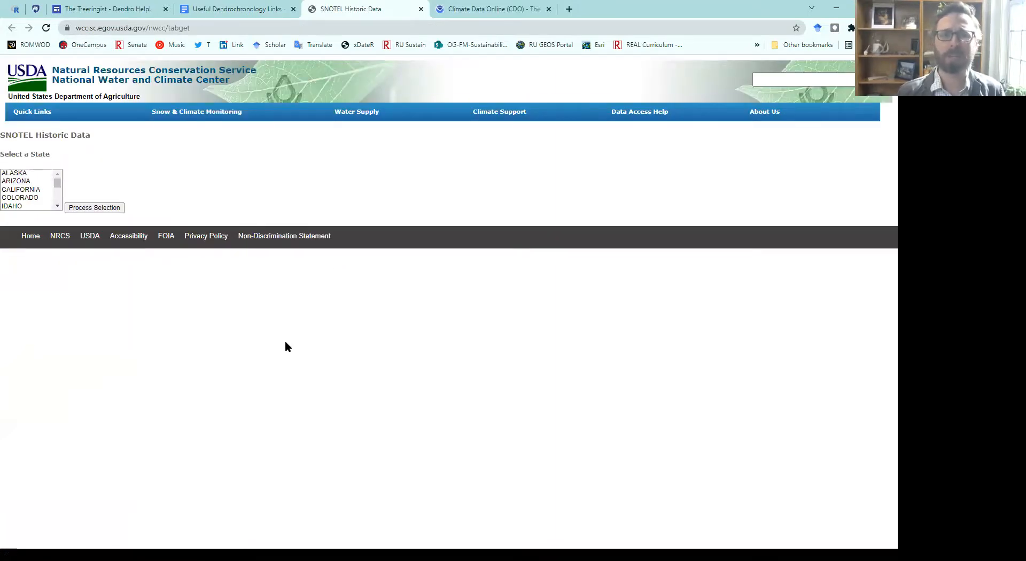
scroll("down", 3)
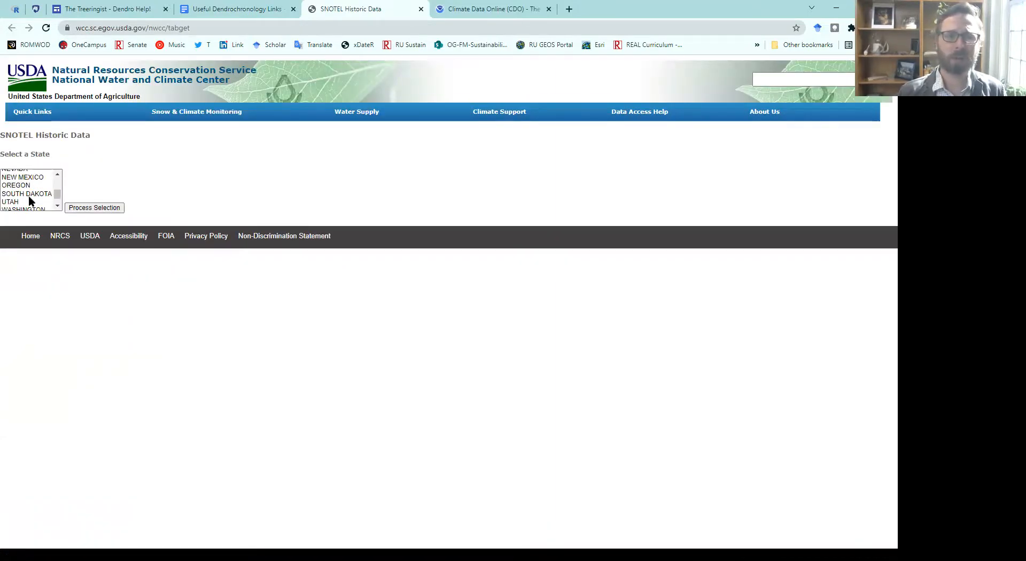
left_click(23, 206)
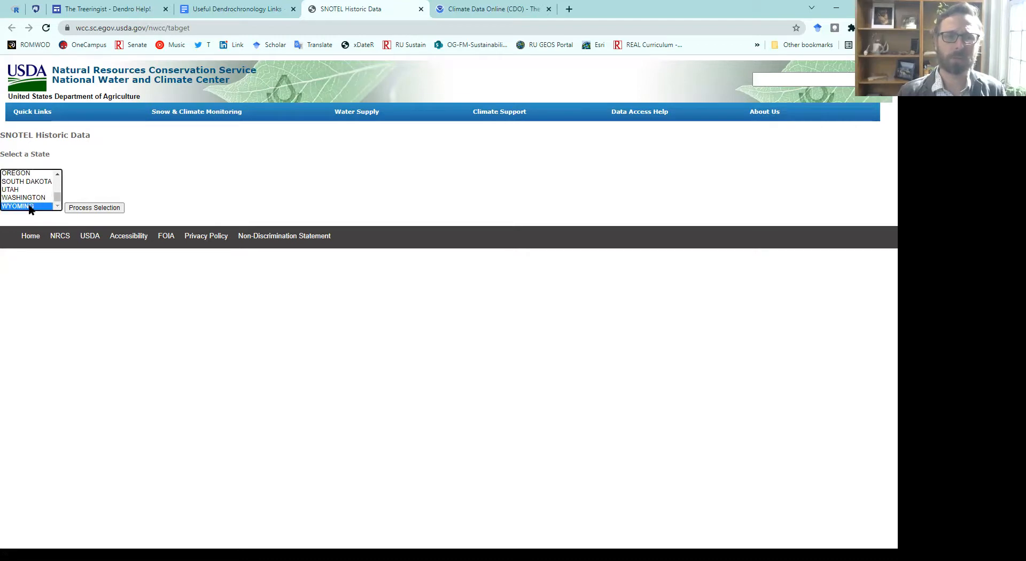
left_click(93, 207)
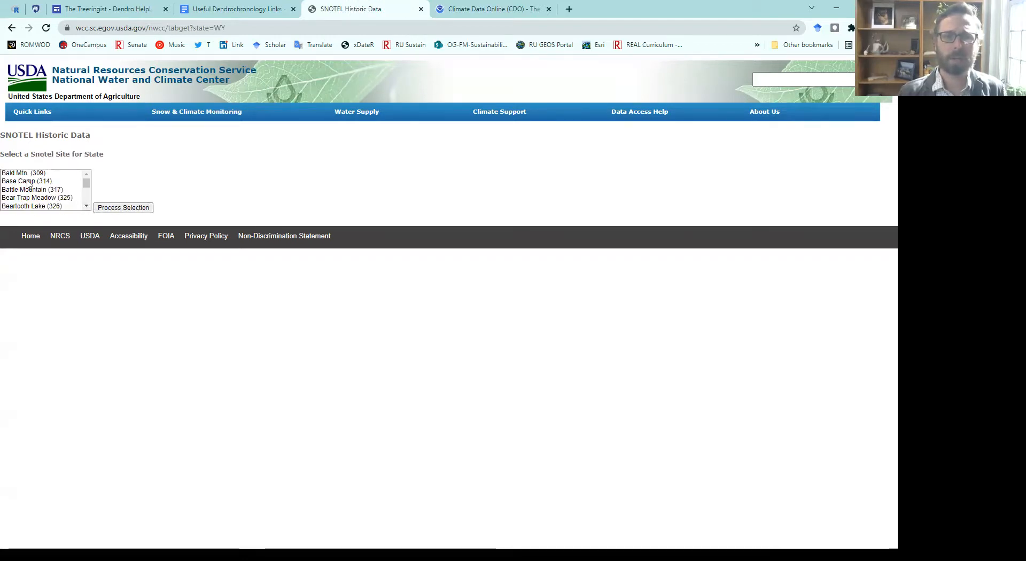
left_click(27, 180)
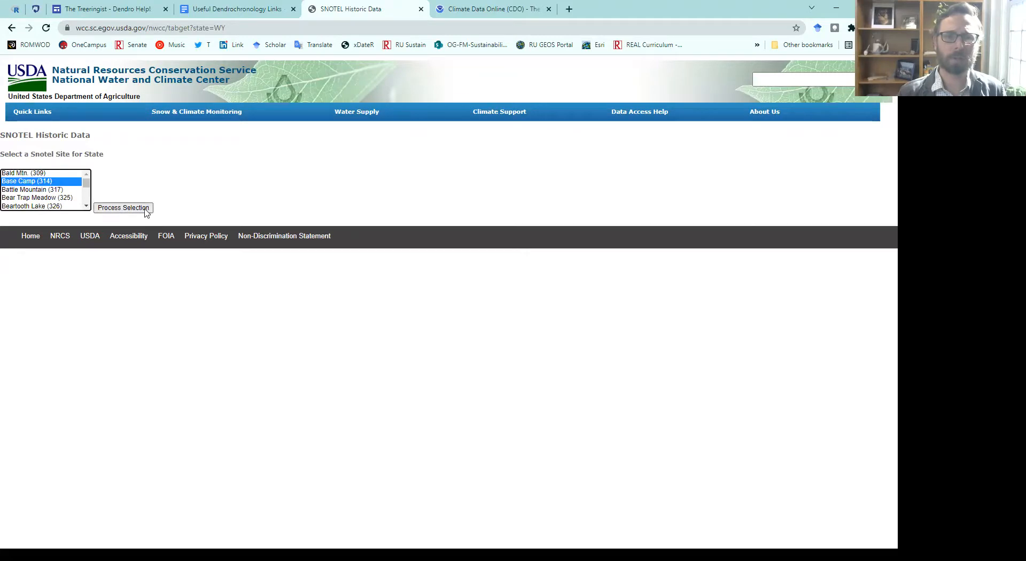
left_click(123, 208)
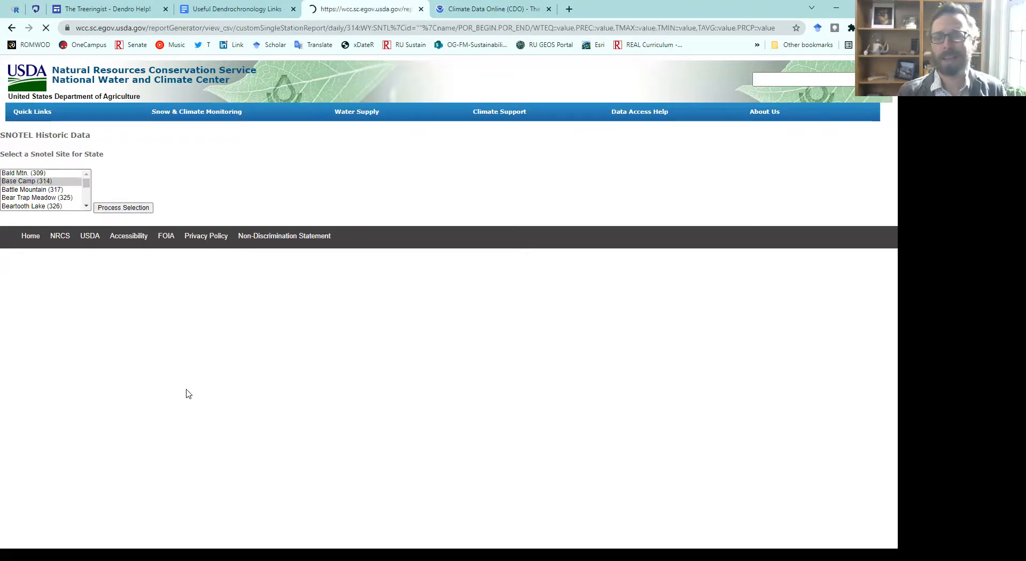
left_click(123, 208)
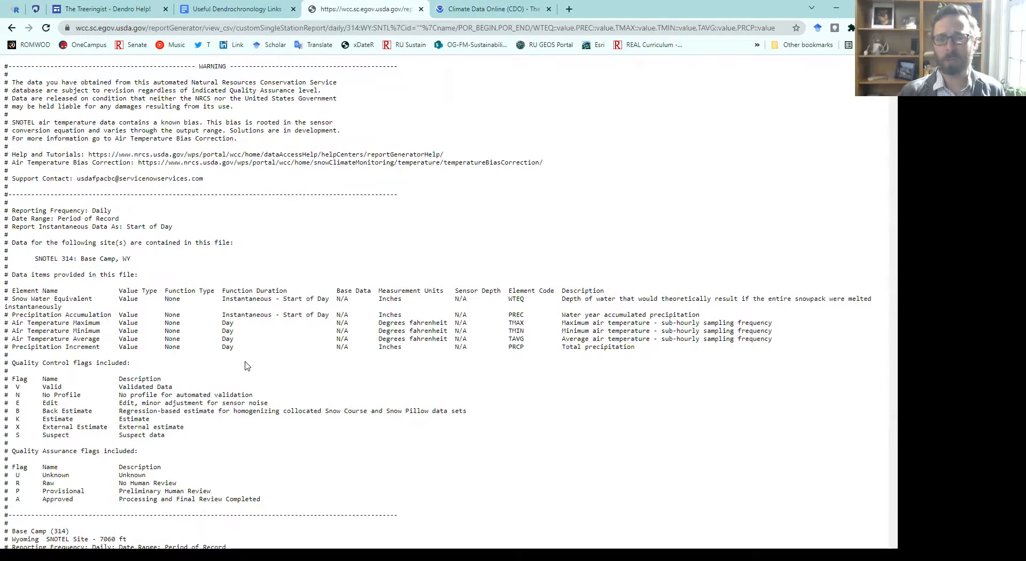
scroll("down", 3)
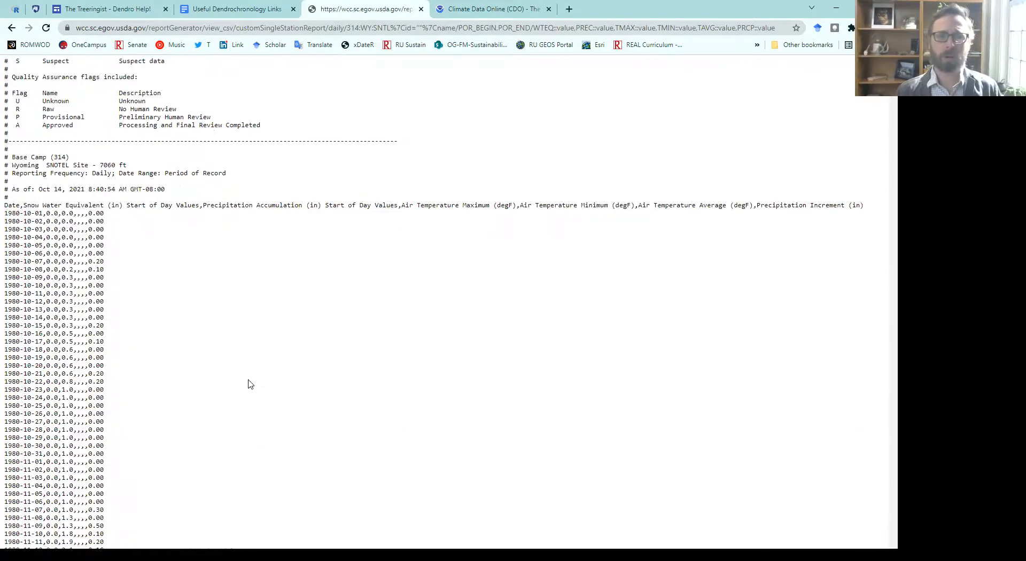
scroll("up", 3)
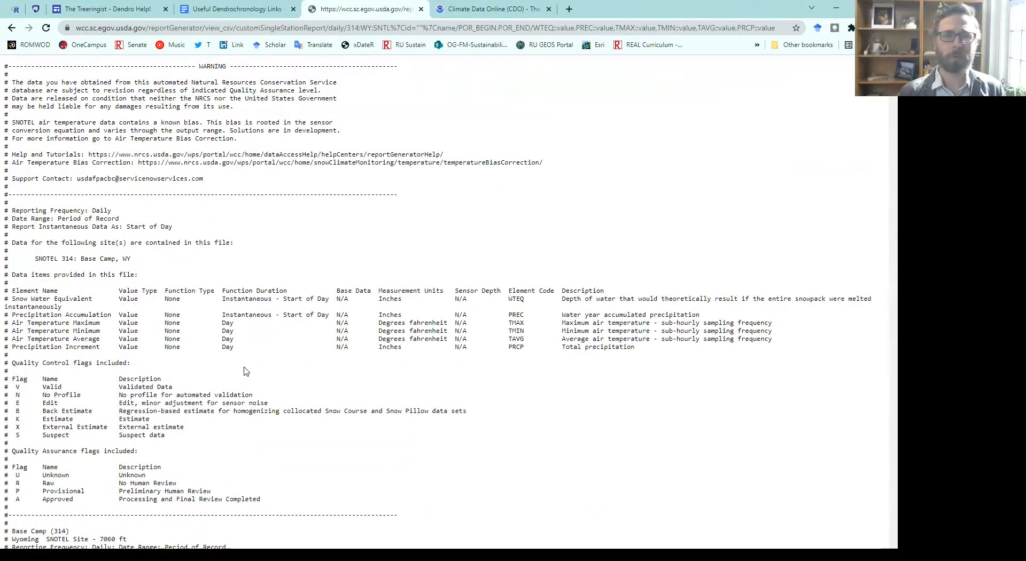
left_click(11, 27)
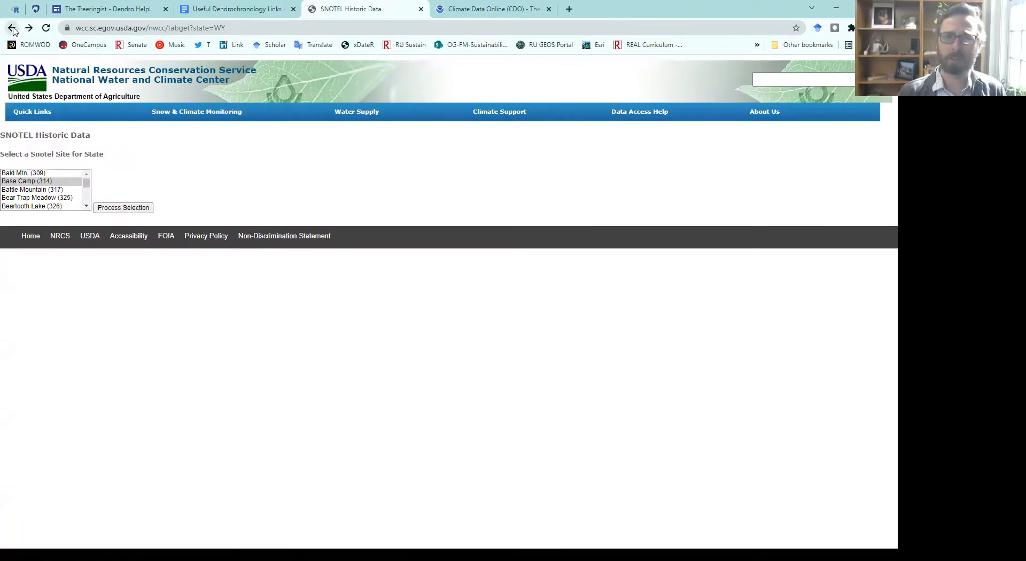
left_click(11, 27)
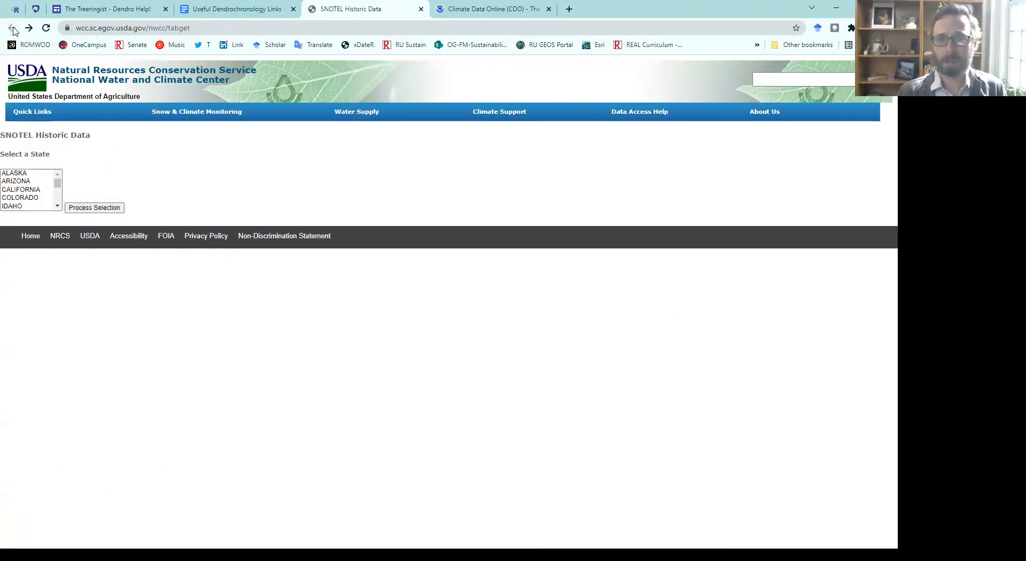
Step: Open the waterdata.usgs.gov/usa/nwis link from the links document
left_click(237, 9)
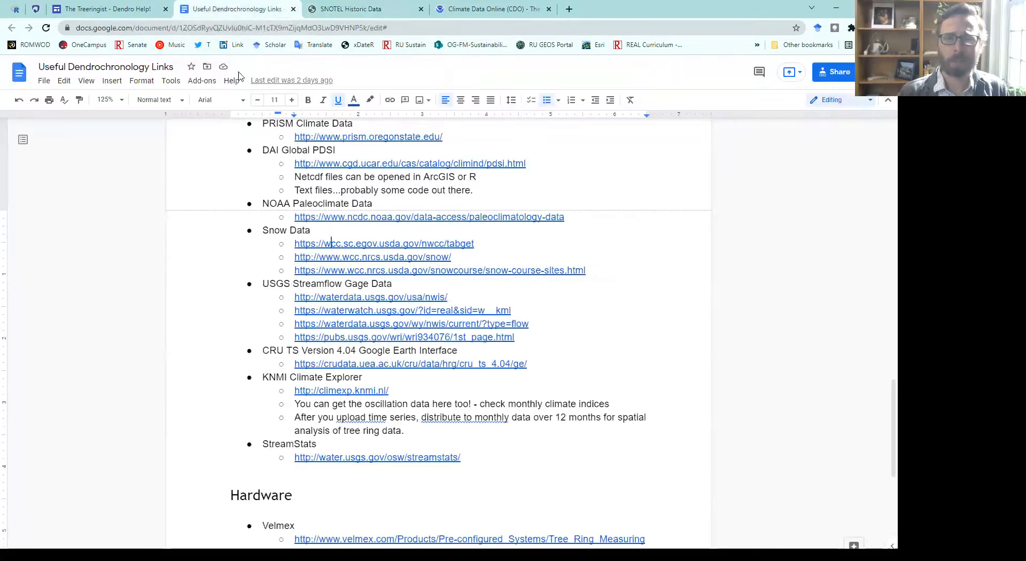
mouse_move(370, 296)
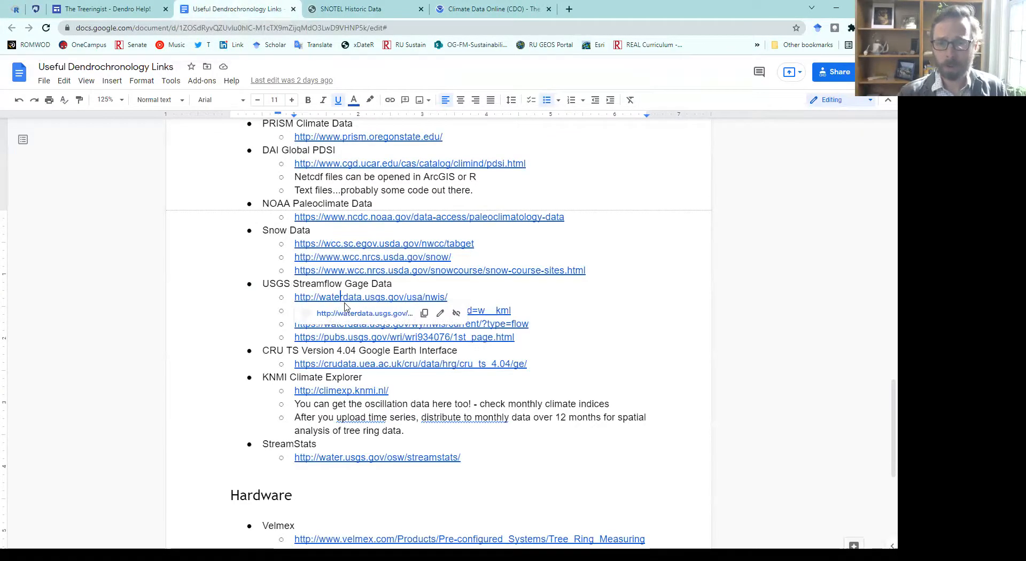
left_click(370, 298)
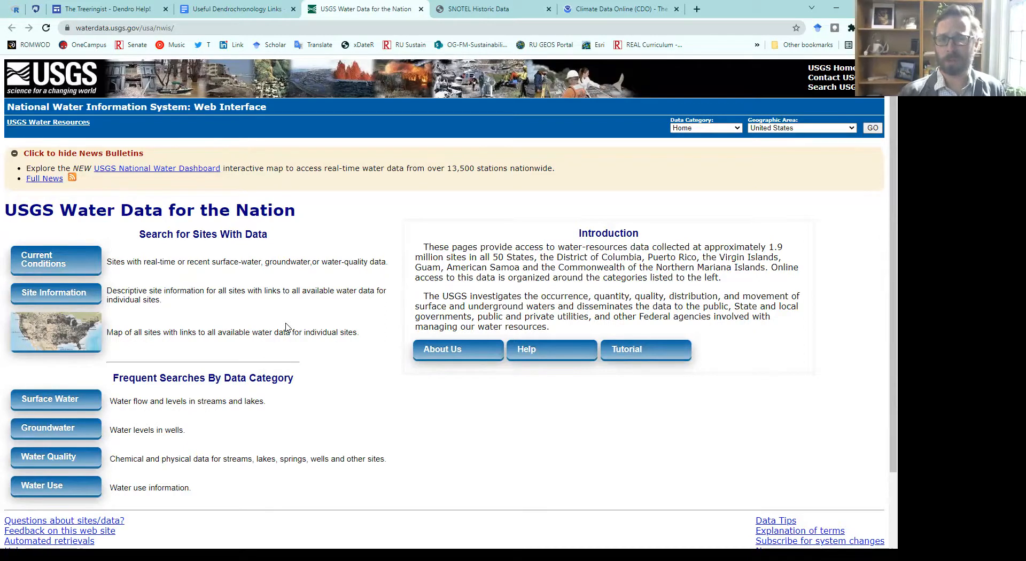
mouse_move(134, 347)
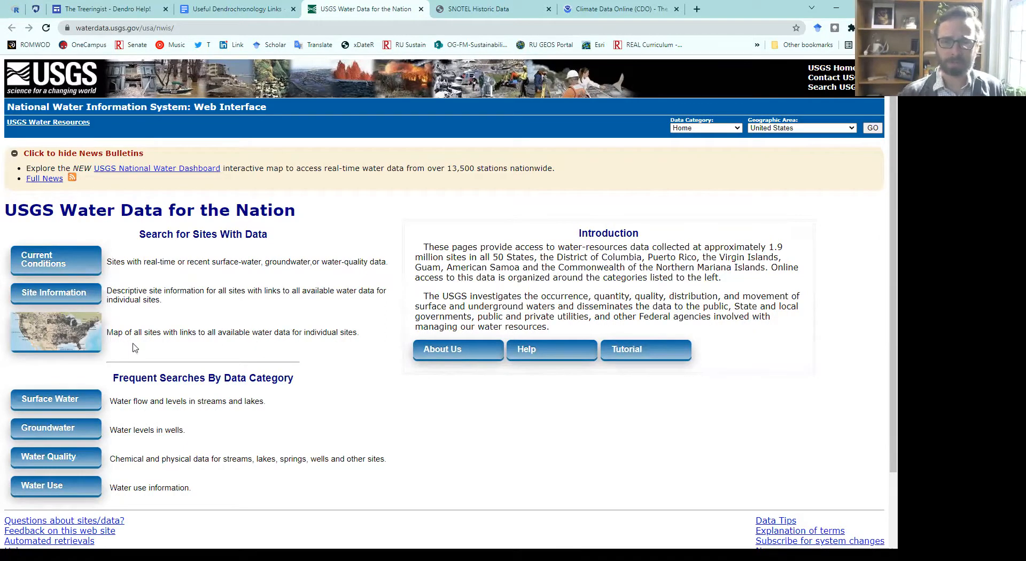
mouse_move(88, 340)
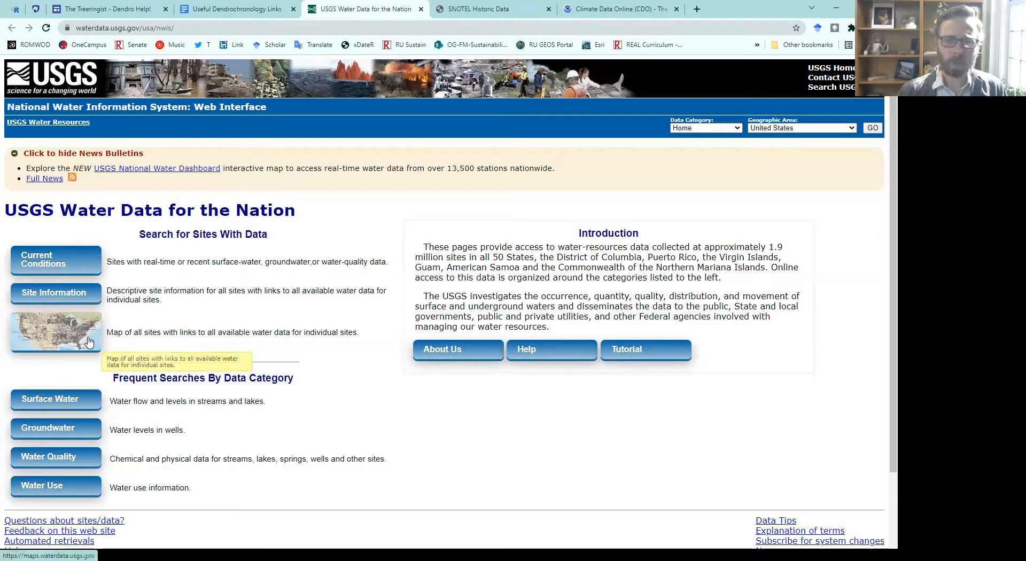
Step: Open the data page for site 03168000 via the all-sites map
left_click(55, 332)
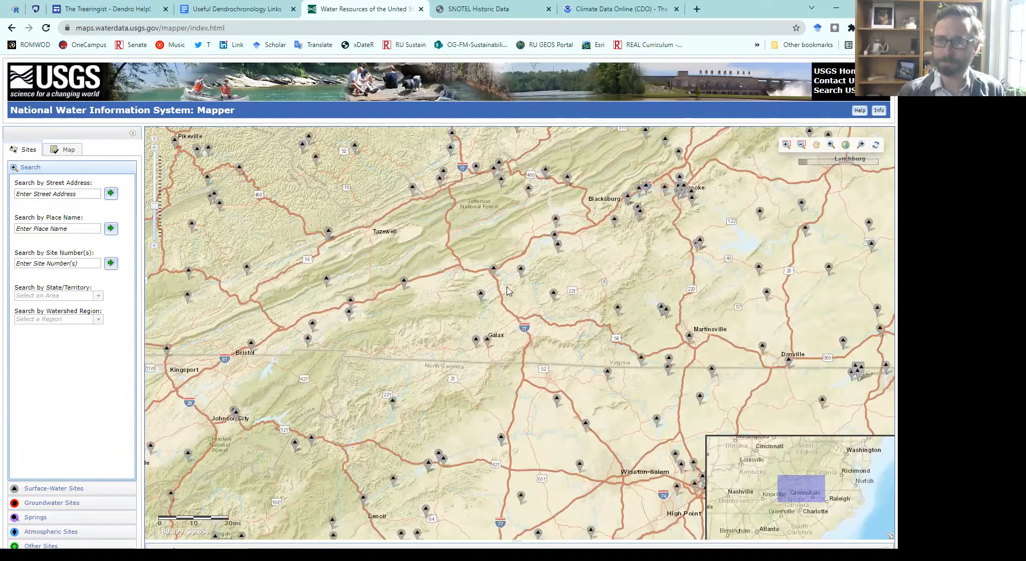
left_click(520, 271)
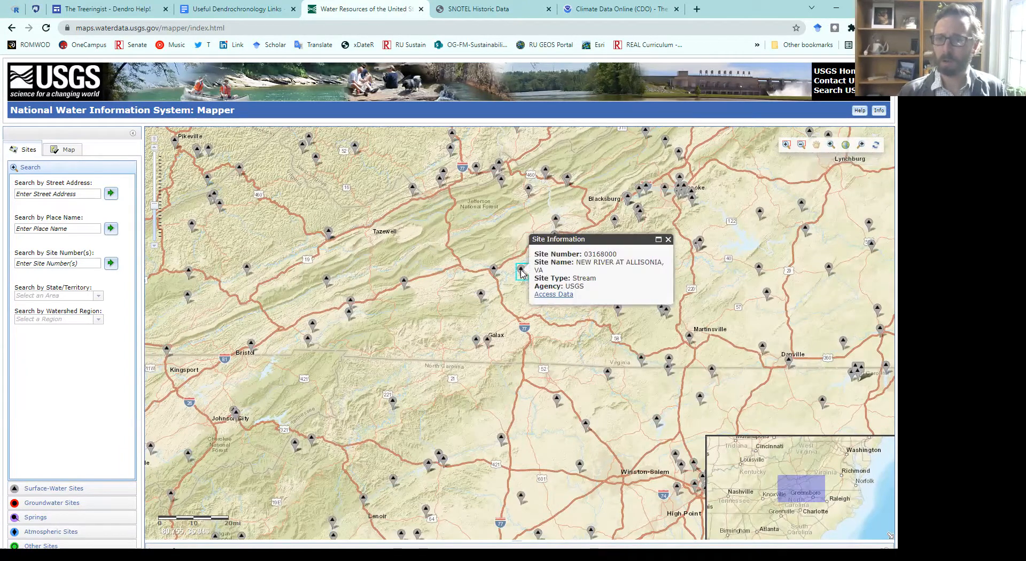
mouse_move(553, 296)
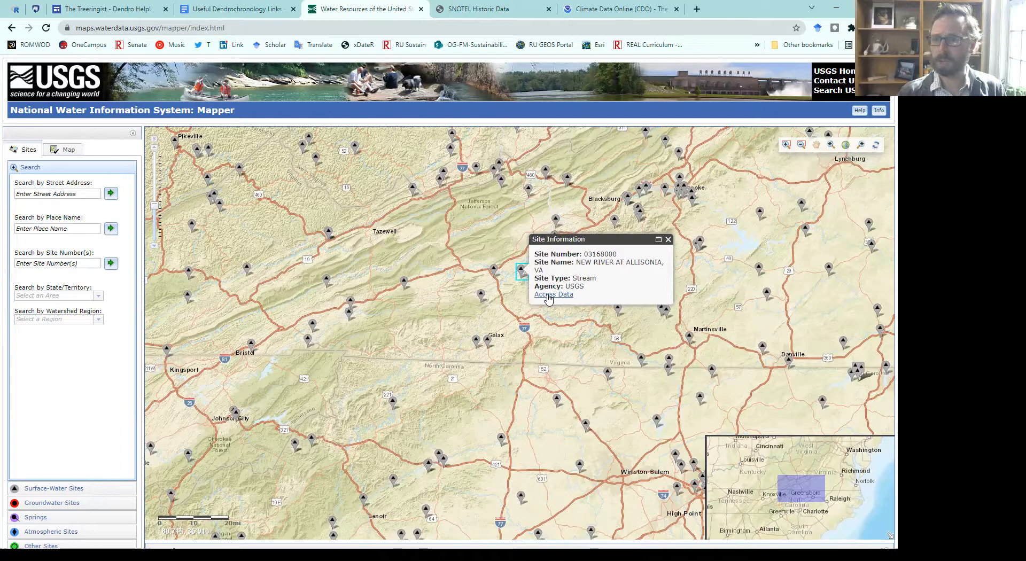
left_click(553, 294)
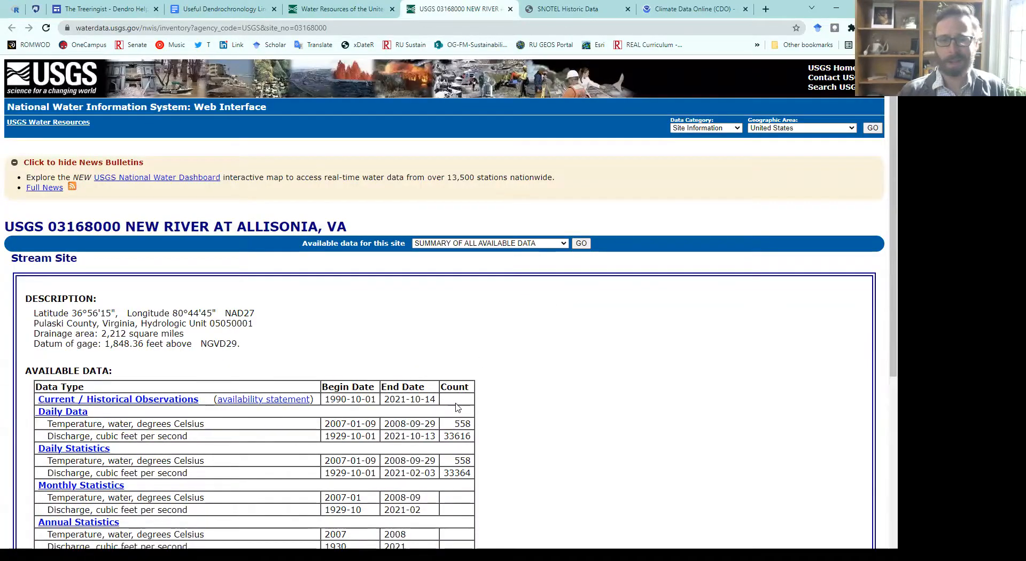
Step: Retrieve monthly mean discharge statistics for New River at Allisonia, 1929–2021
scroll("down", 3)
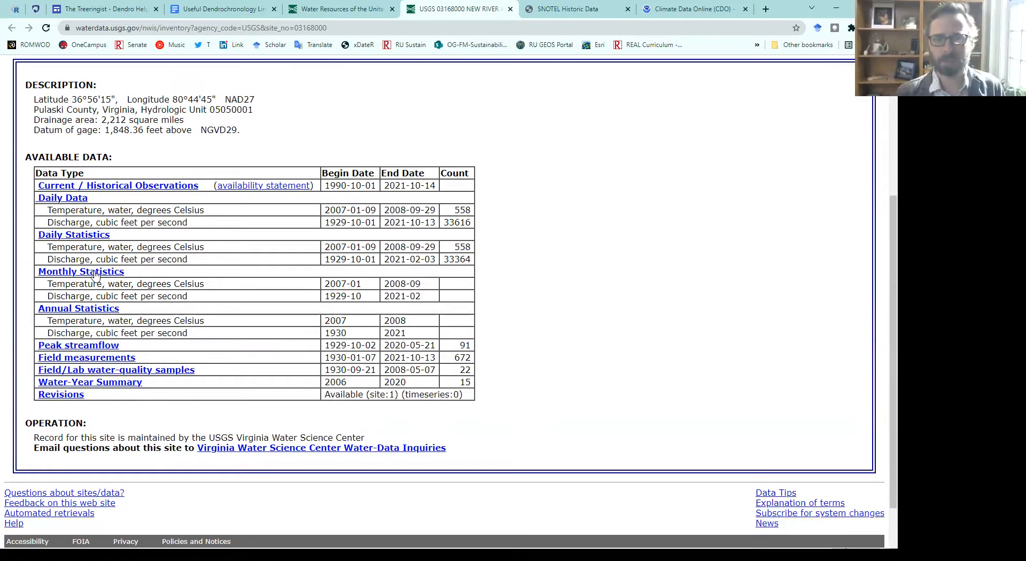
mouse_move(81, 271)
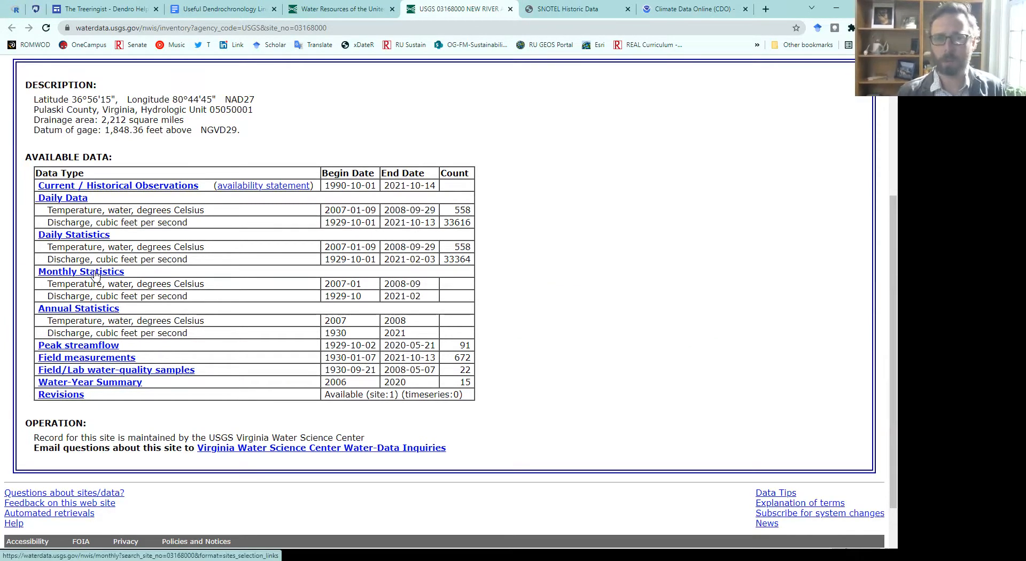
left_click(79, 272)
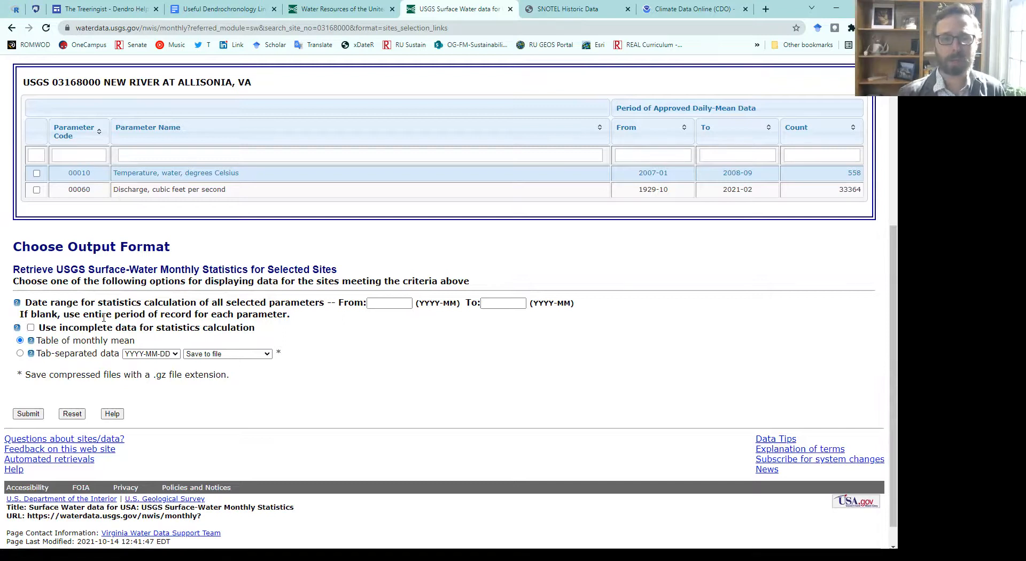
left_click(27, 413)
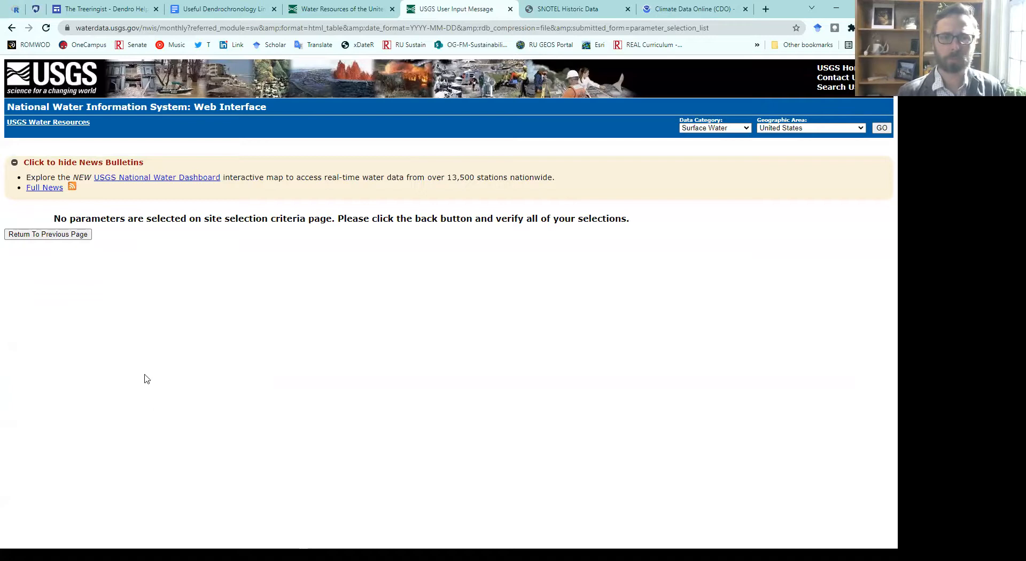
left_click(47, 234)
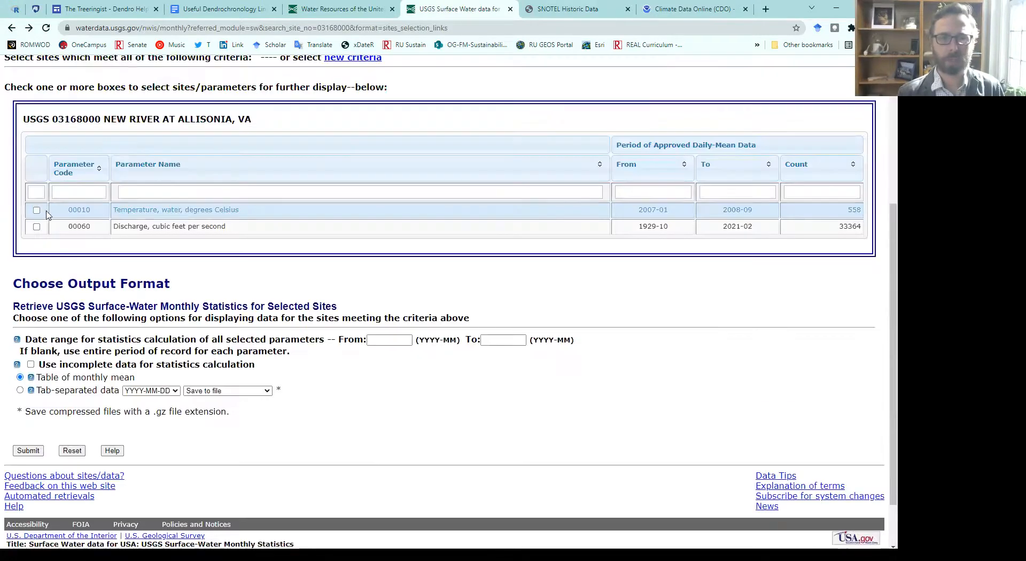
left_click(36, 226)
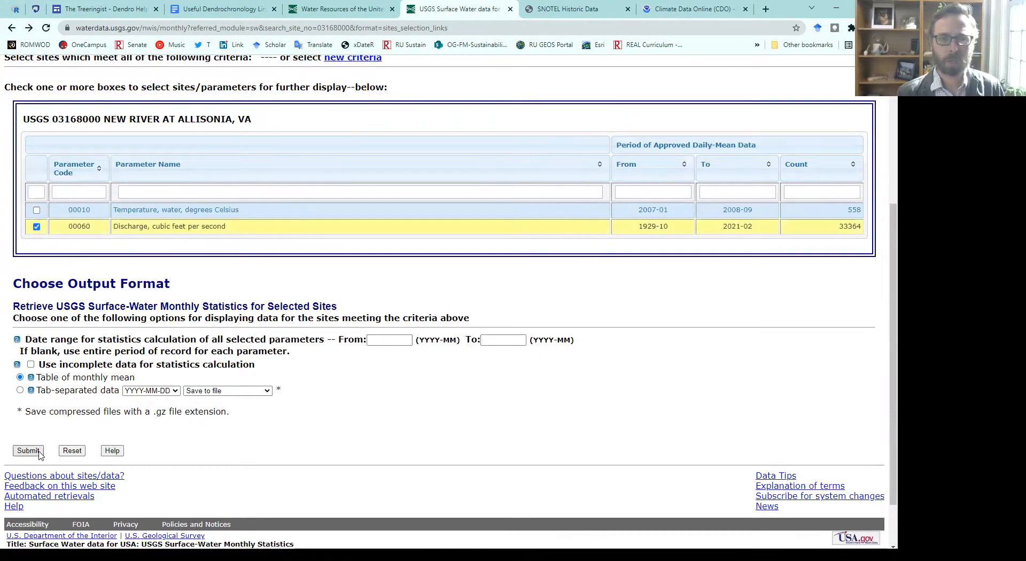
left_click(28, 451)
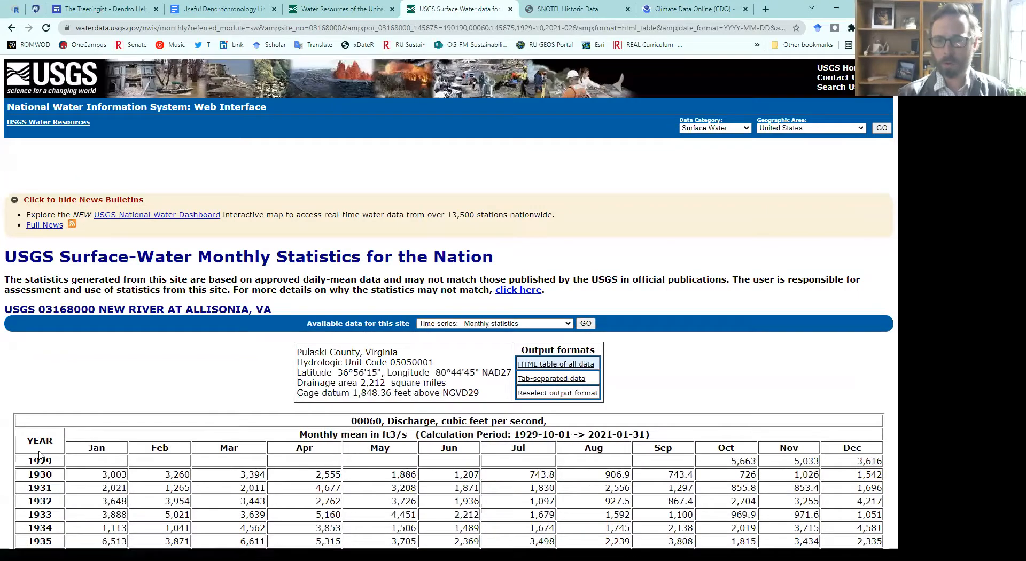
scroll("down", 3)
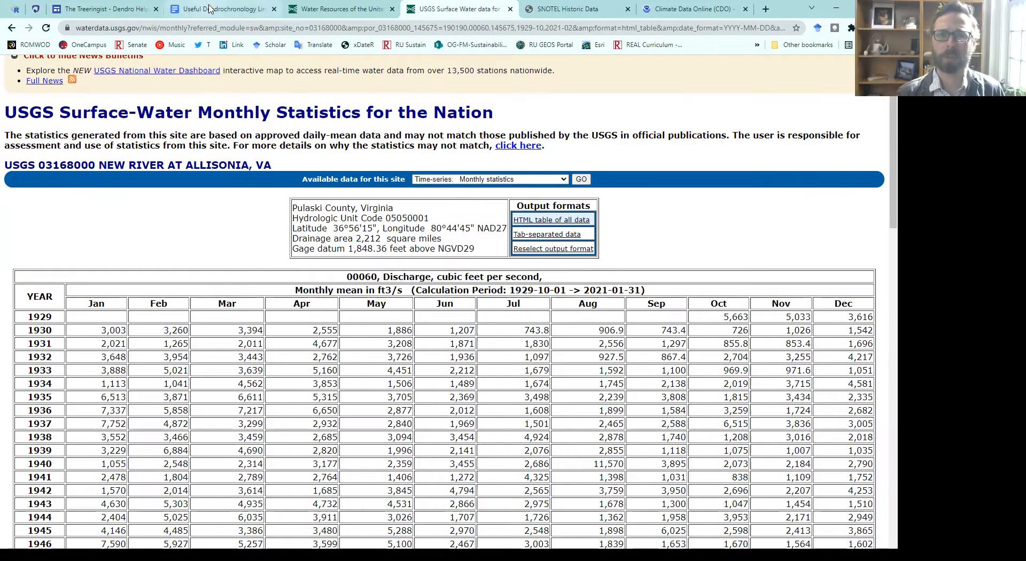
Step: Return to the dendrochronology links document to reach the prism.oregonstate.edu link
left_click(222, 9)
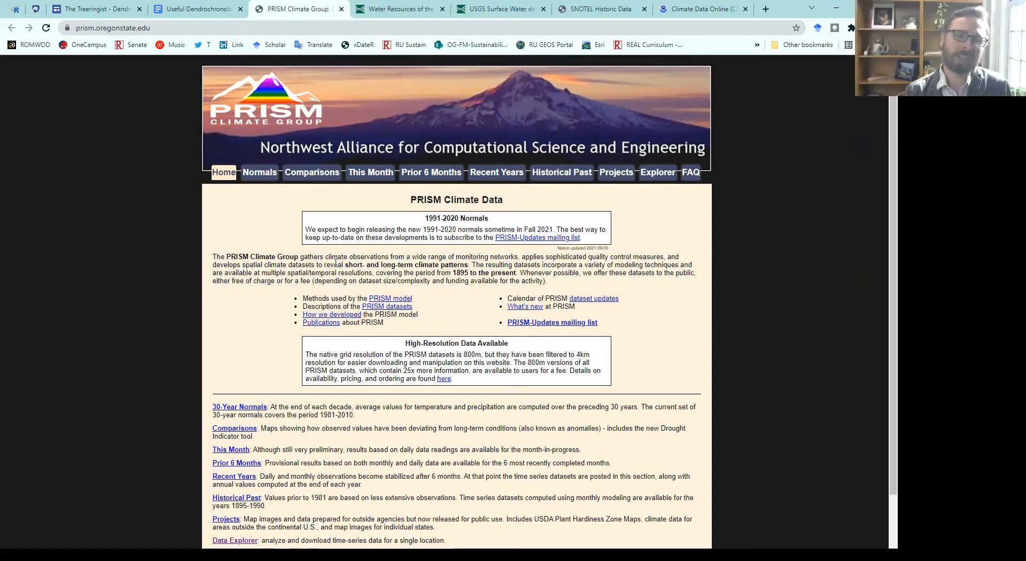
mouse_move(664, 185)
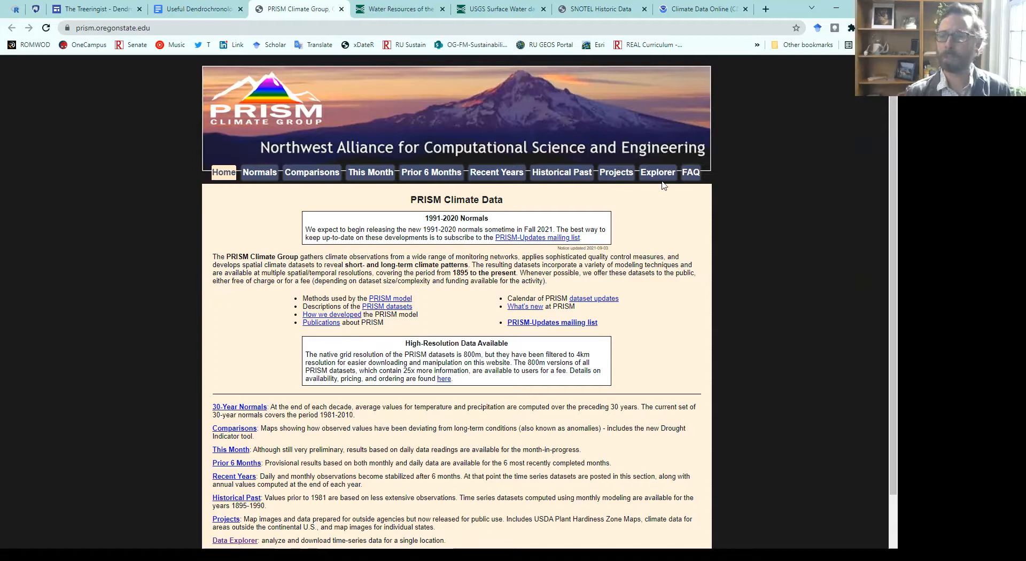
Step: Retrieve PRISM monthly precipitation for 1895–2020 at Montgomery County, Virginia (37.0842, -80.5661)
left_click(657, 172)
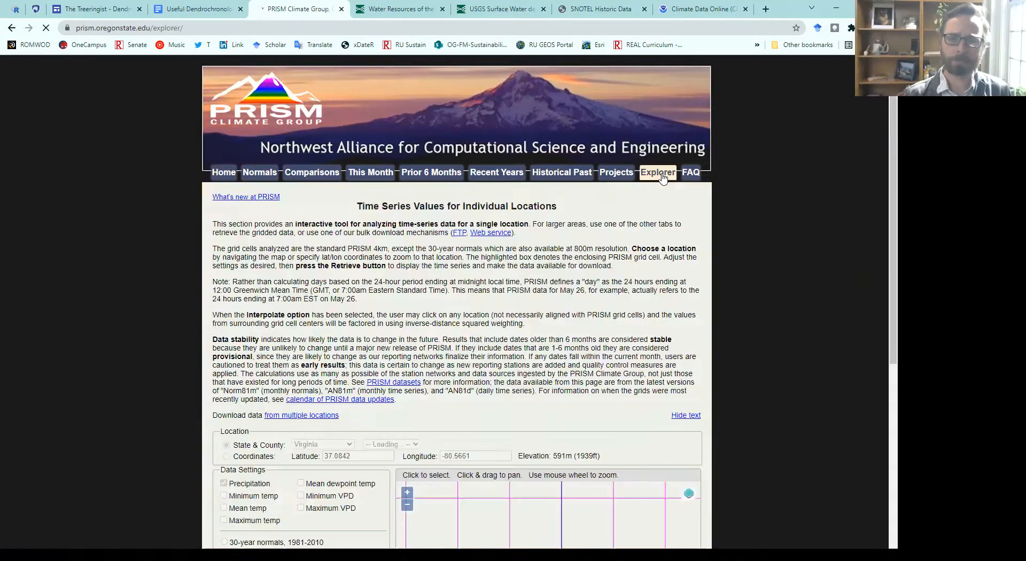
scroll("down", 3)
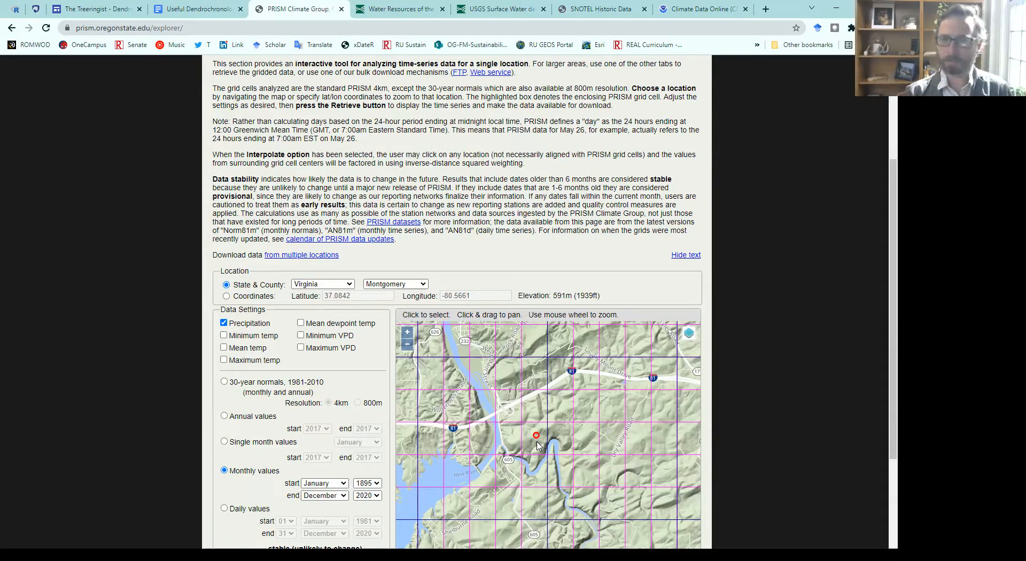
mouse_move(191, 429)
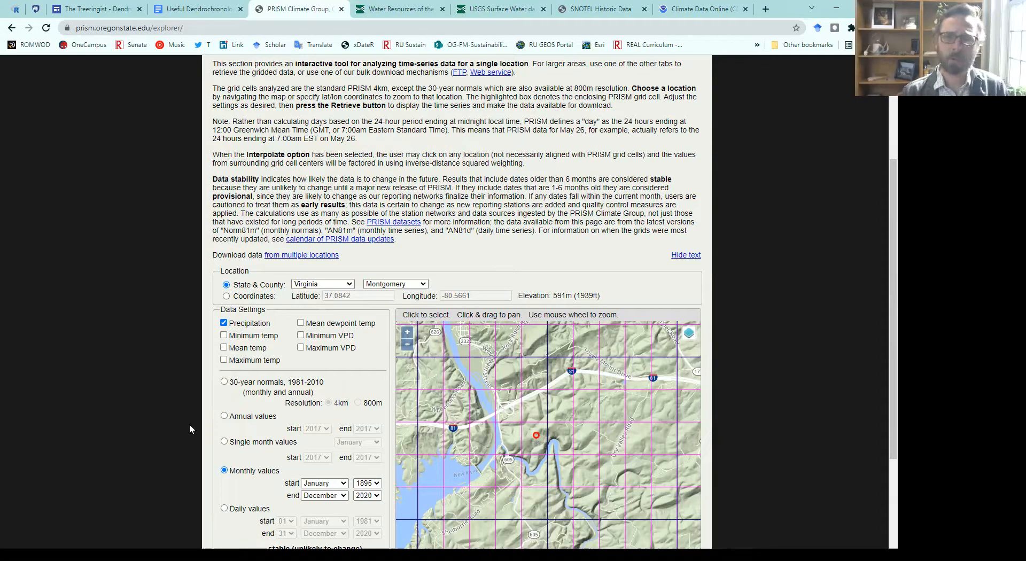
scroll("down", 3)
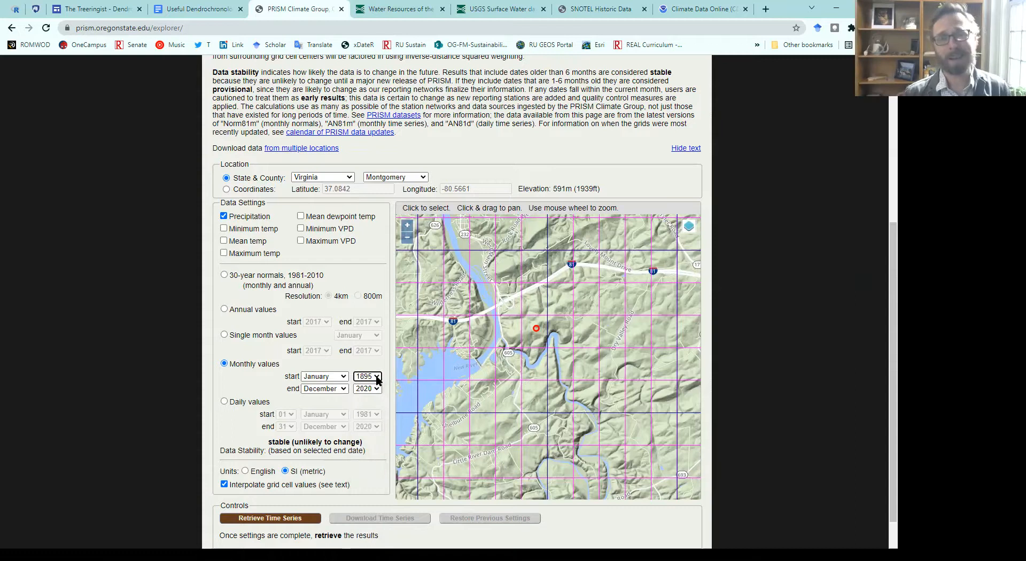
mouse_move(207, 455)
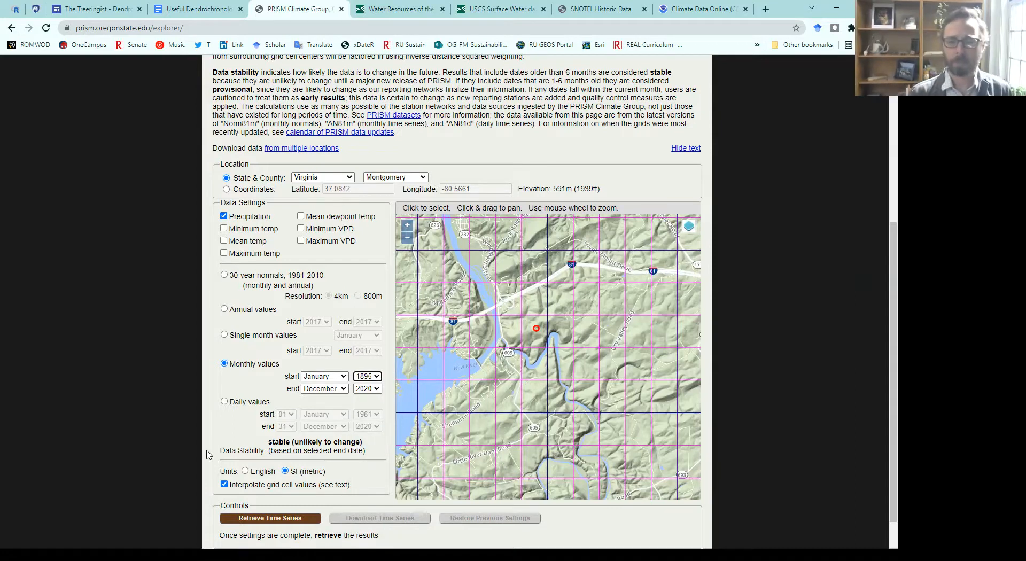
scroll("down", 3)
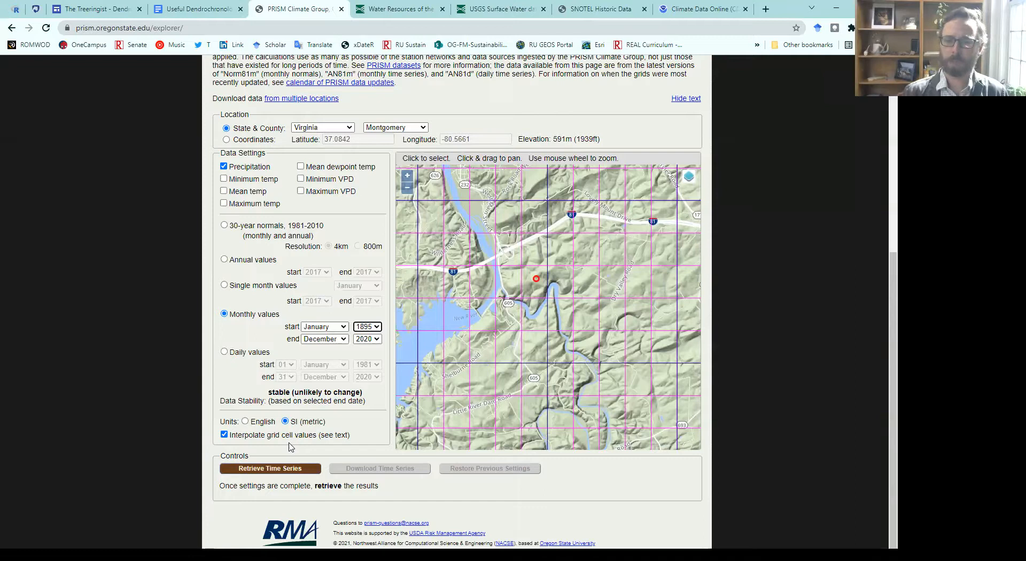
left_click(269, 468)
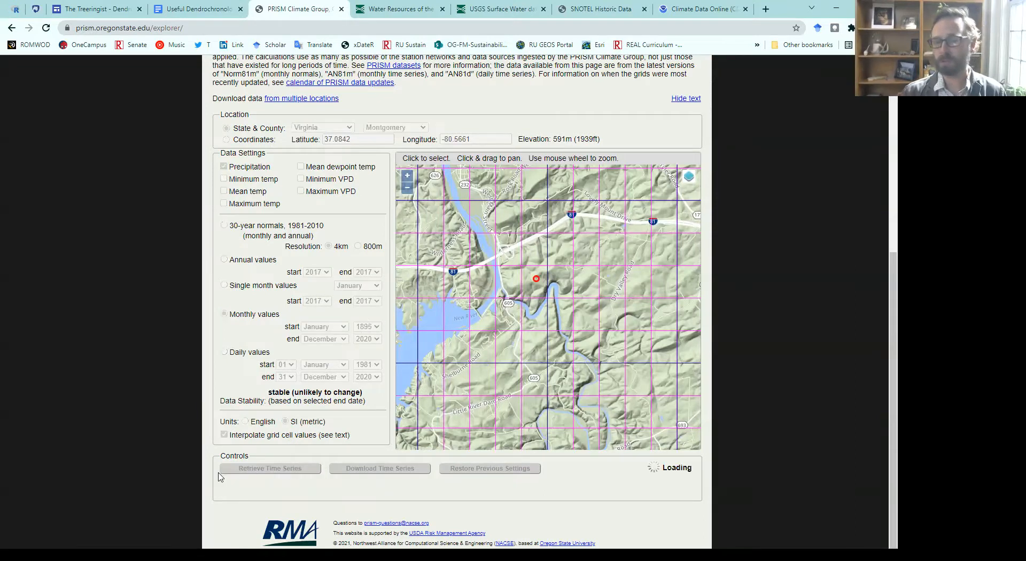
left_click(269, 467)
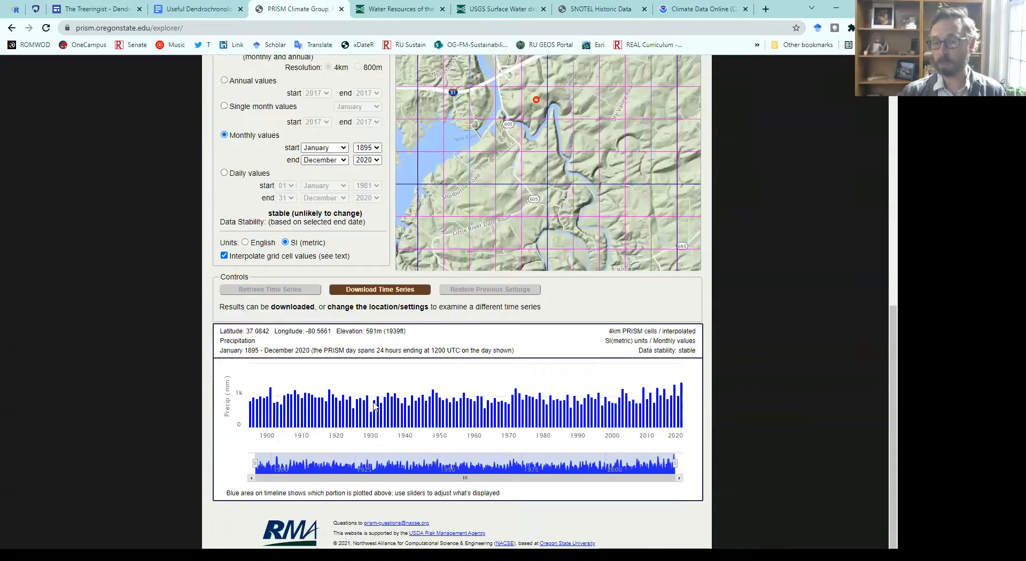
Step: Download the PRISM precipitation CSV, check its Date and ppt (mm) columns in Excel, then close it
left_click(379, 289)
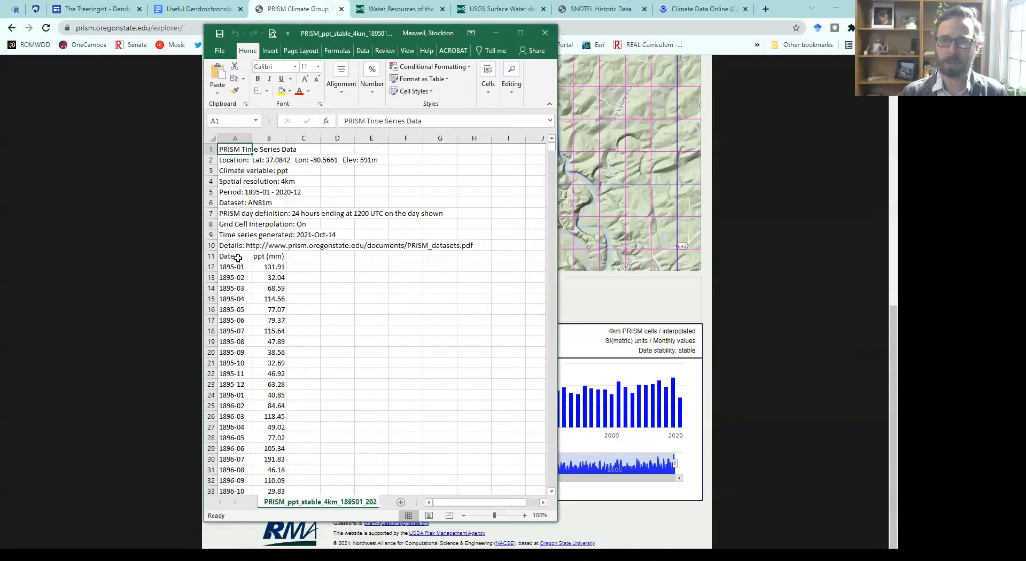
left_click(236, 255)
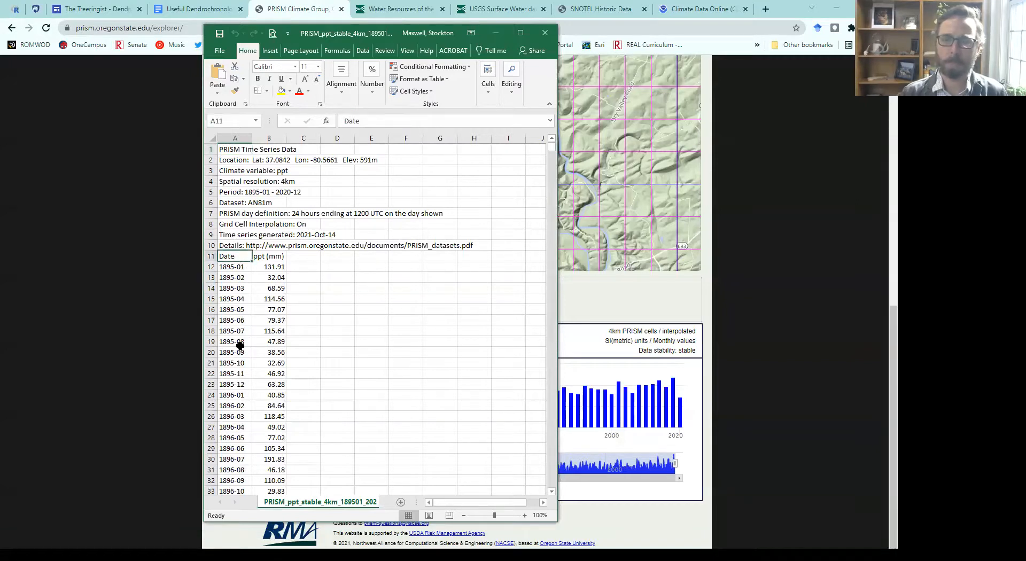
left_click(274, 267)
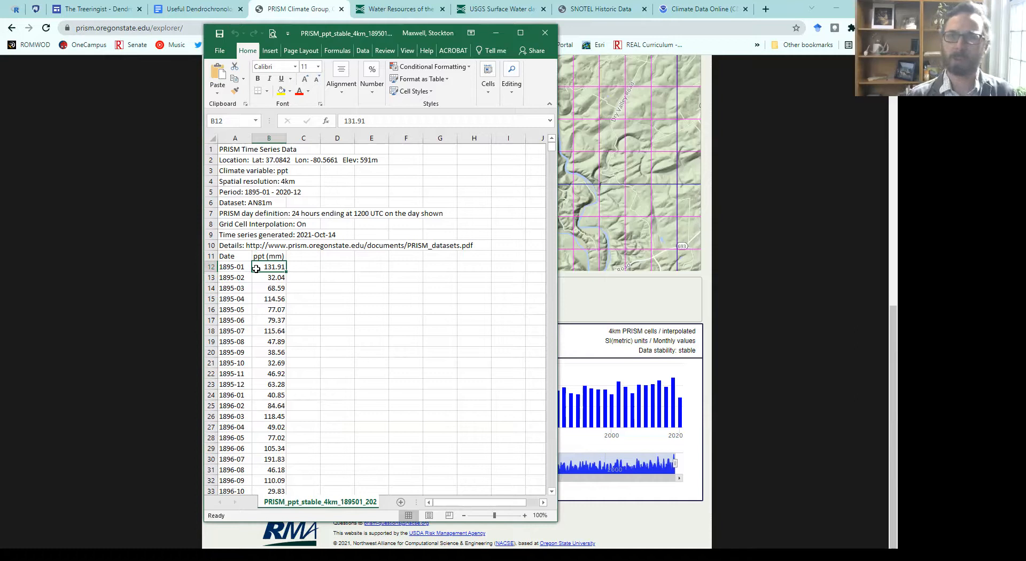
mouse_move(496, 32)
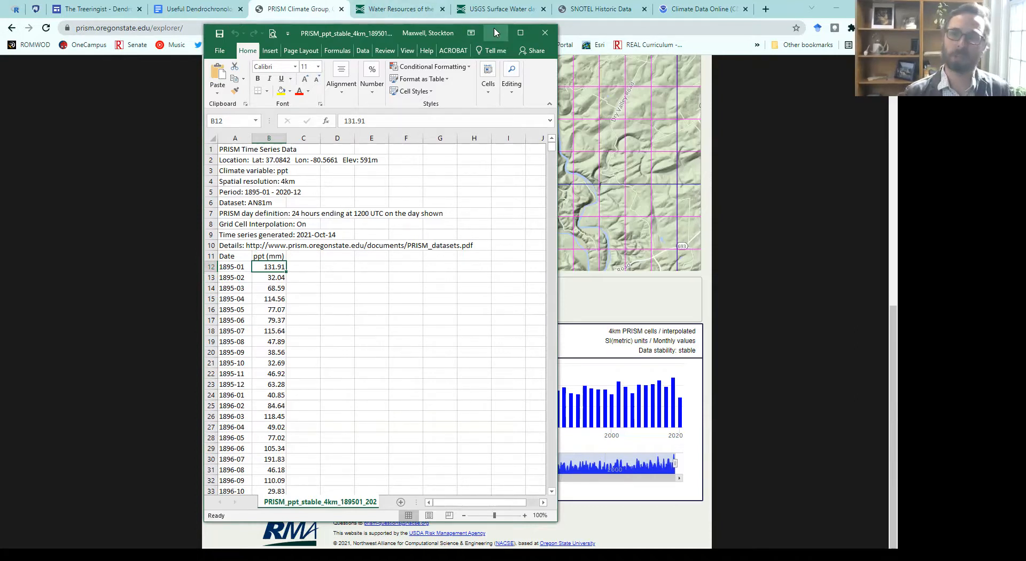
left_click(543, 33)
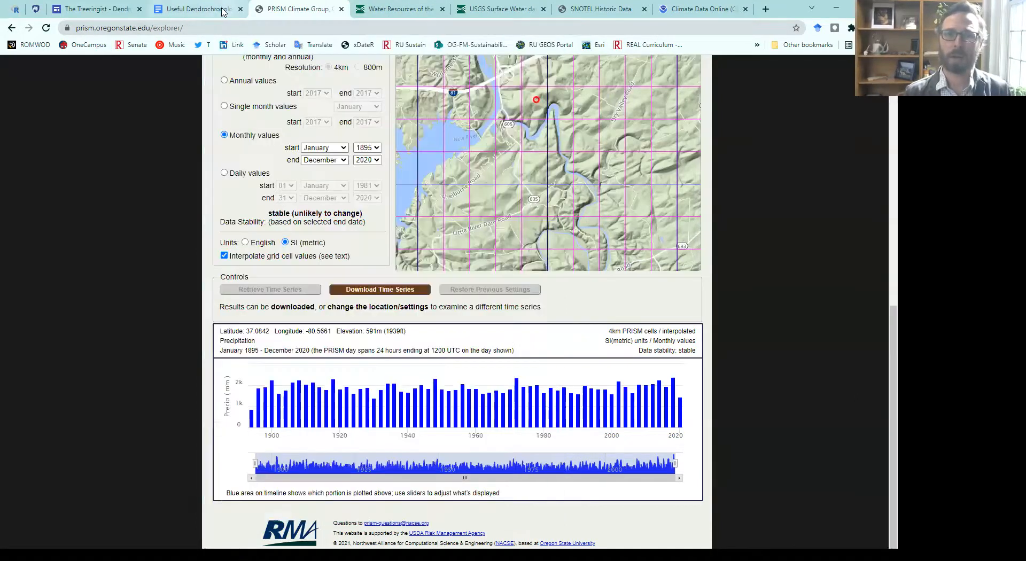
Step: Follow the rNADEF Github link in the links document to the treeringer profile
left_click(196, 9)
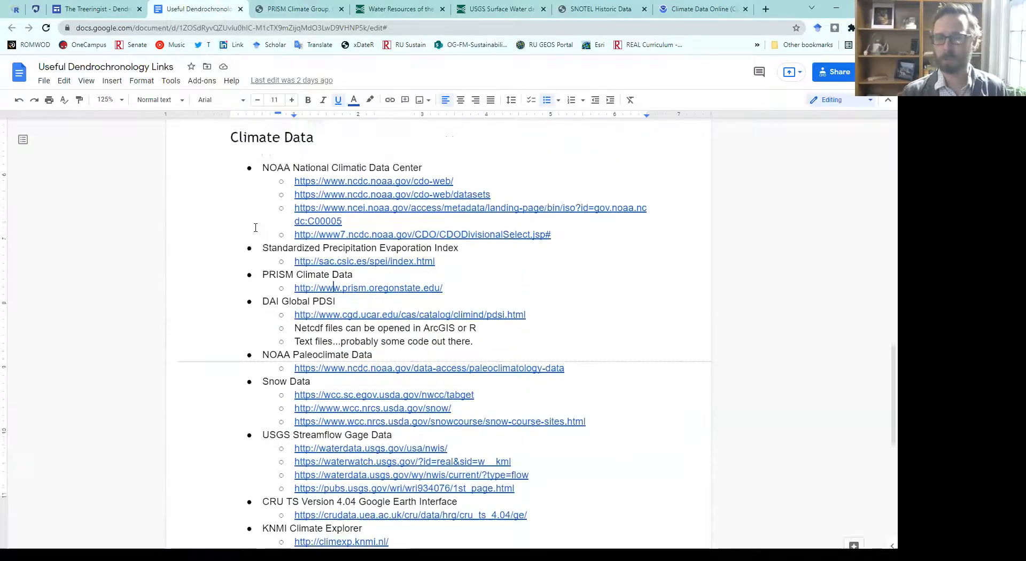
scroll("down", 3)
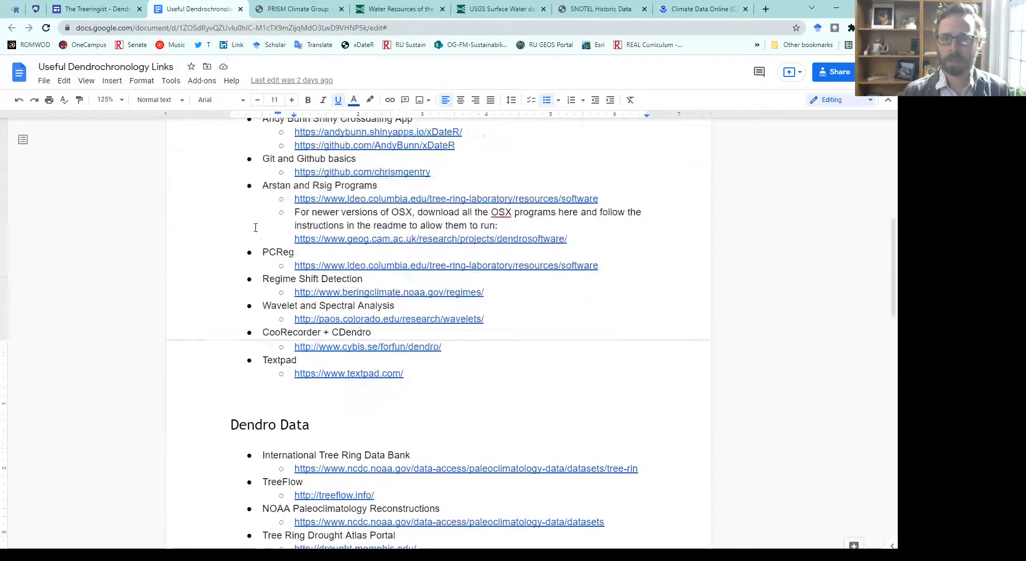
scroll("up", 3)
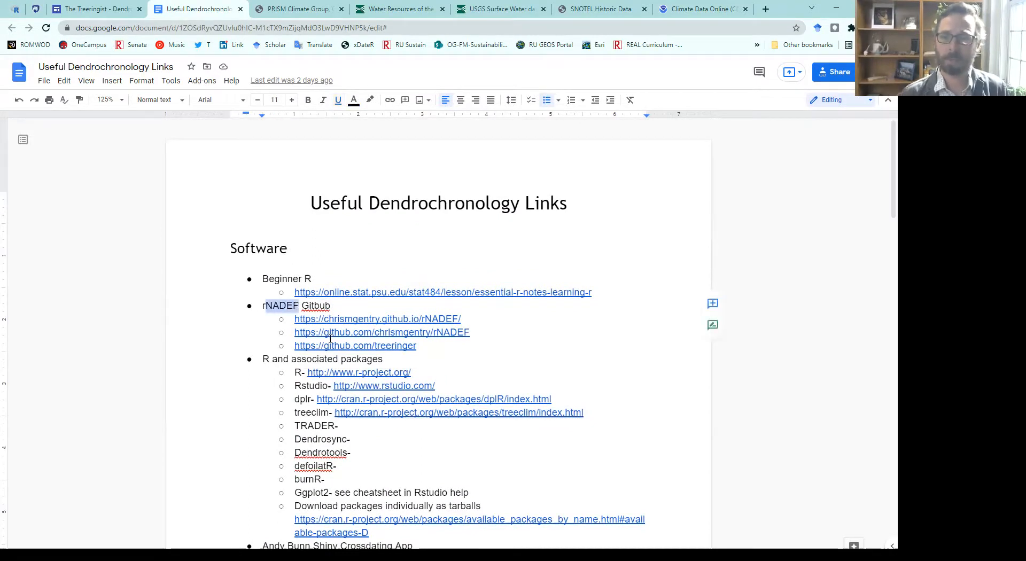
mouse_move(354, 345)
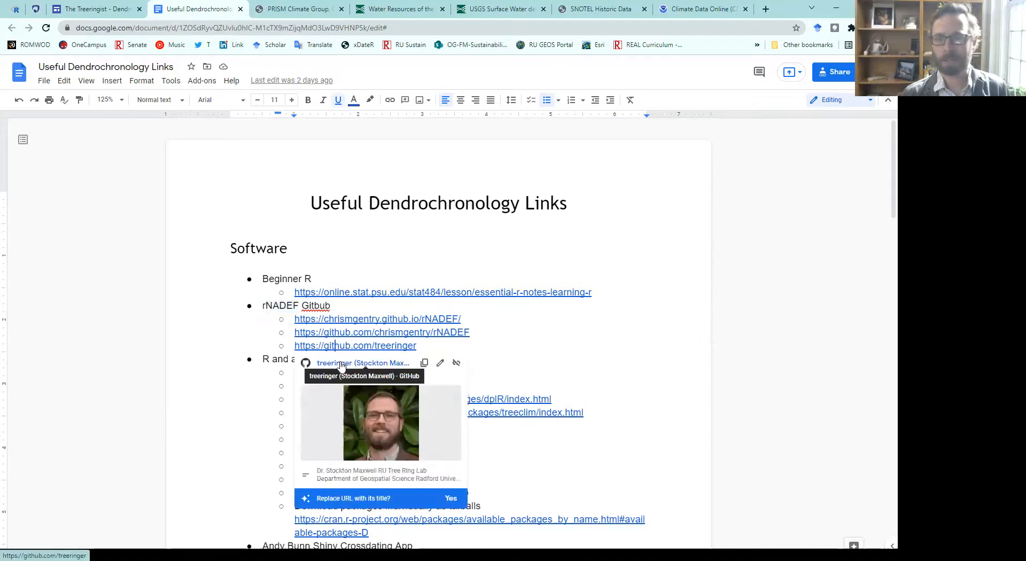
left_click(355, 345)
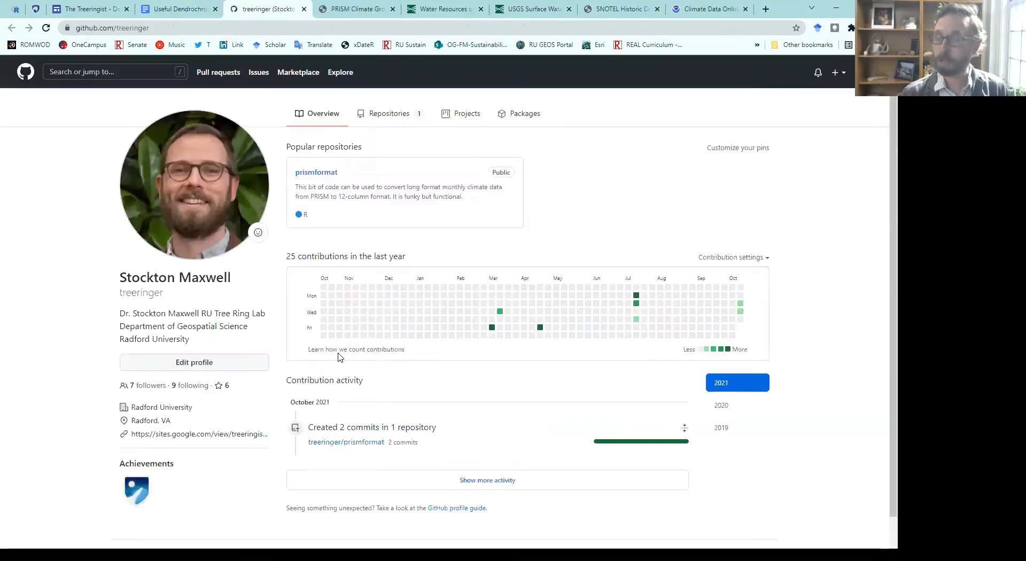
Step: Open format_prism.R from the treeringer prismformat repository
left_click(316, 172)
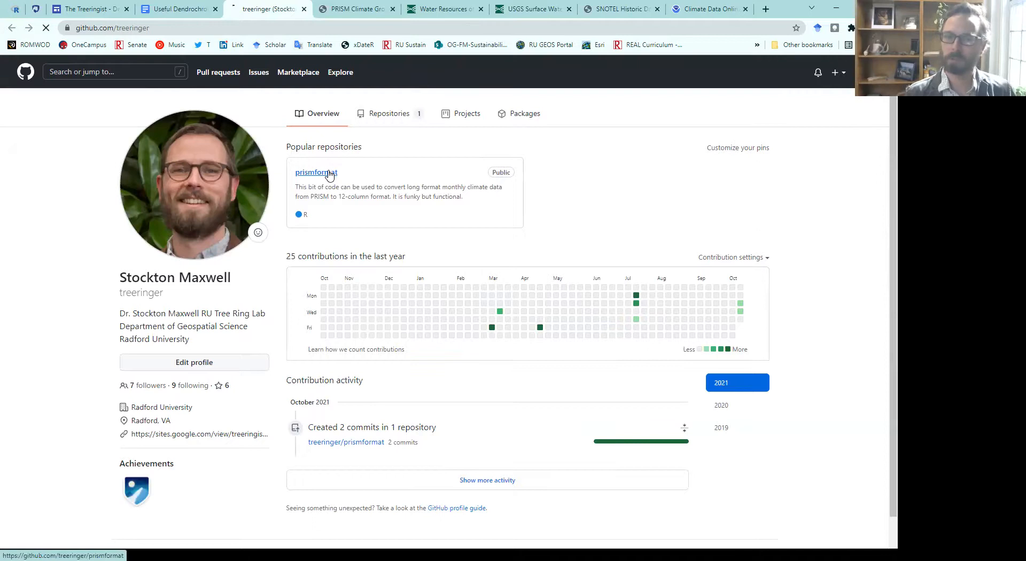
left_click(316, 172)
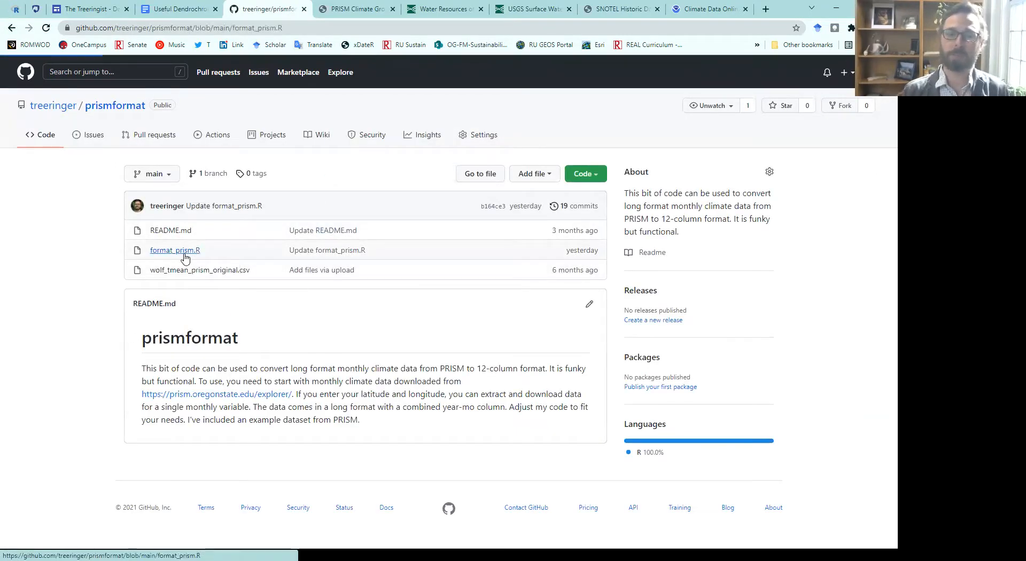
left_click(175, 250)
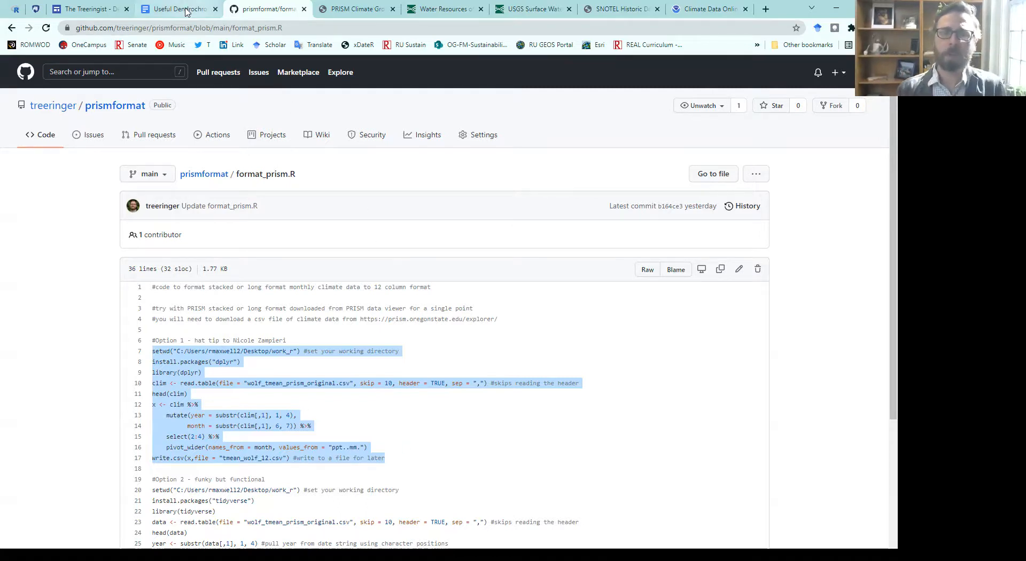
Step: Follow the climexp.knmi.nl link under Climate Data in the dendrochronology links document
left_click(177, 9)
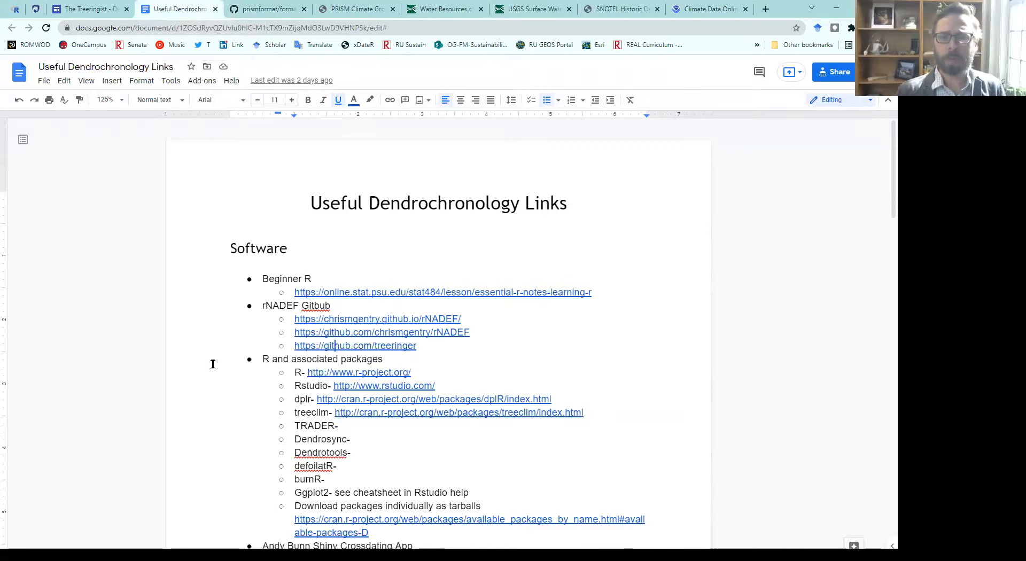
scroll("down", 3)
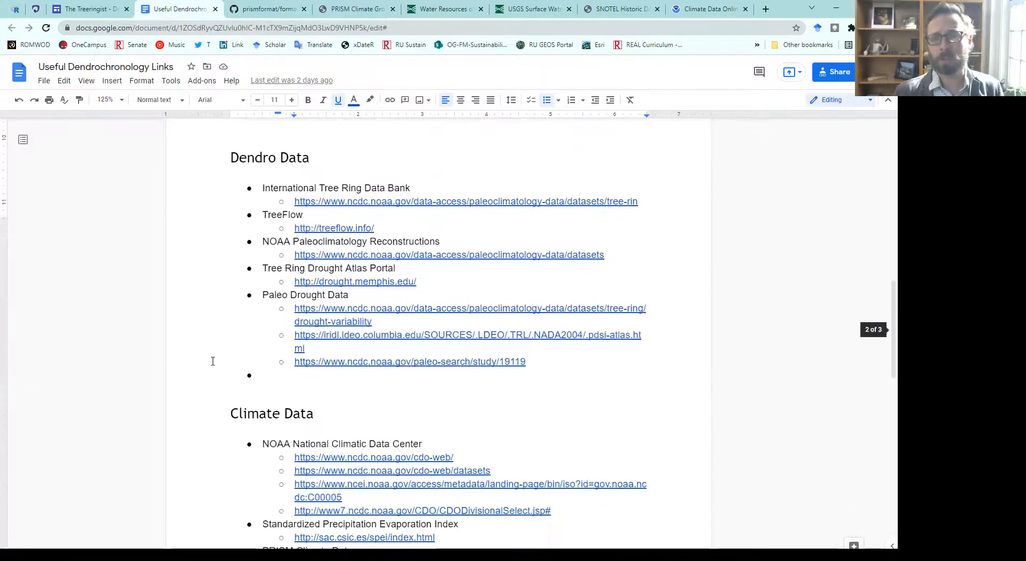
scroll("down", 3)
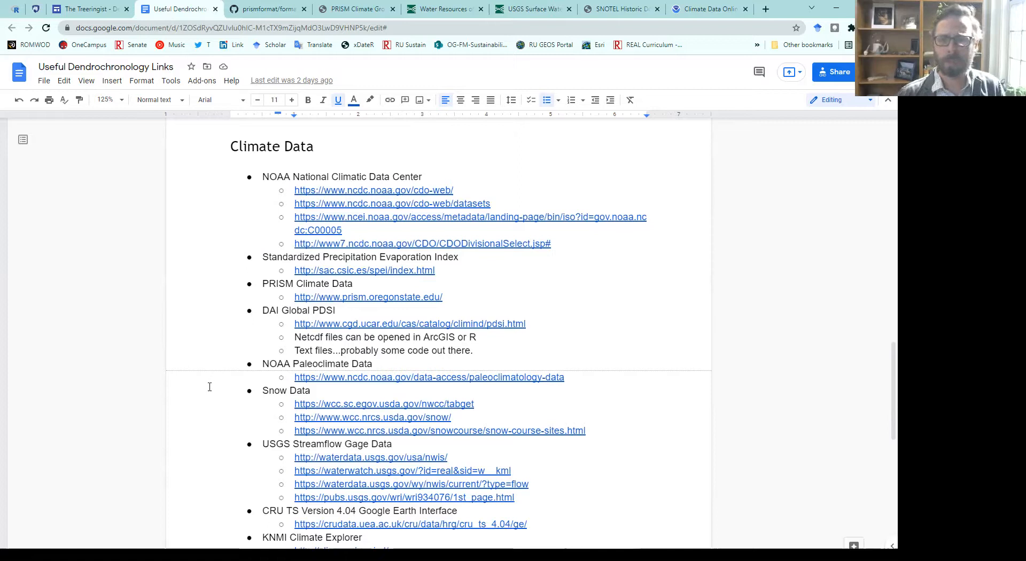
scroll("down", 3)
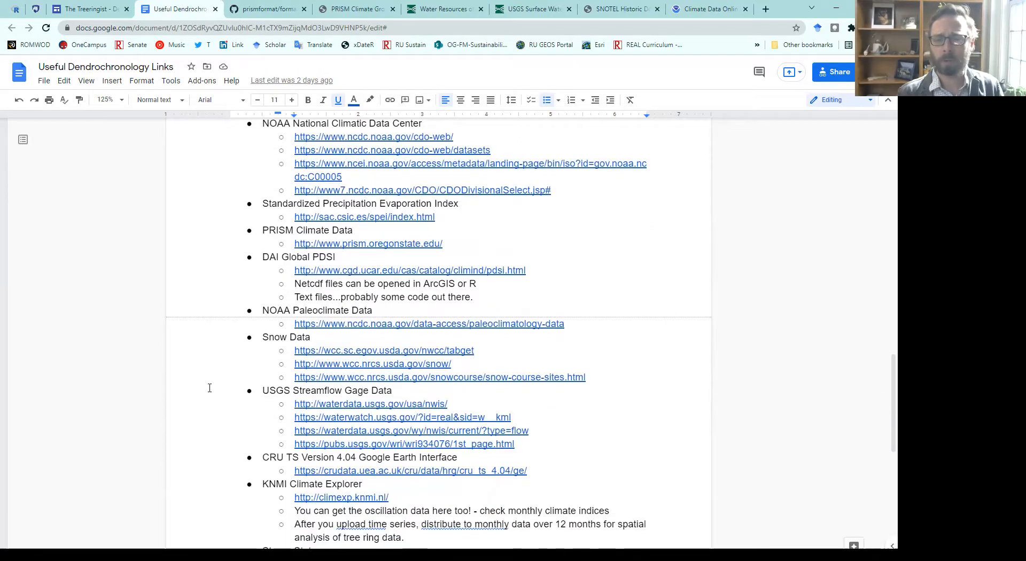
scroll("down", 3)
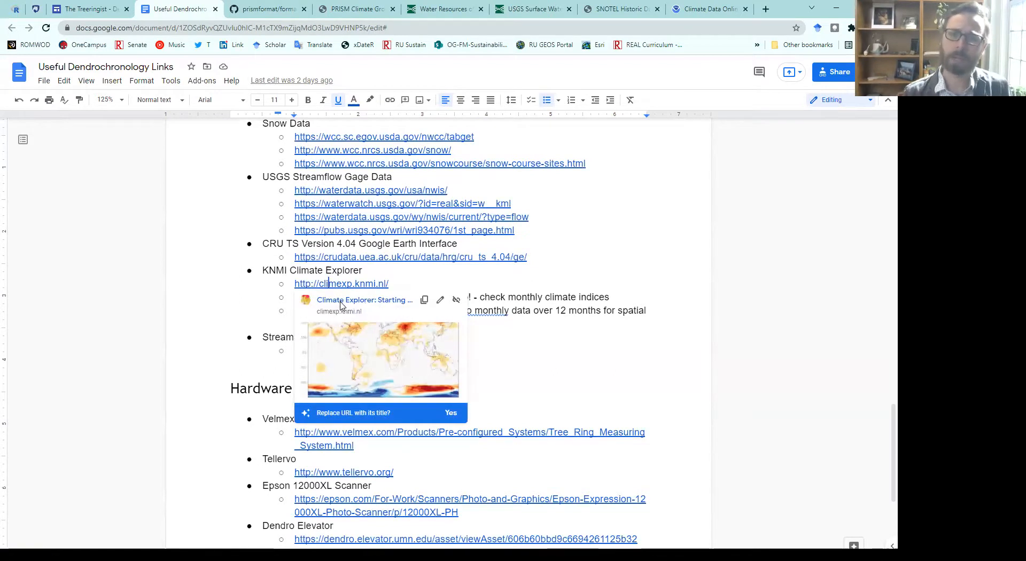
left_click(341, 283)
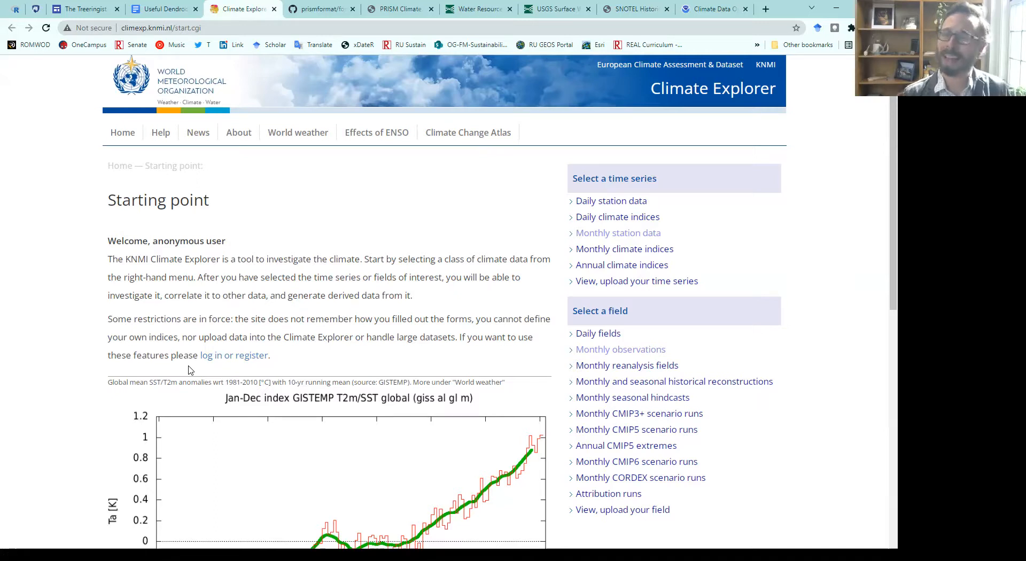
mouse_move(244, 355)
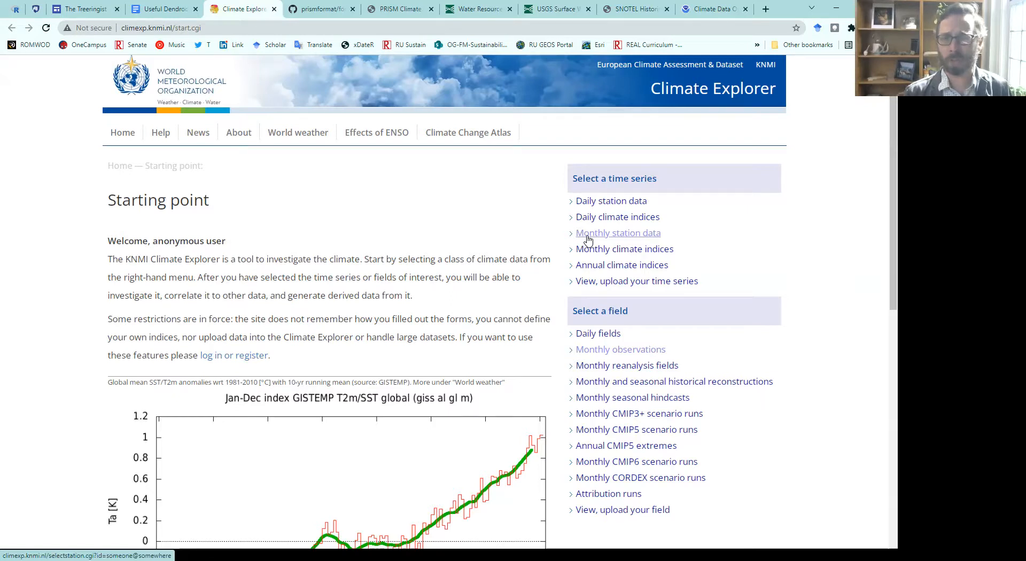
mouse_move(620, 348)
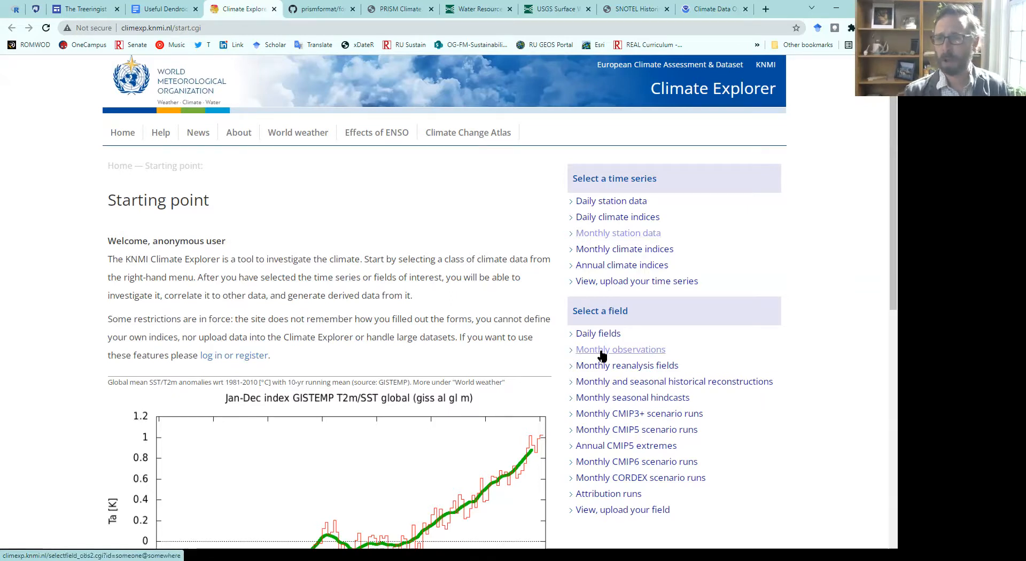
Step: Open Monthly observations and browse the list of gridded temperature and precipitation datasets
left_click(620, 349)
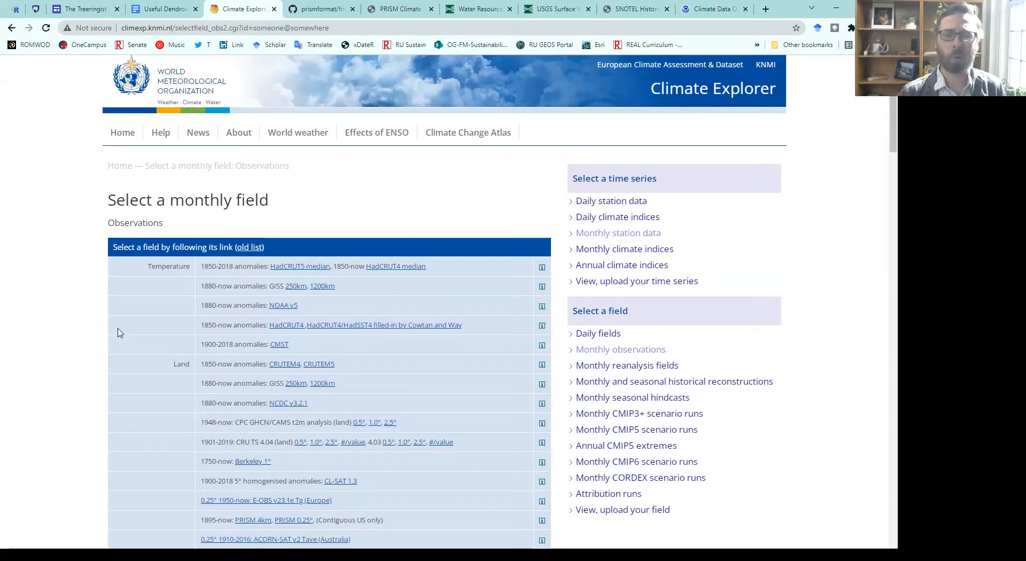
scroll("down", 3)
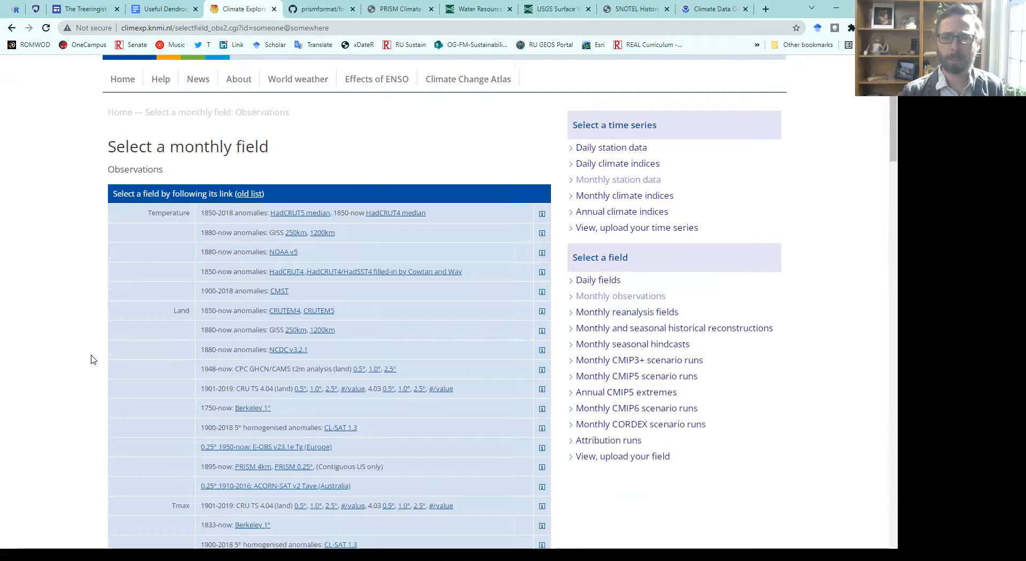
scroll("down", 3)
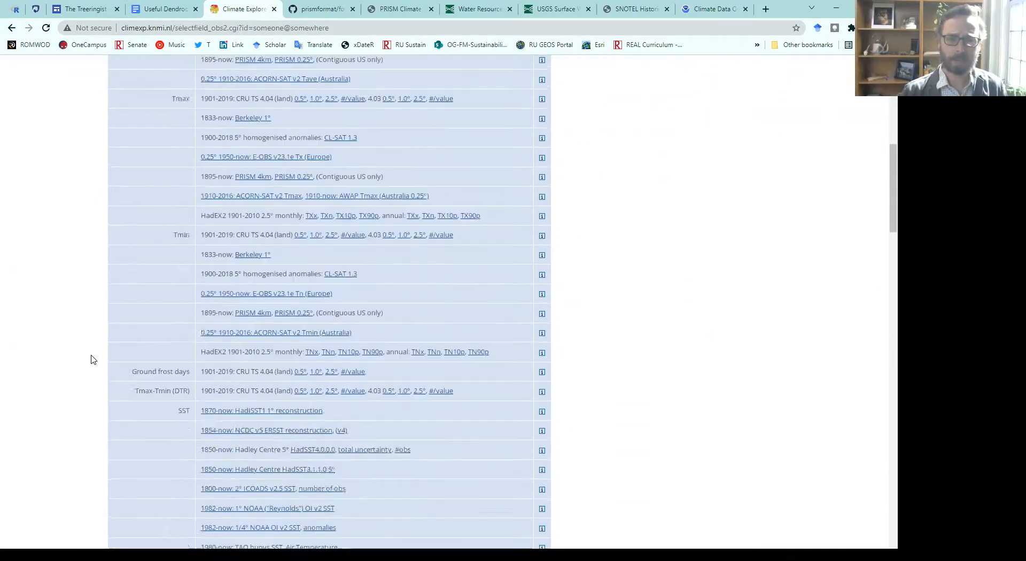
scroll("down", 3)
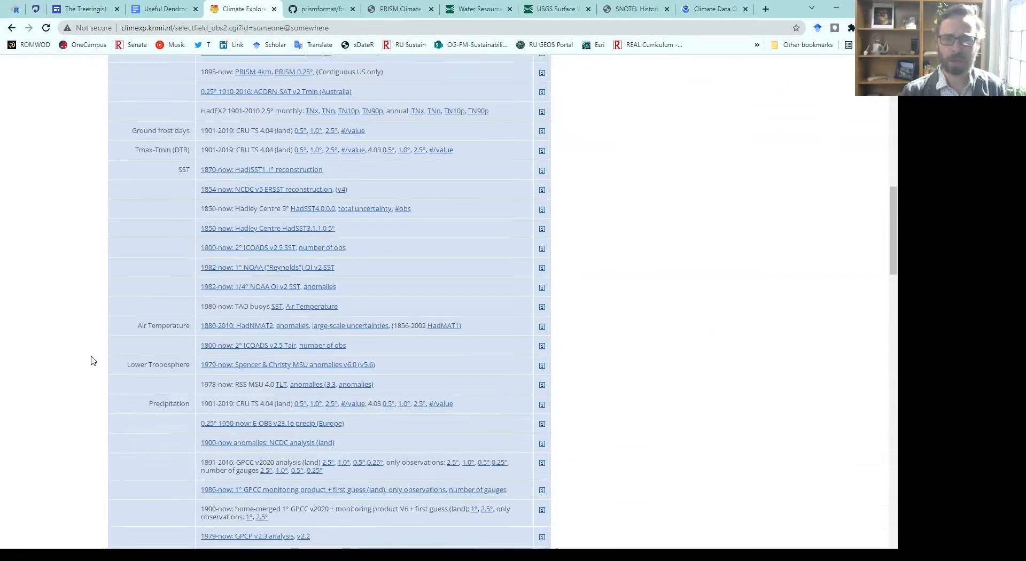
scroll("down", 3)
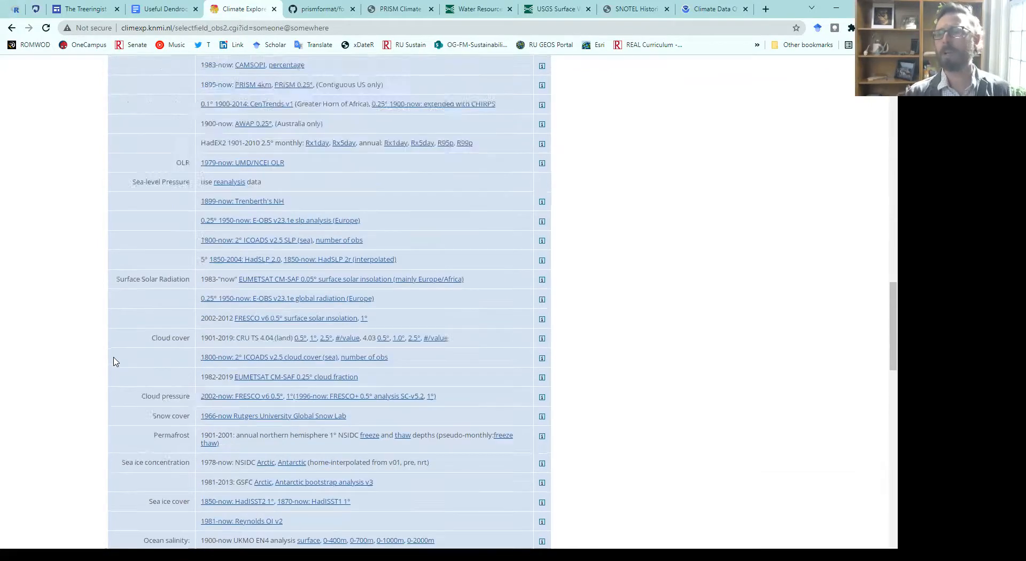
scroll("up", 3)
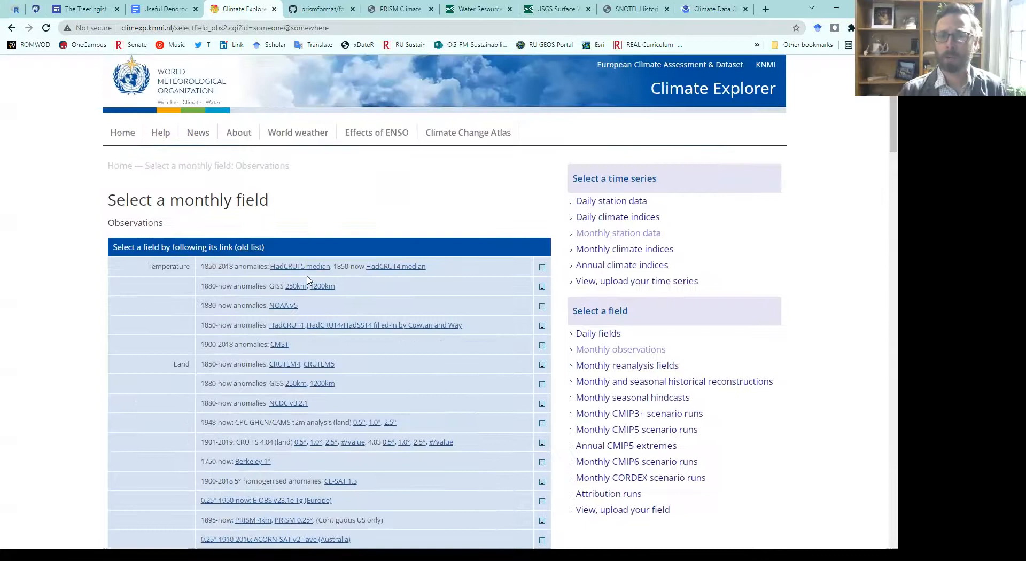
mouse_move(396, 270)
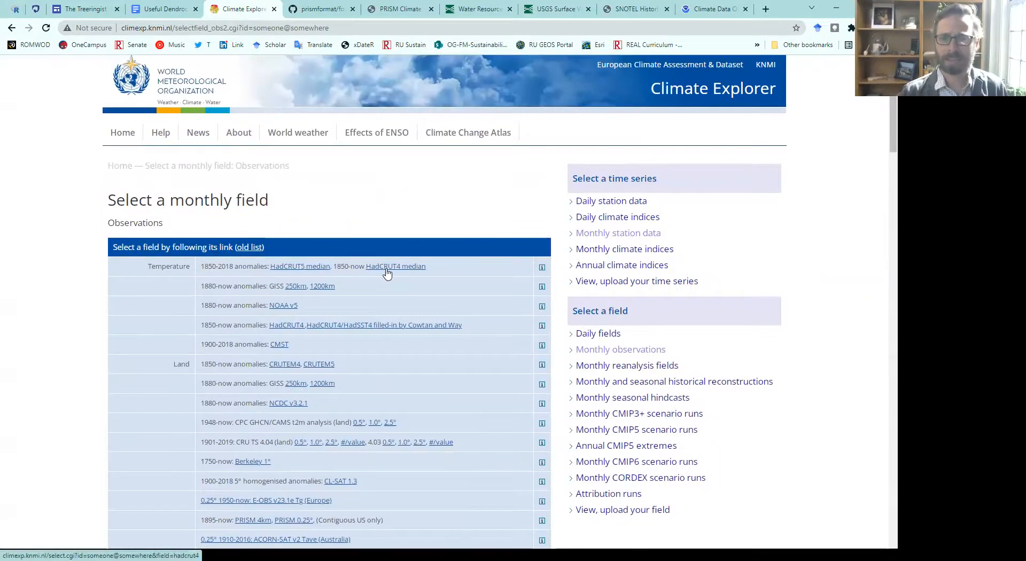
Step: Open the HadCRUT4.6 median field and enter latitude 37 and longitude -79
left_click(395, 266)
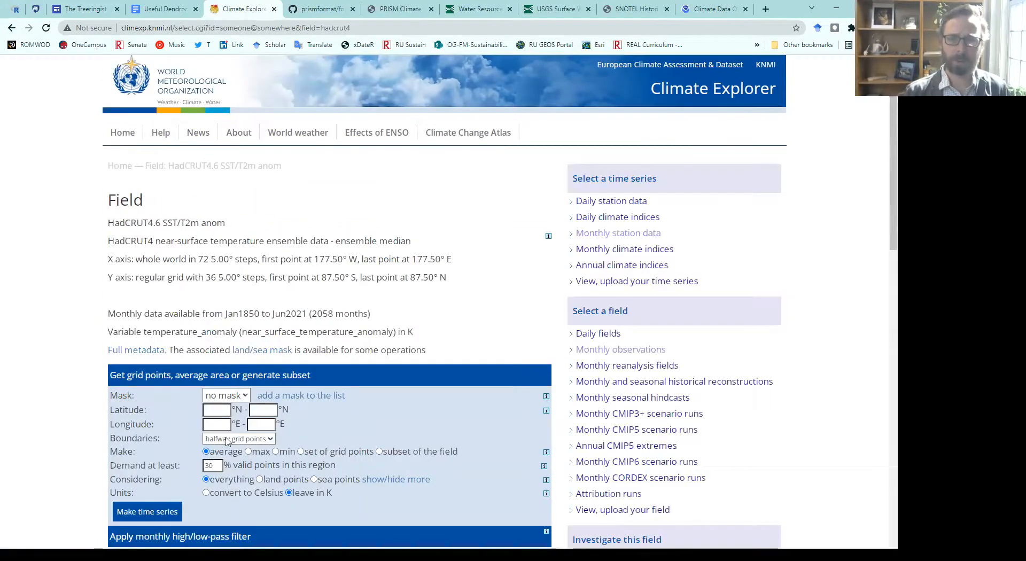
scroll("down", 3)
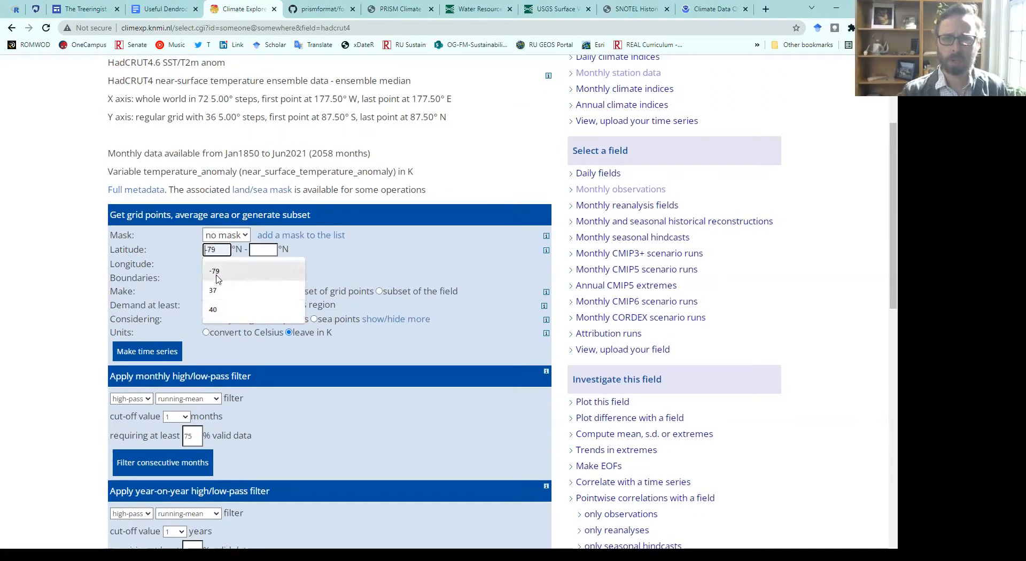
left_click(214, 289)
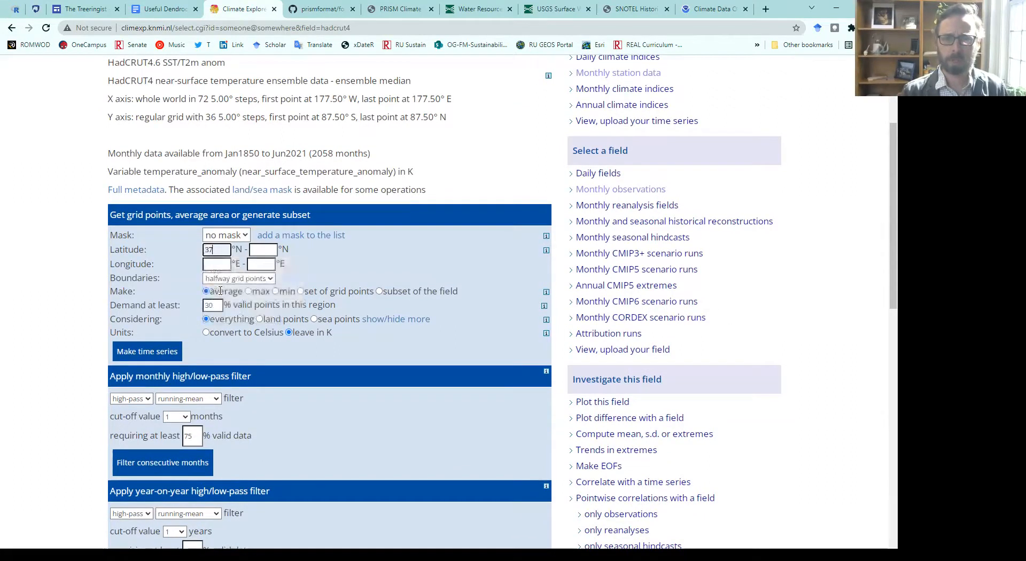
left_click(216, 264)
type("-79")
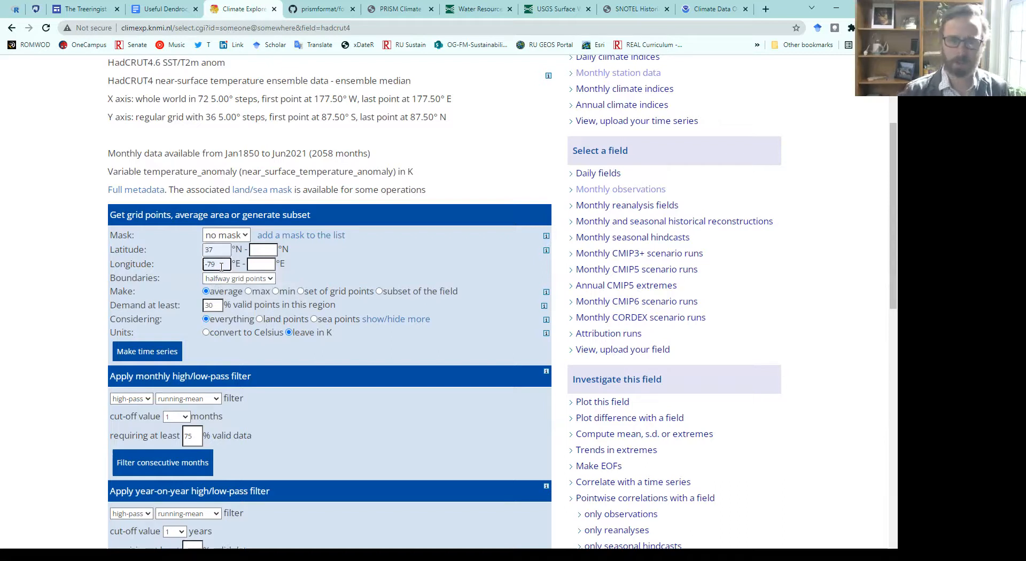
mouse_move(196, 321)
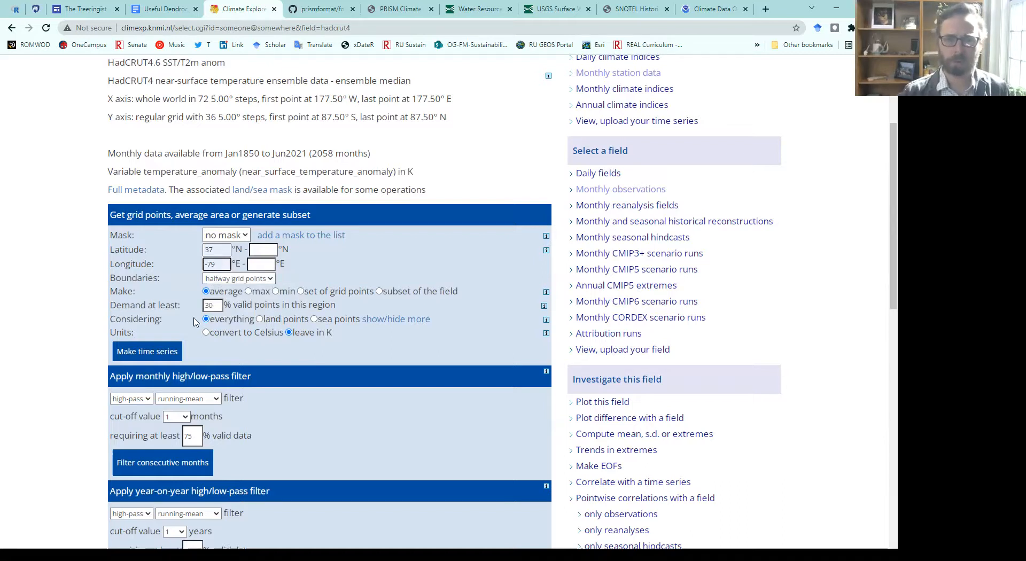
left_click(146, 351)
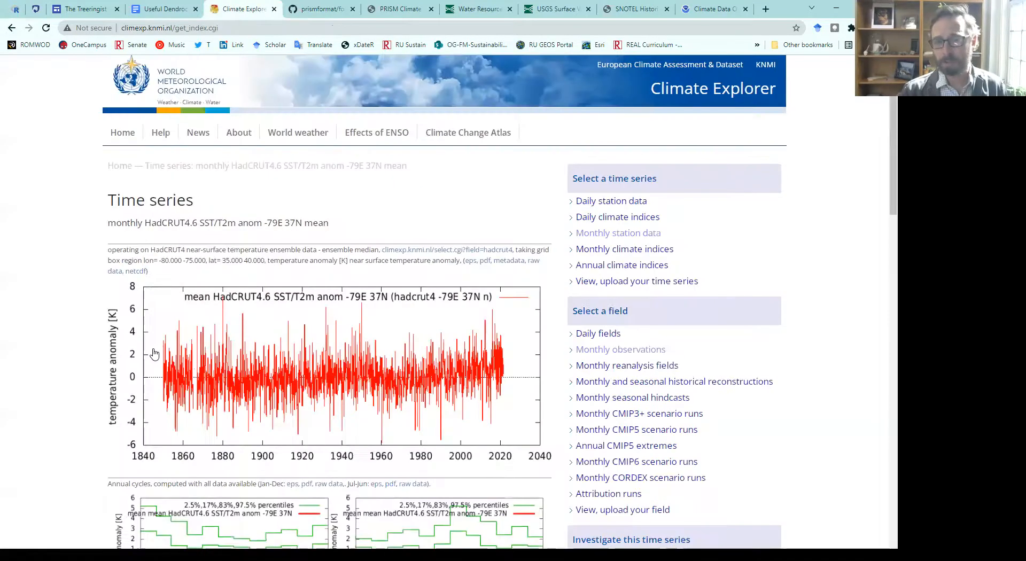
mouse_move(70, 391)
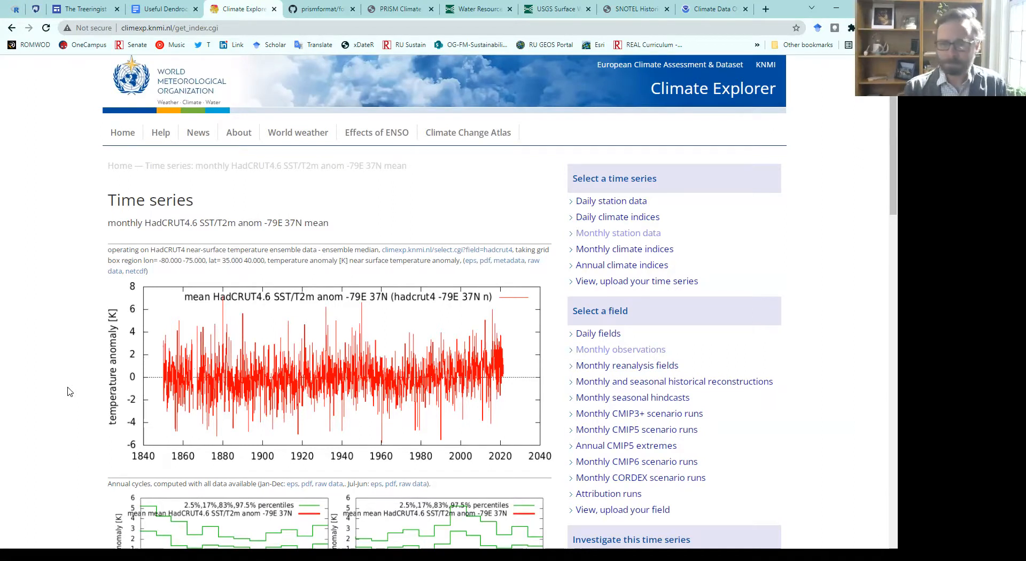
mouse_move(362, 407)
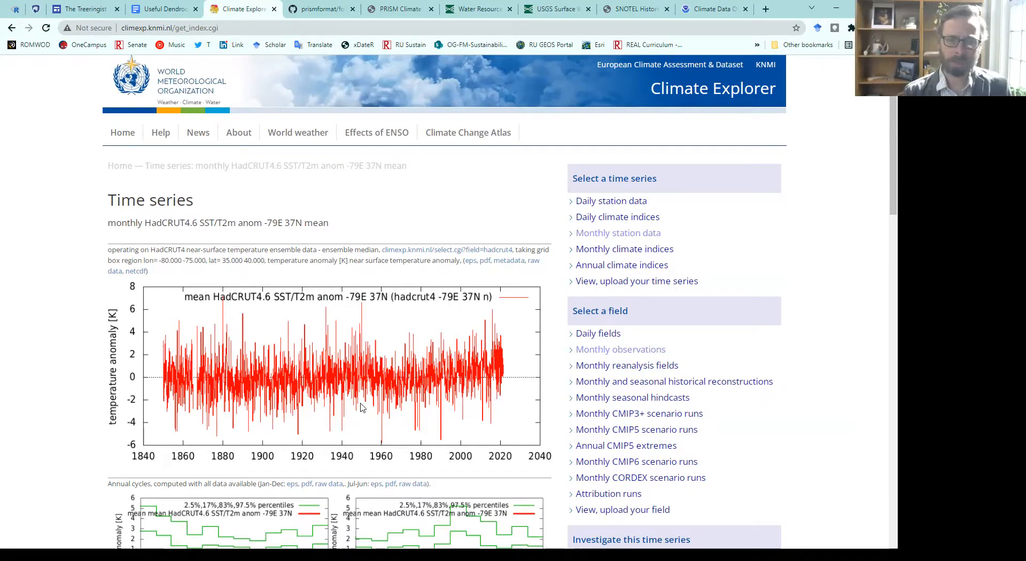
mouse_move(460, 270)
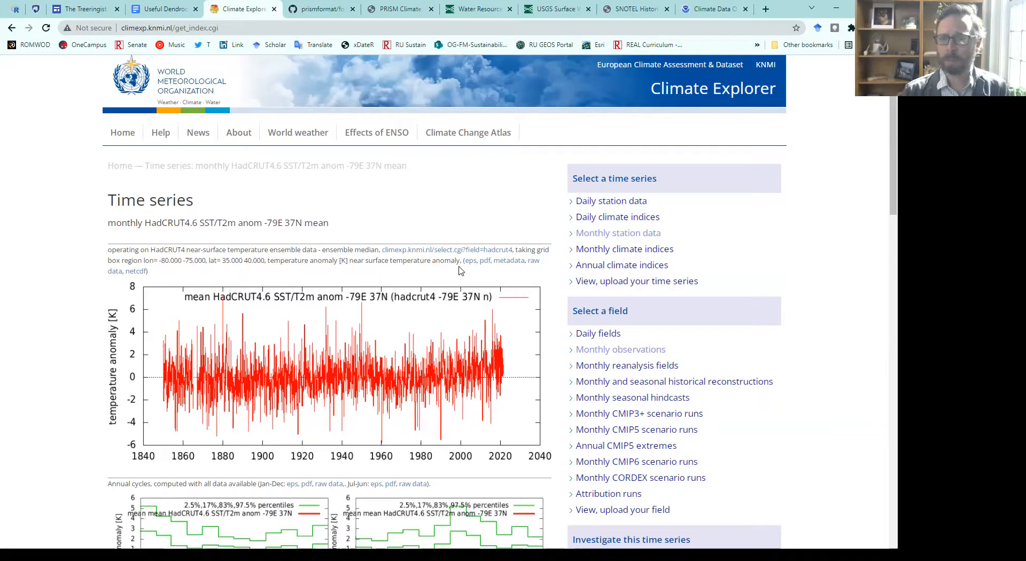
mouse_move(533, 260)
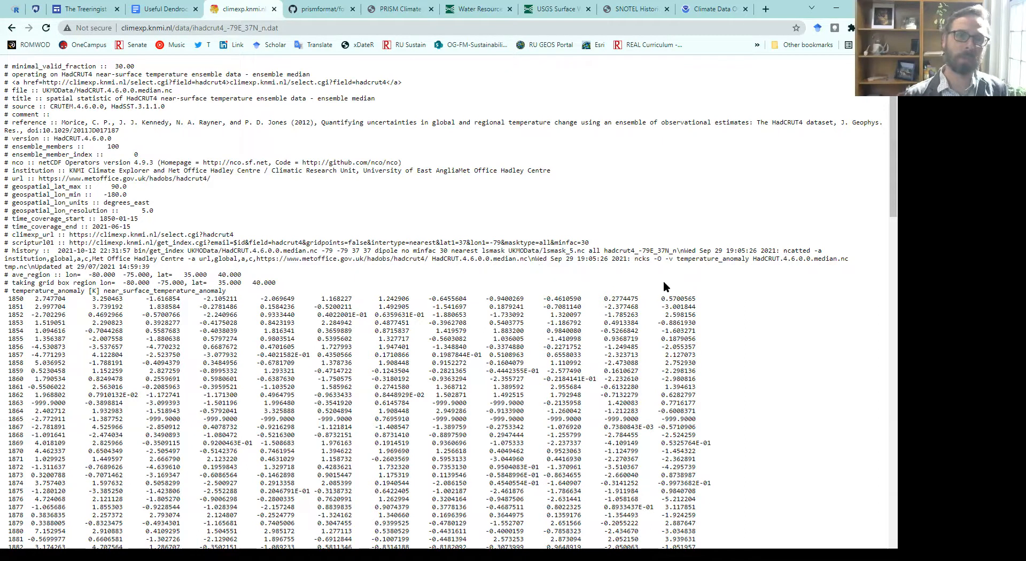
left_click(11, 28)
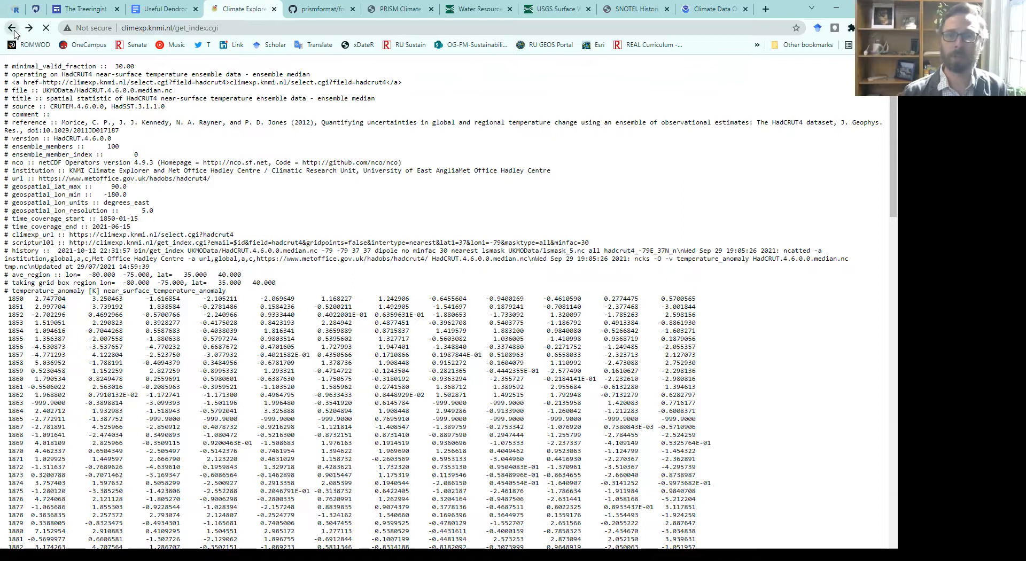
left_click(12, 28)
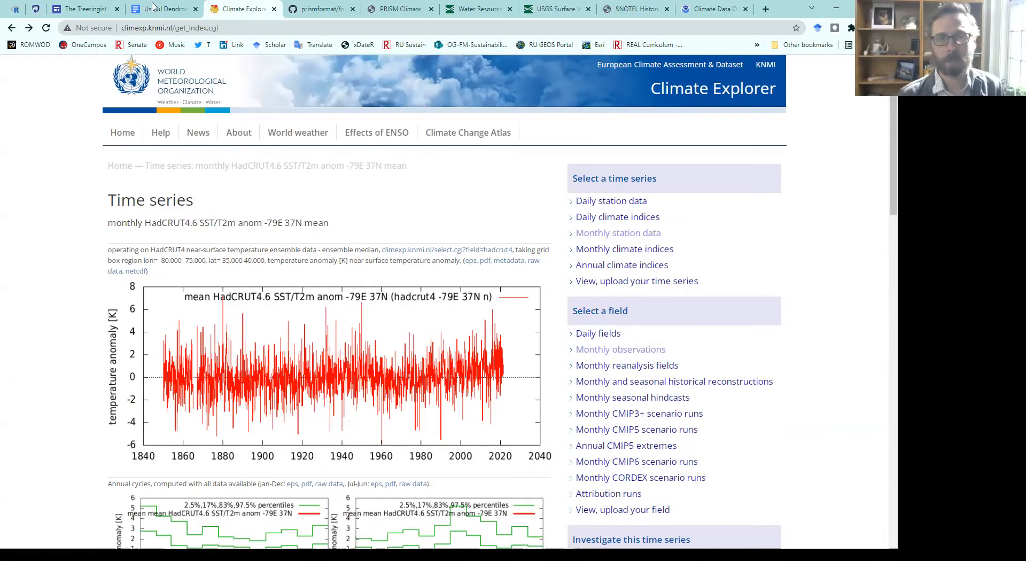
Step: Open the CRU TS Version 4.04 Google Earth Interface link from the links document
left_click(161, 9)
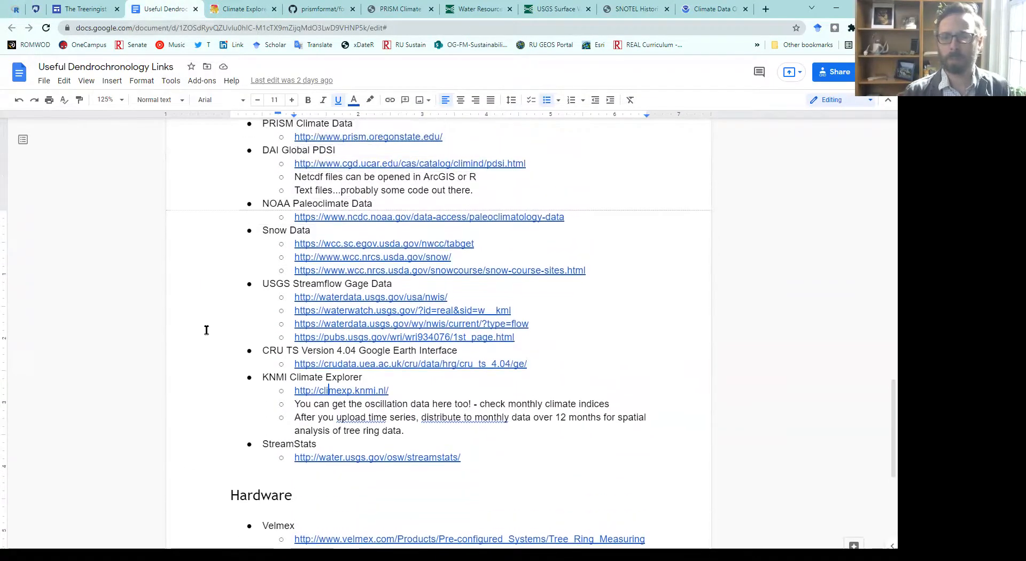
mouse_move(257, 357)
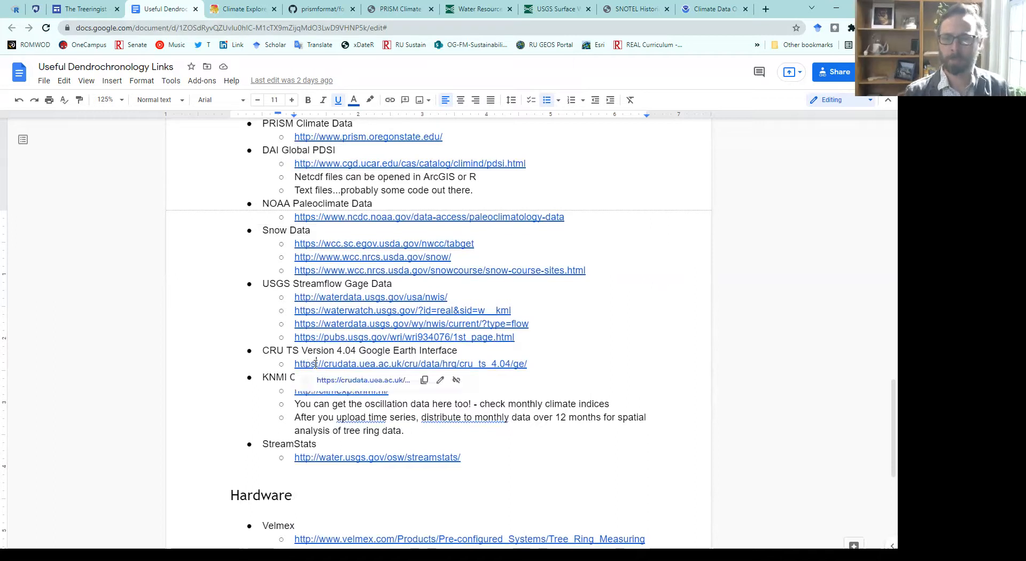
left_click(410, 363)
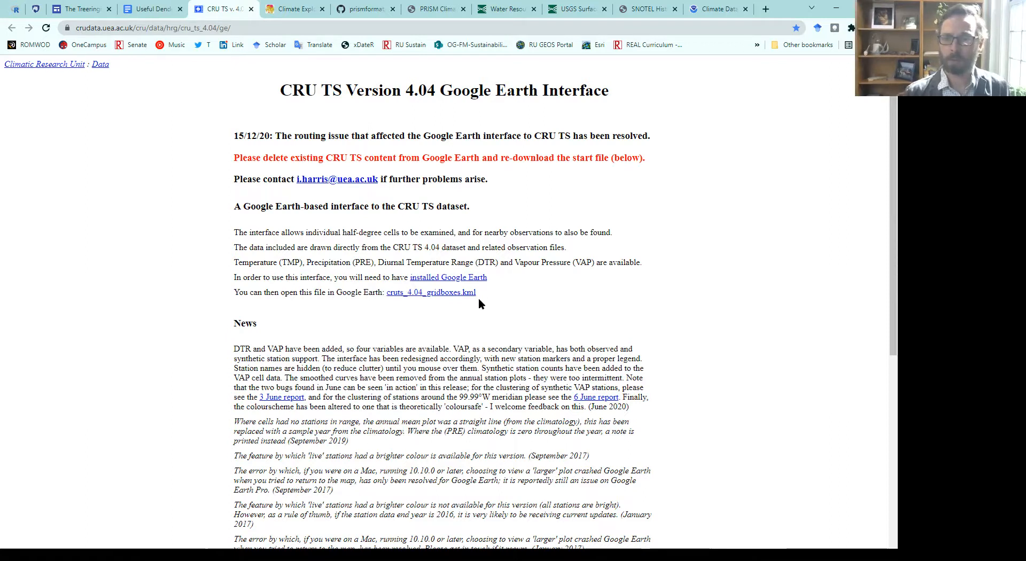
Step: Open cruts_4.04_gridboxes.kml in Google Earth Pro
double_click(431, 292)
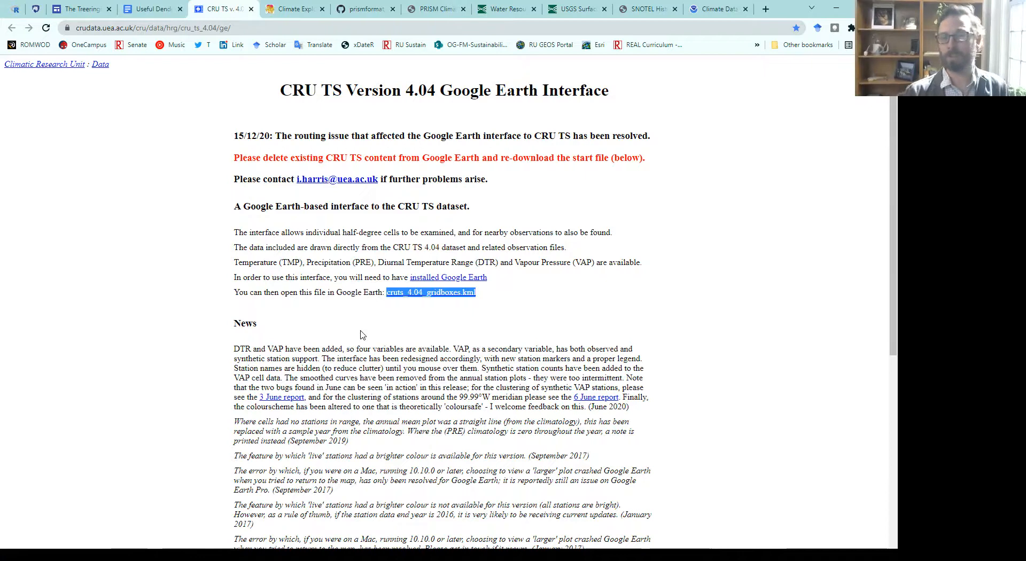
left_click(359, 334)
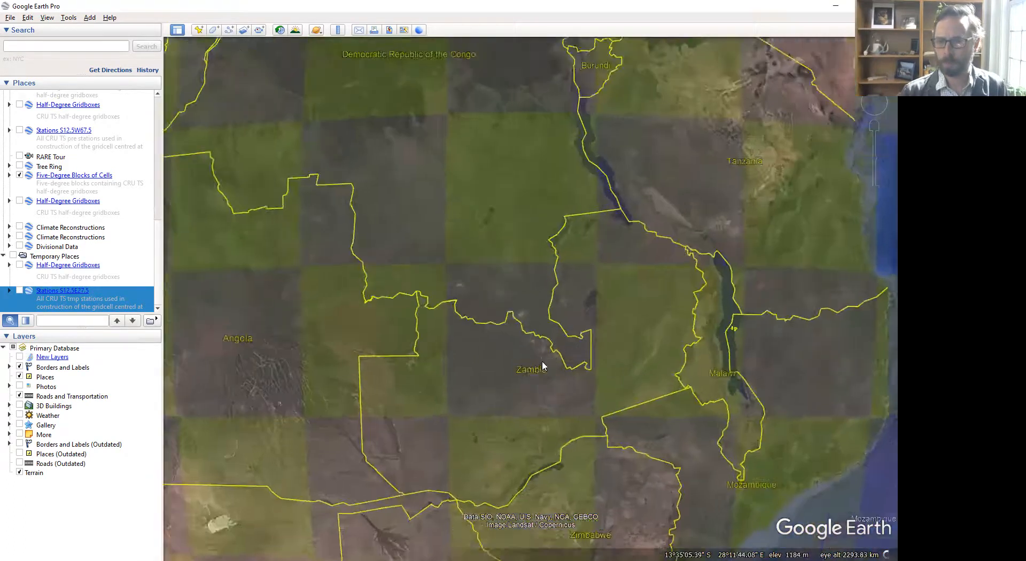
Step: Show half-degree cells for the 15 S–10 S, 25 E–30 E block and open one cell's climate data
scroll("up", 3)
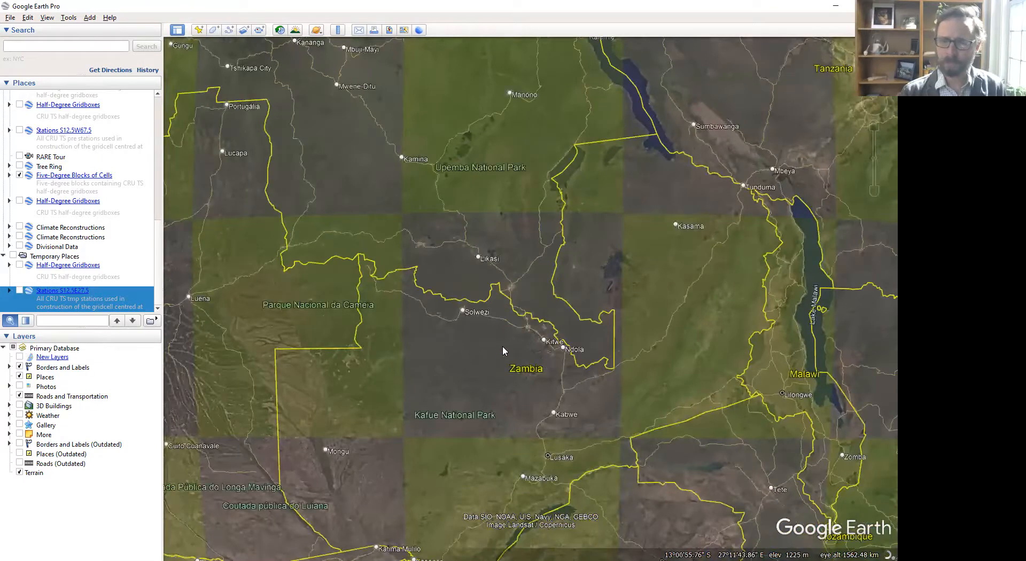
left_click(503, 333)
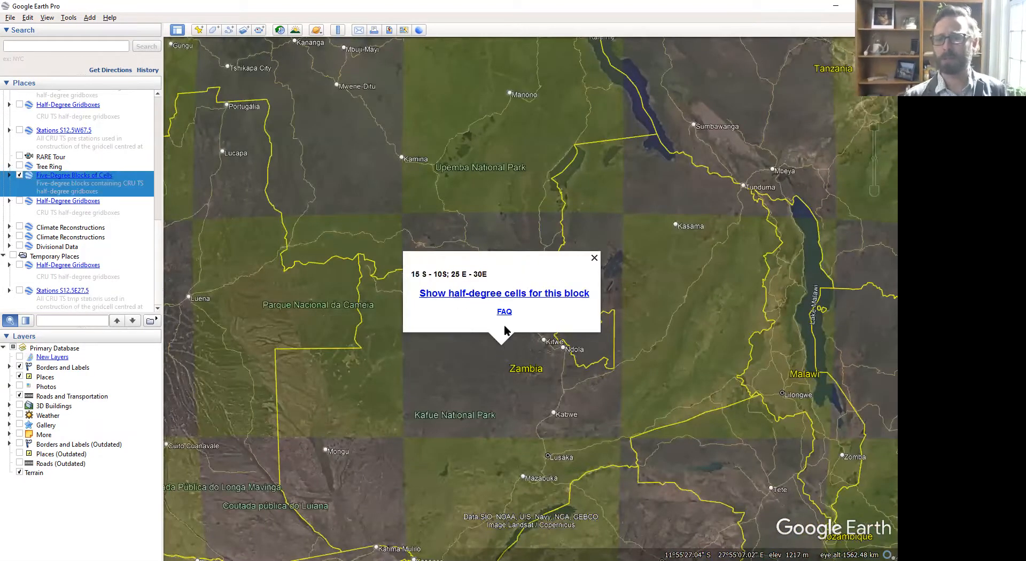
left_click(594, 258)
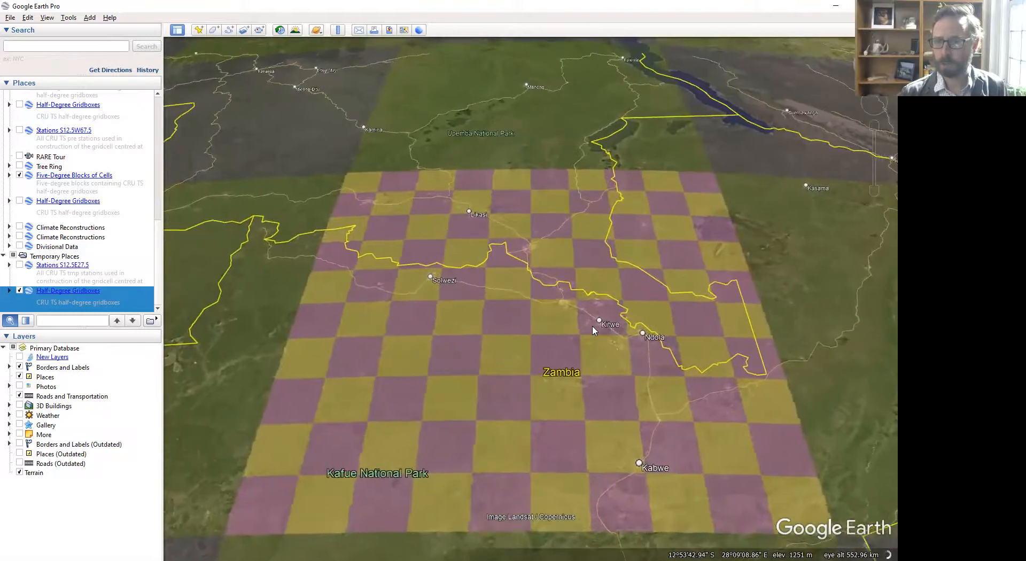
left_click(598, 321)
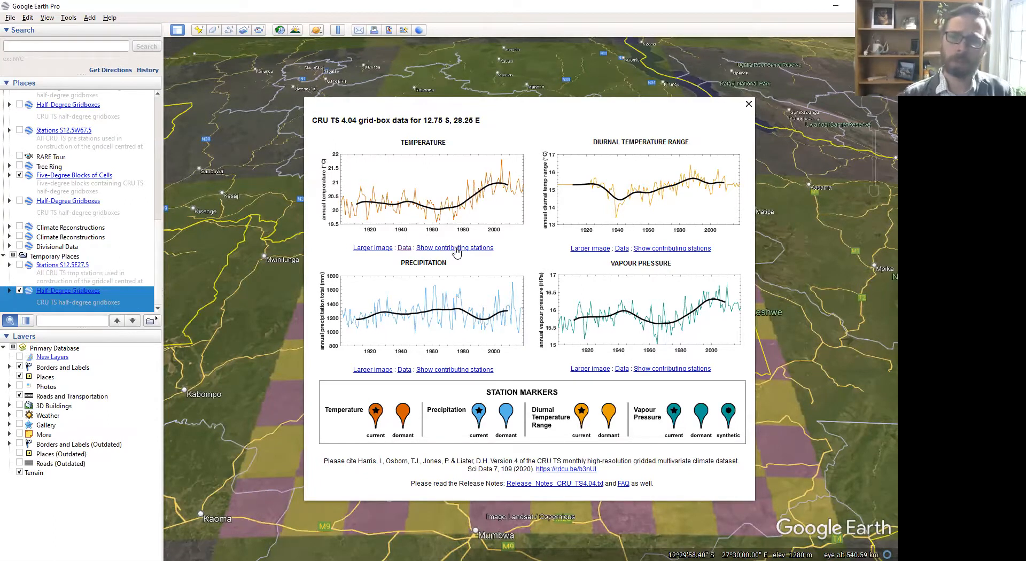
Step: Mark the contributing temperature stations and open the 13.25 S, 27.75 E cell's CRU TS chart
left_click(748, 103)
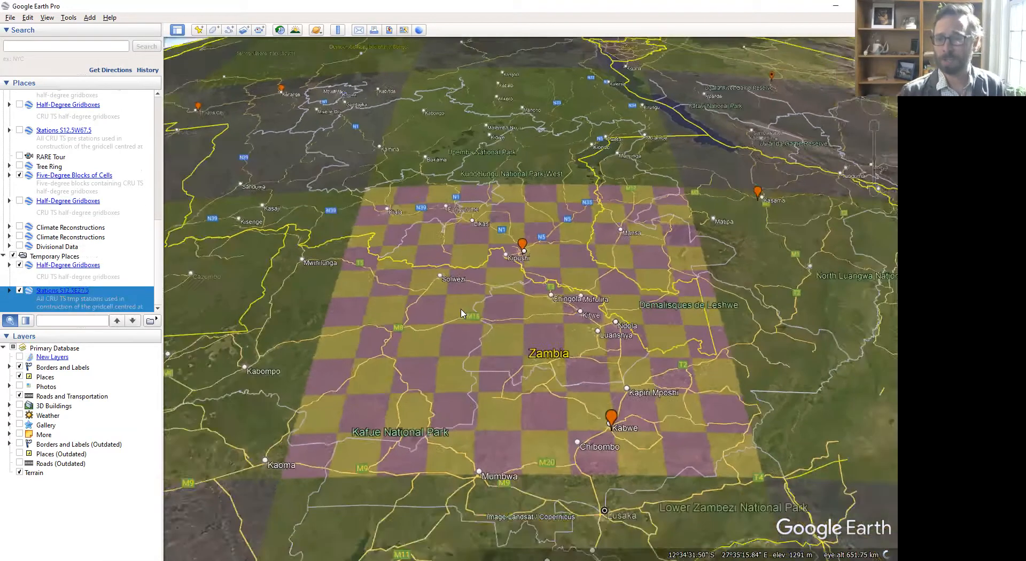
scroll("down", 3)
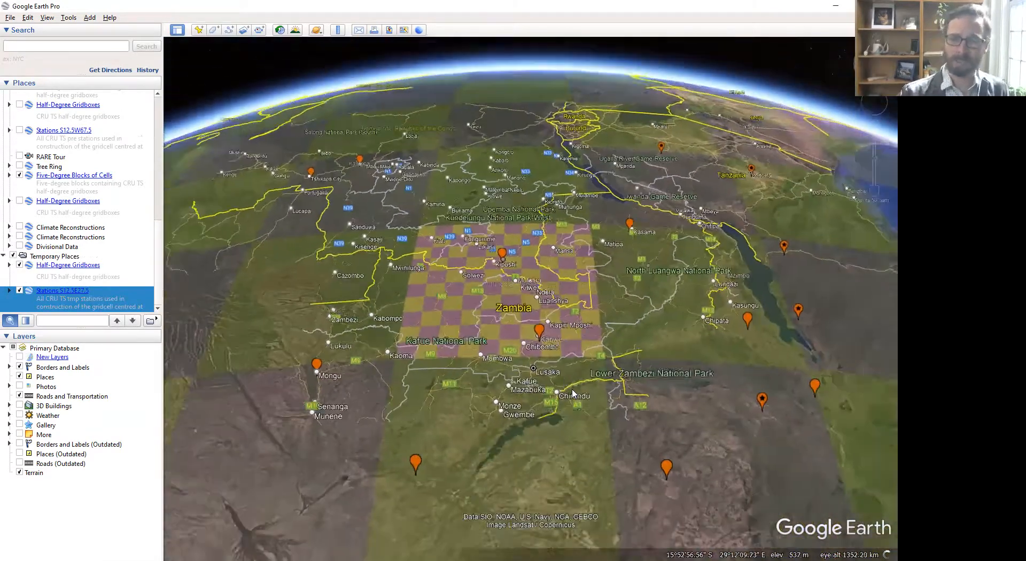
scroll("down", 3)
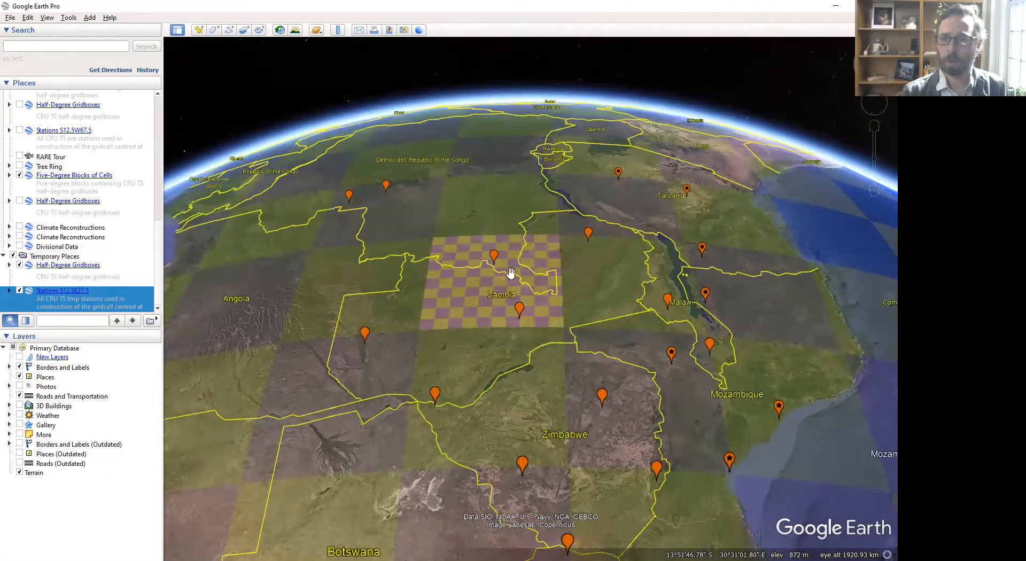
left_click(510, 271)
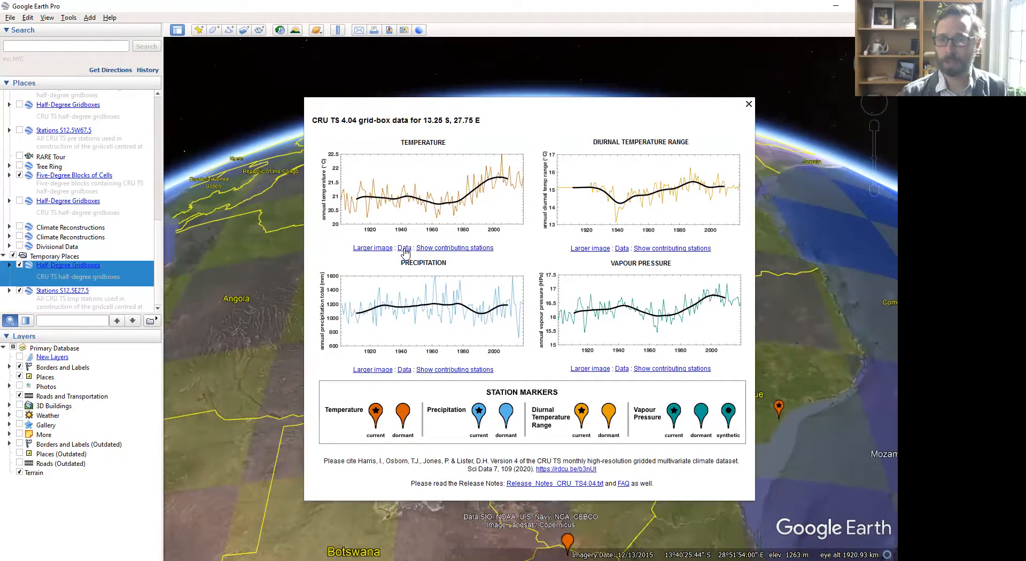
Step: View the 13.25 S, 27.75 E cell's monthly temperature data, then return to the zoomed-out map
left_click(404, 248)
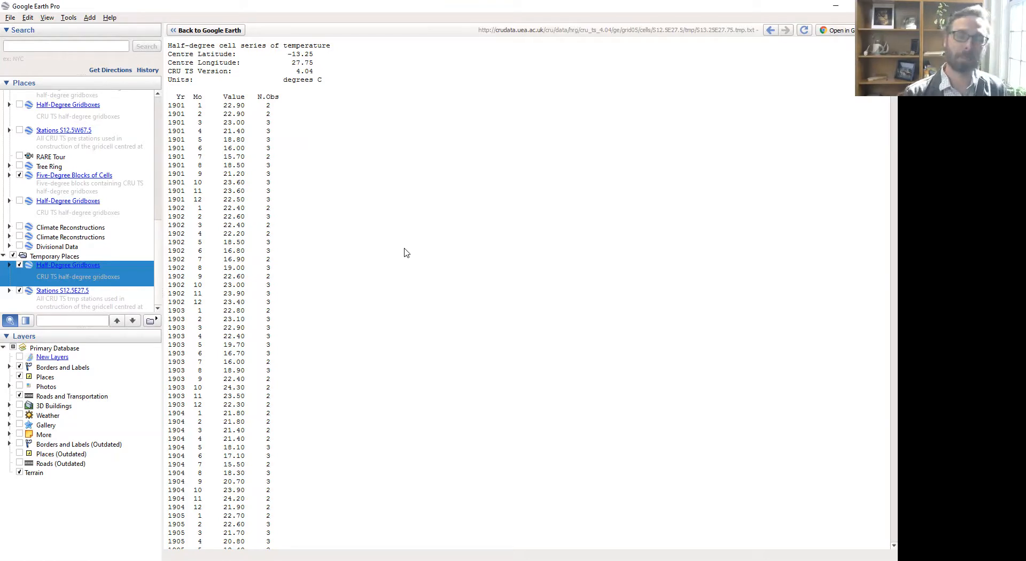
mouse_move(238, 34)
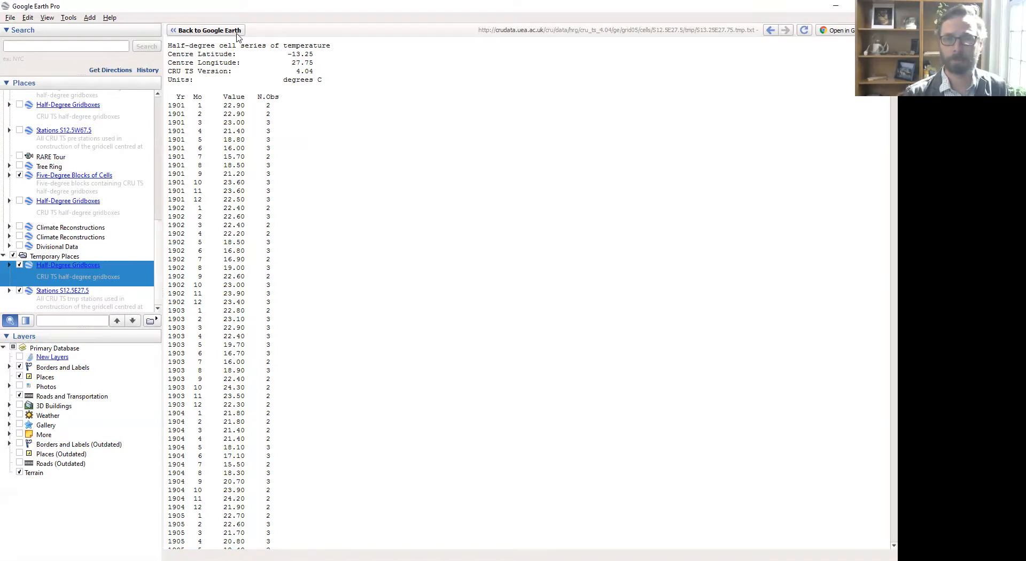
left_click(205, 30)
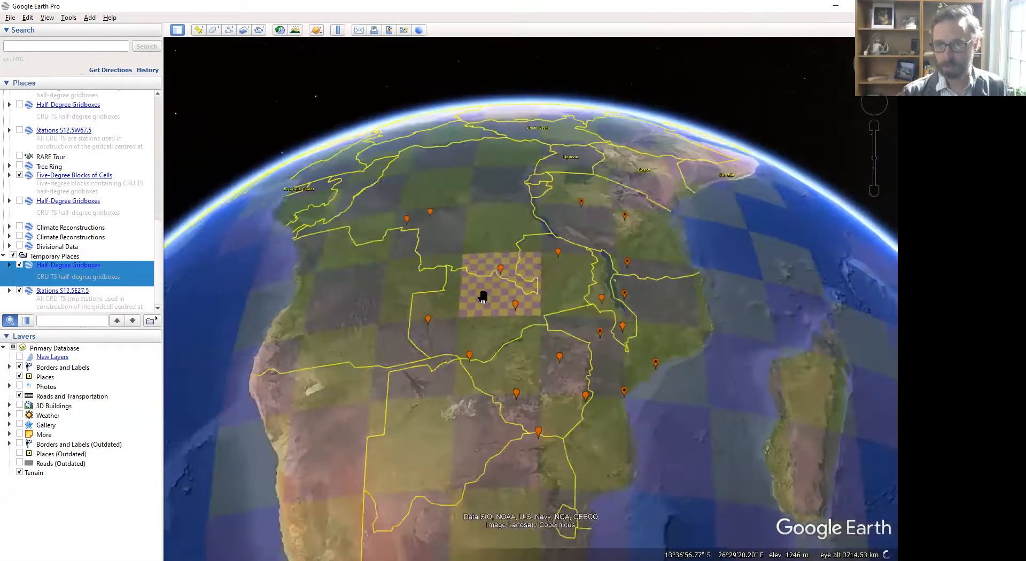
scroll("down", 3)
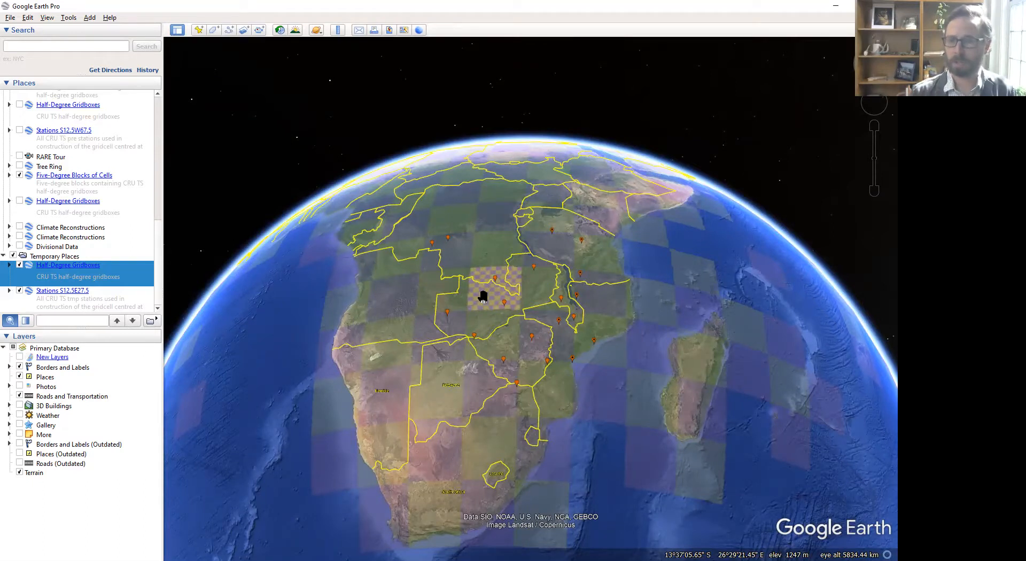
mouse_move(826, 21)
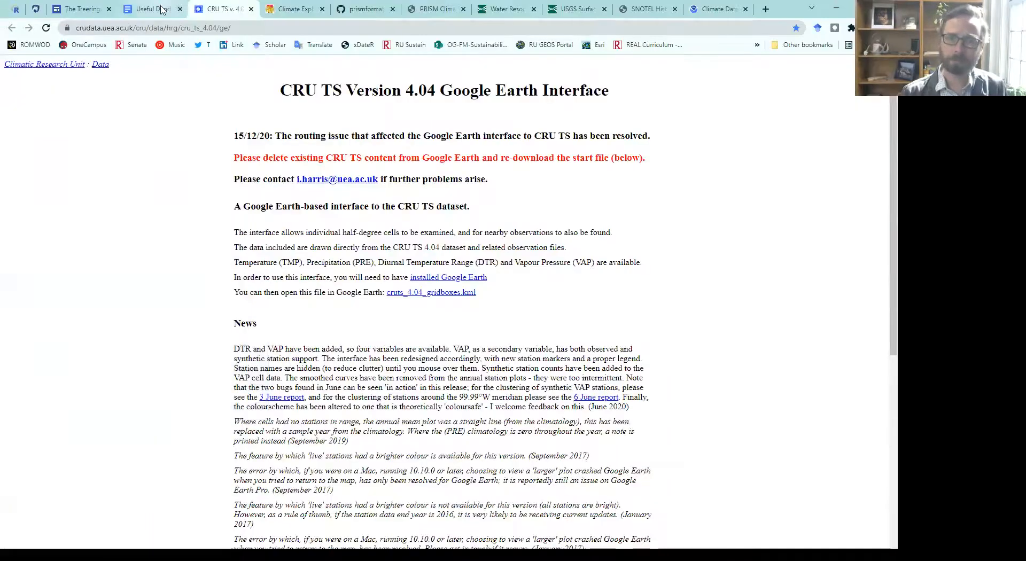
Step: Switch to the Useful Dendrochronology Links doc and scroll to its Software and Dendro Data sections
left_click(150, 9)
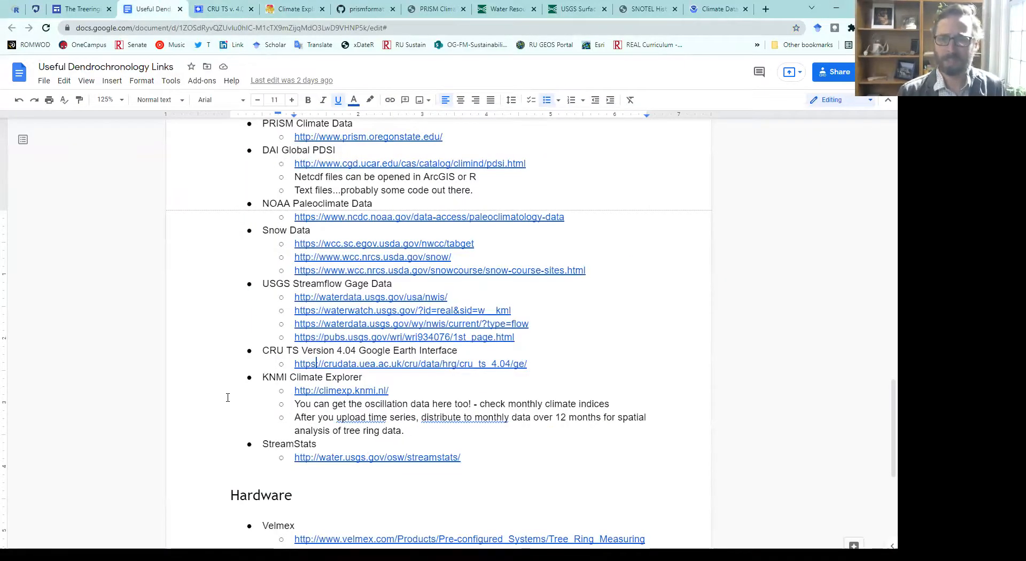
scroll("up", 3)
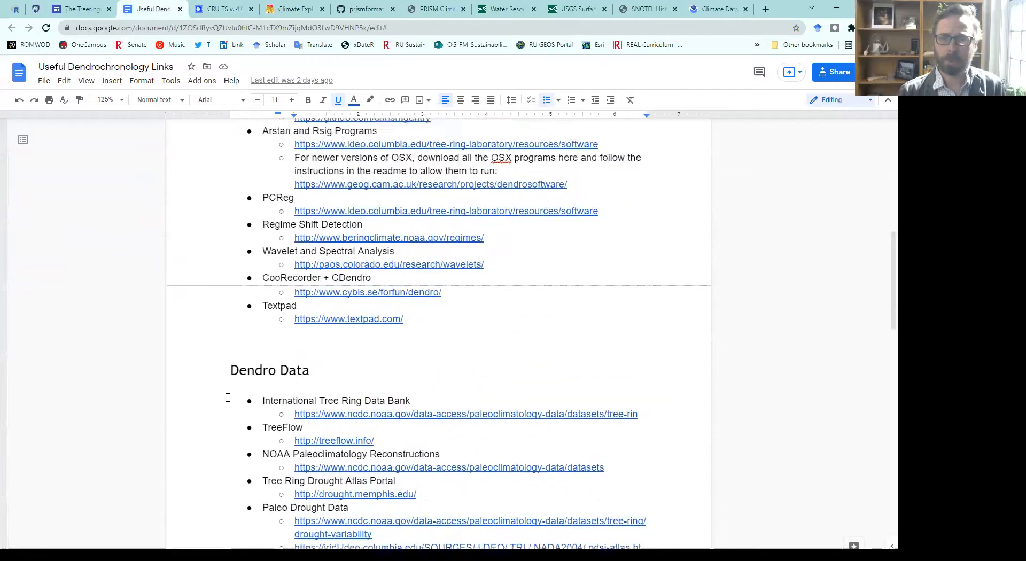
scroll("up", 3)
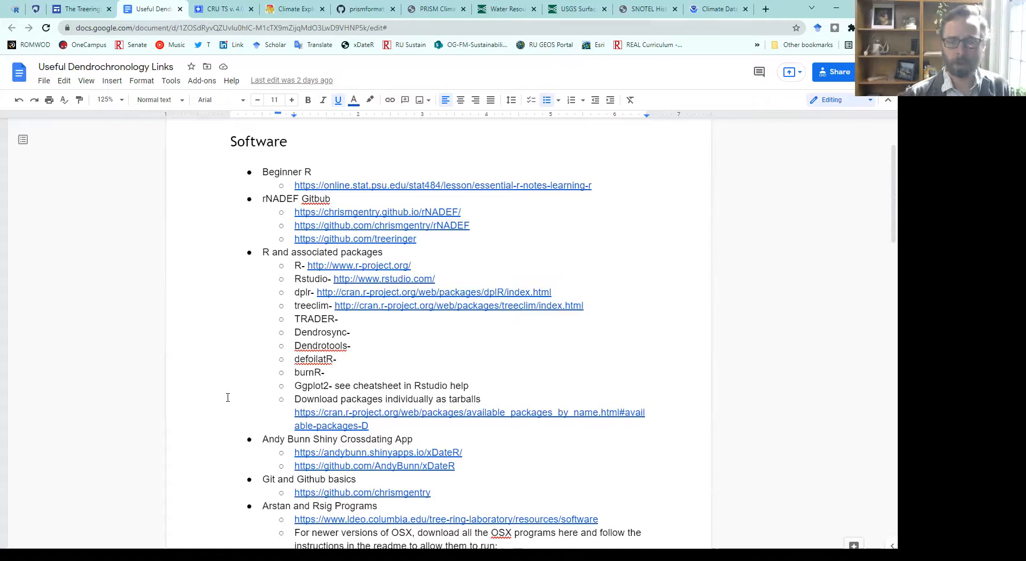
scroll("up", 3)
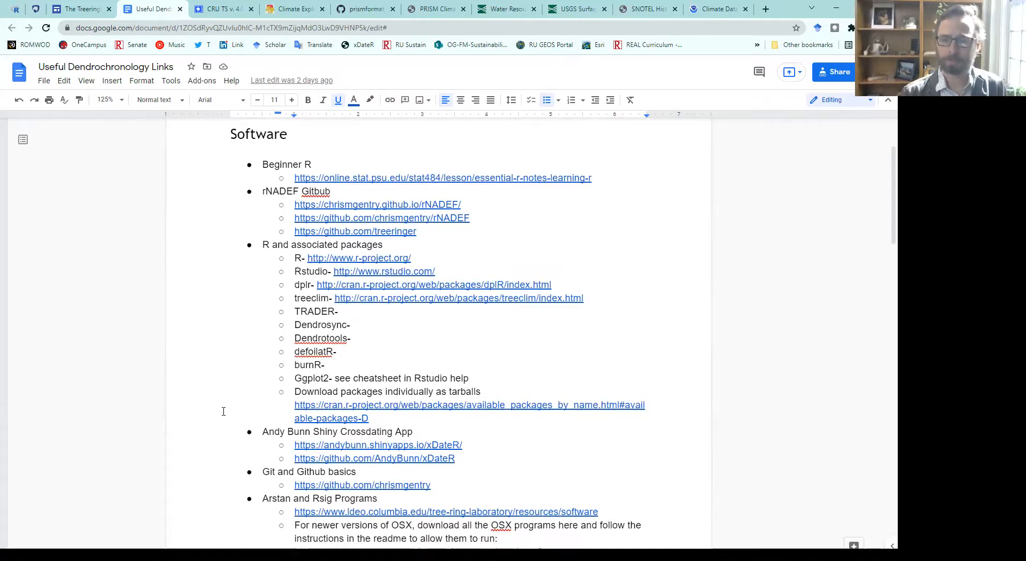
scroll("down", 3)
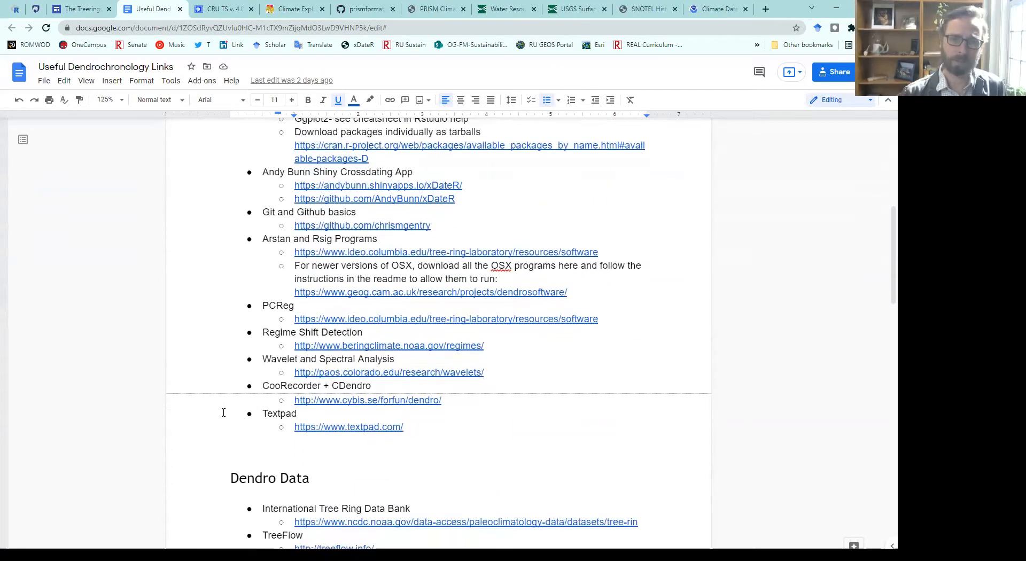